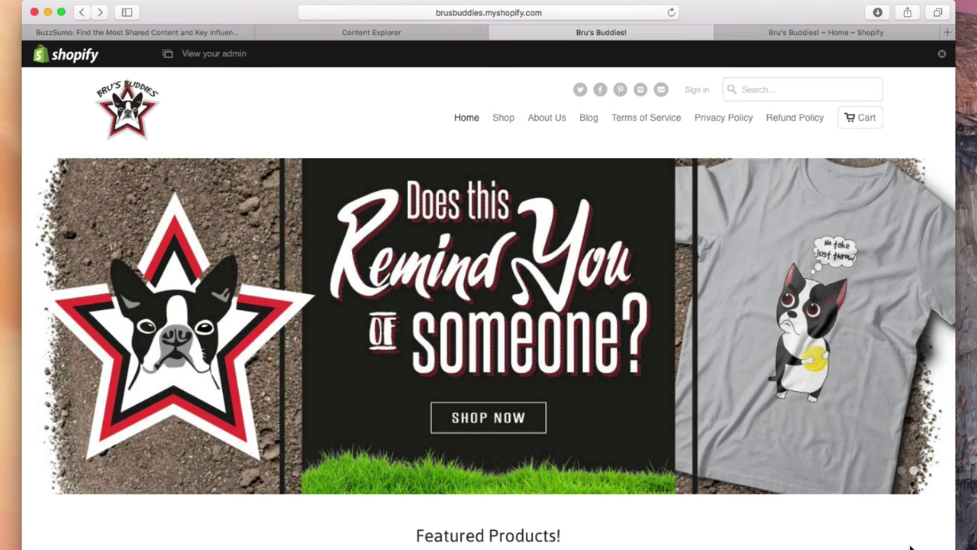
pyautogui.moveTo(889, 527)
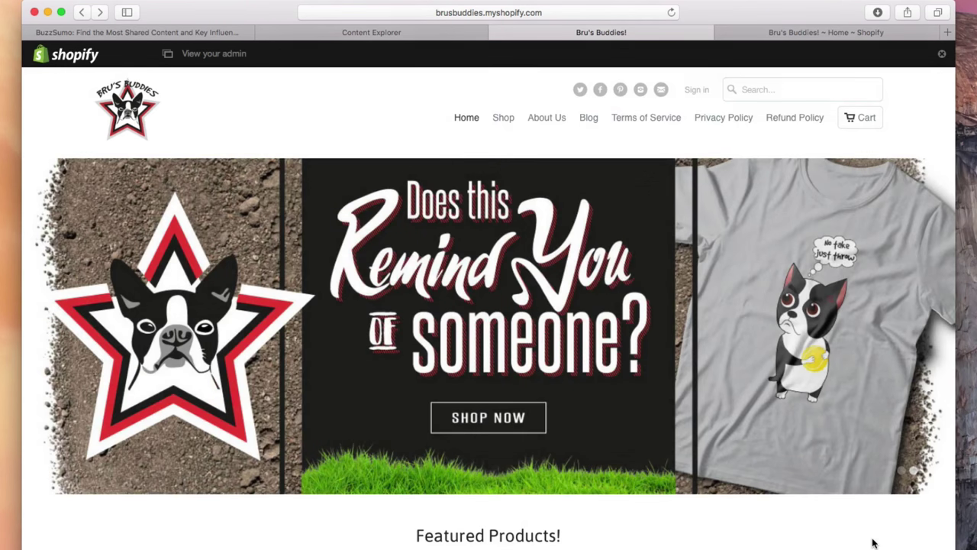
pyautogui.moveTo(851, 534)
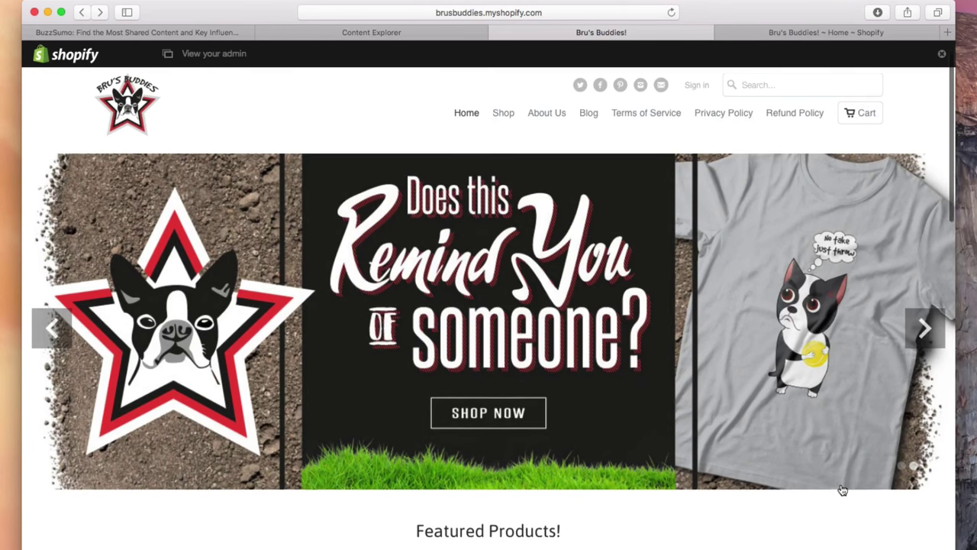
# - Scroll through the current page, then switch to the Ahrefs Content Explorer start page
pyautogui.scroll(-3)
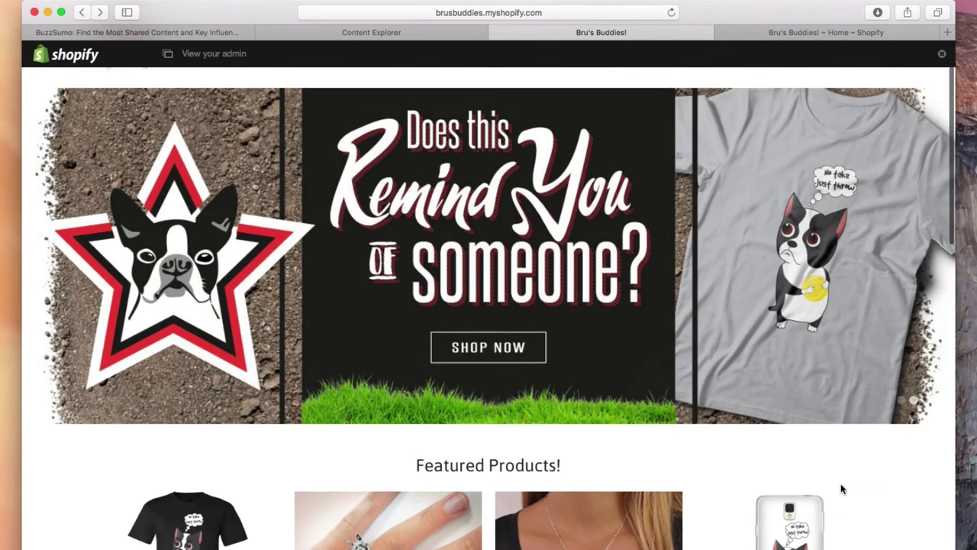
pyautogui.scroll(-3)
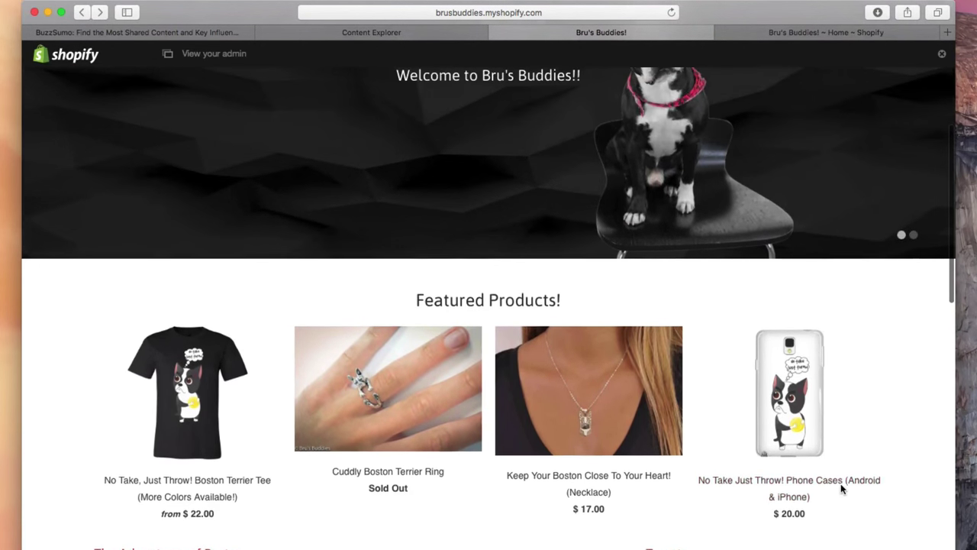
pyautogui.scroll(3)
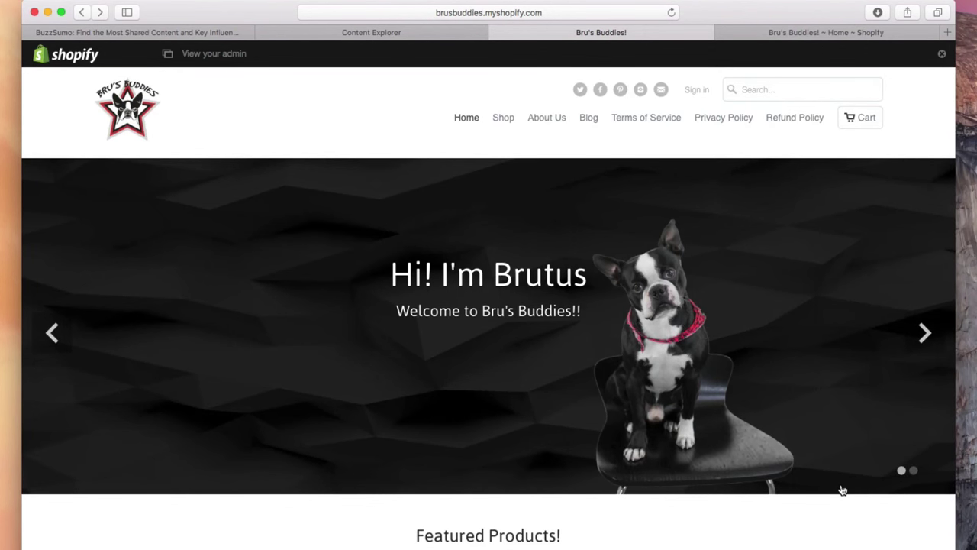
pyautogui.click(926, 333)
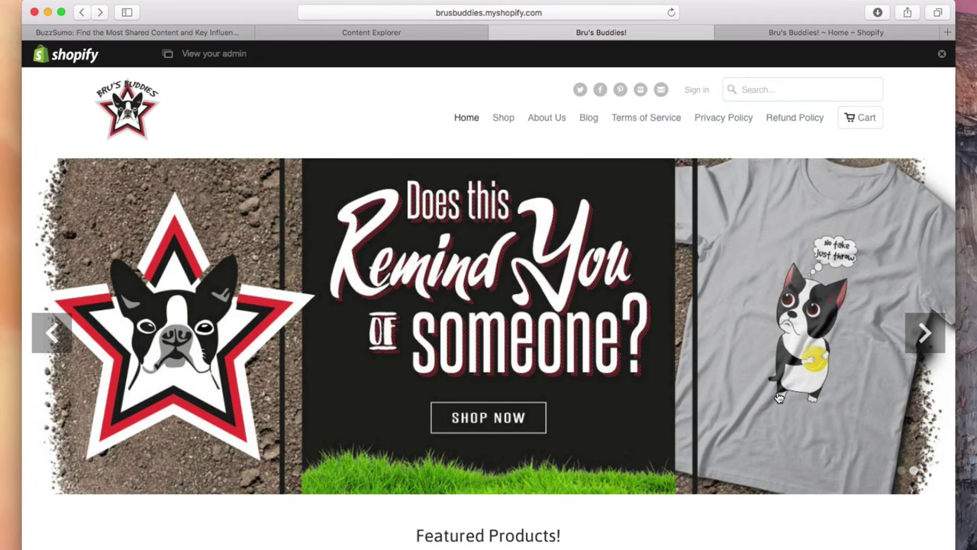
pyautogui.moveTo(625, 344)
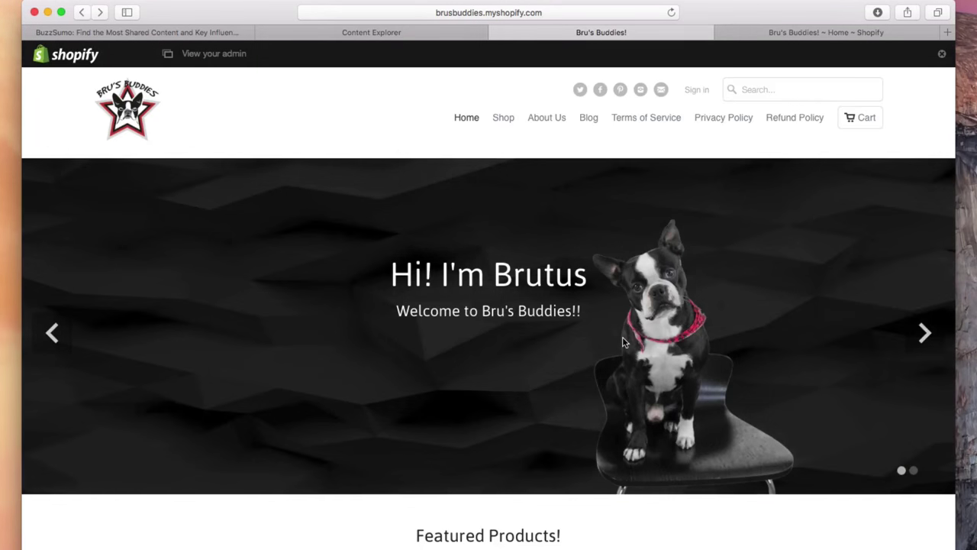
pyautogui.moveTo(620, 368)
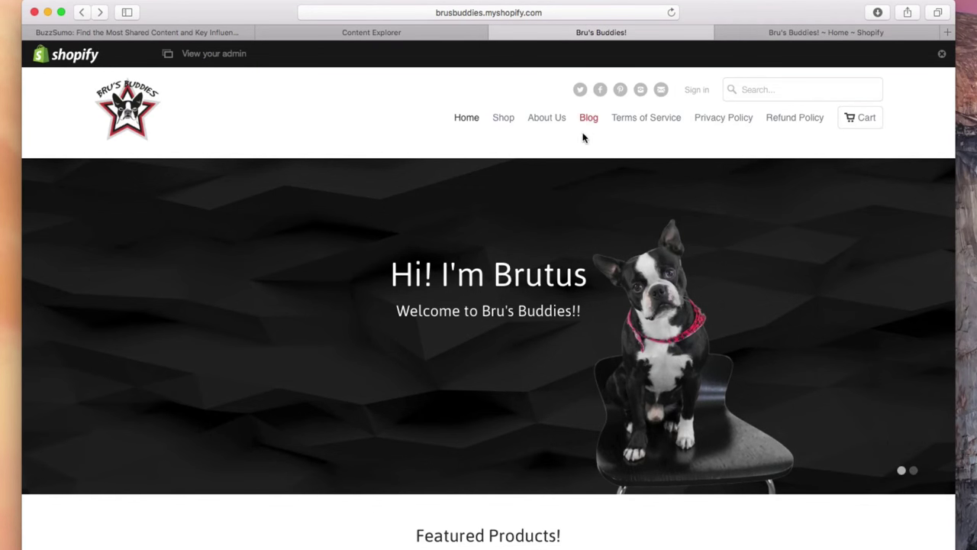
pyautogui.moveTo(598, 177)
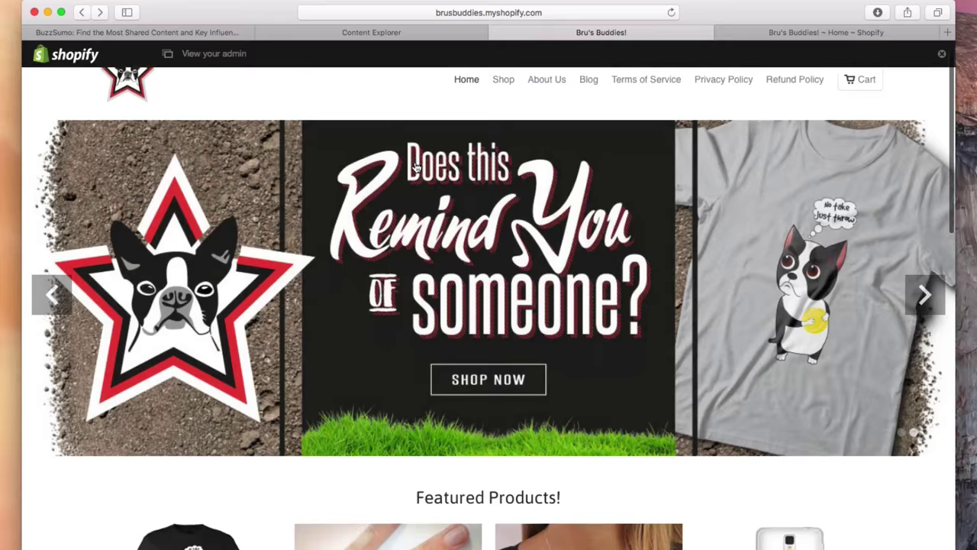
pyautogui.scroll(-3)
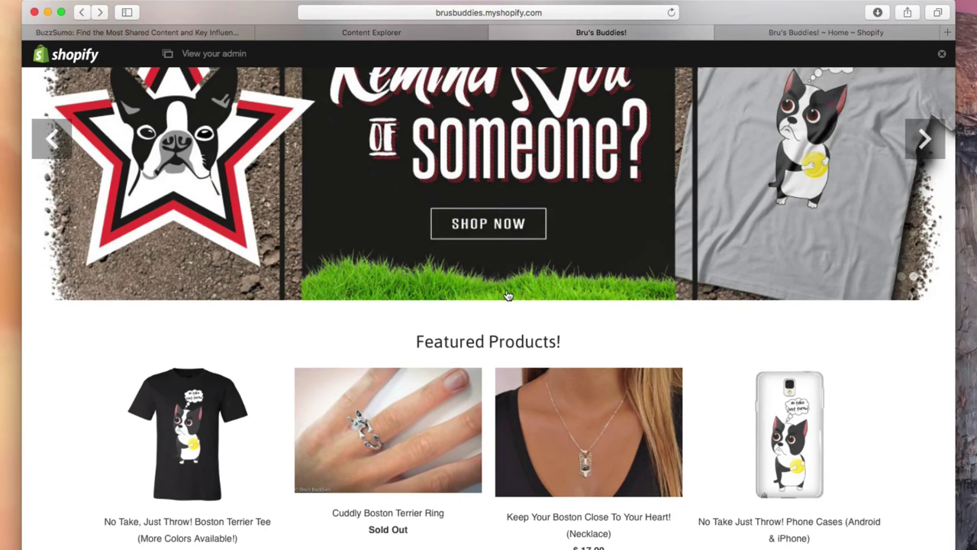
pyautogui.scroll(-3)
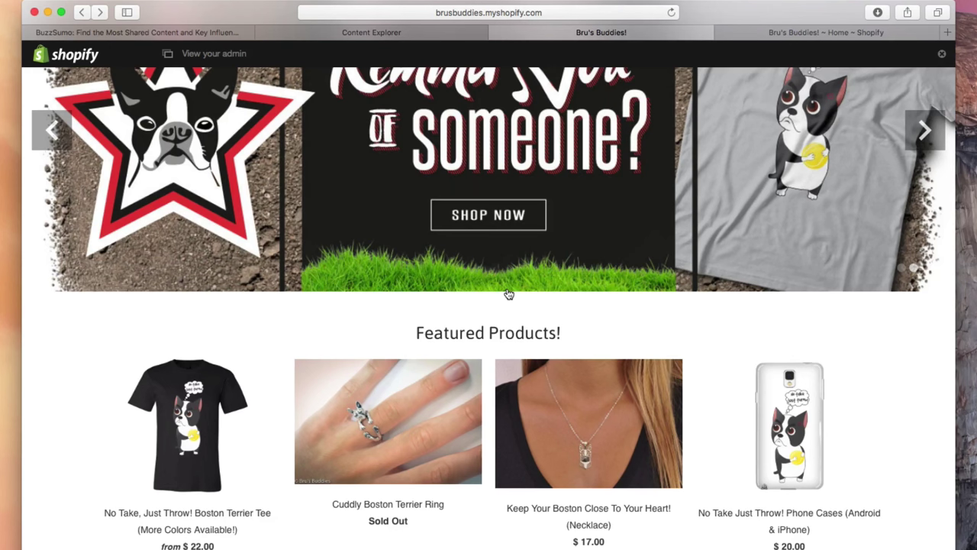
pyautogui.scroll(-3)
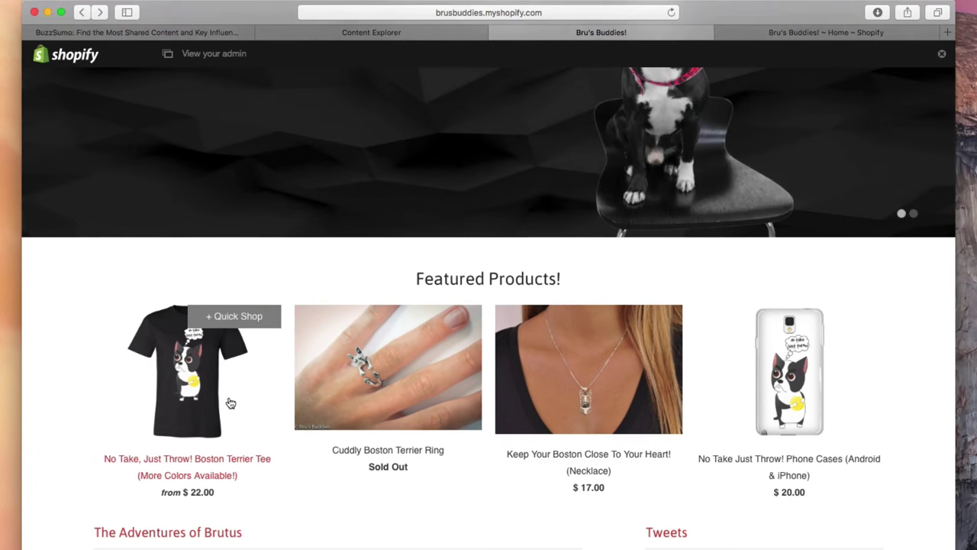
pyautogui.moveTo(813, 461)
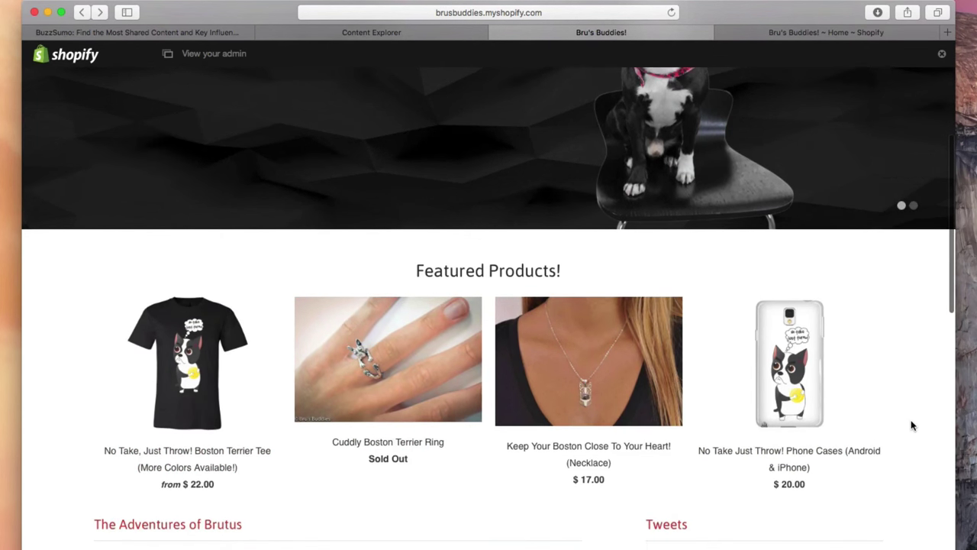
pyautogui.scroll(3)
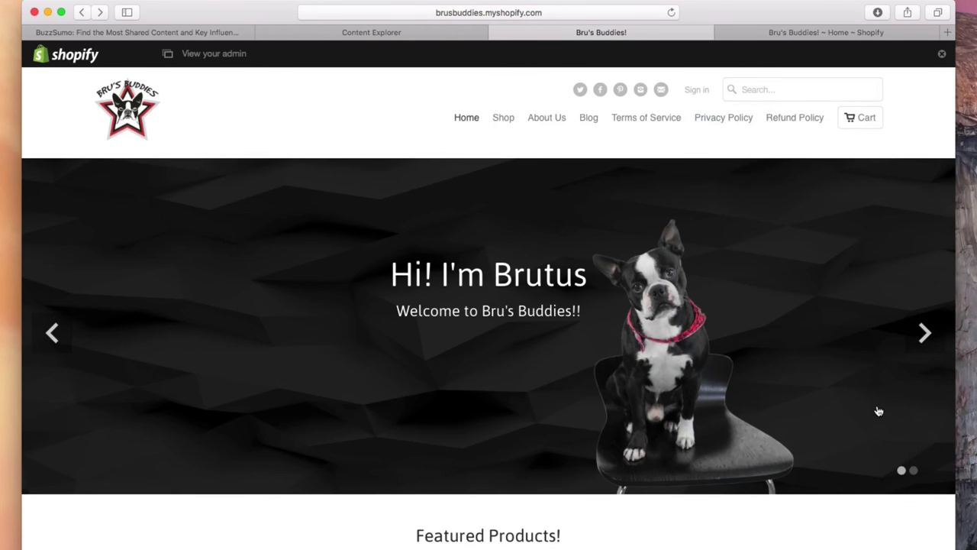
pyautogui.click(926, 333)
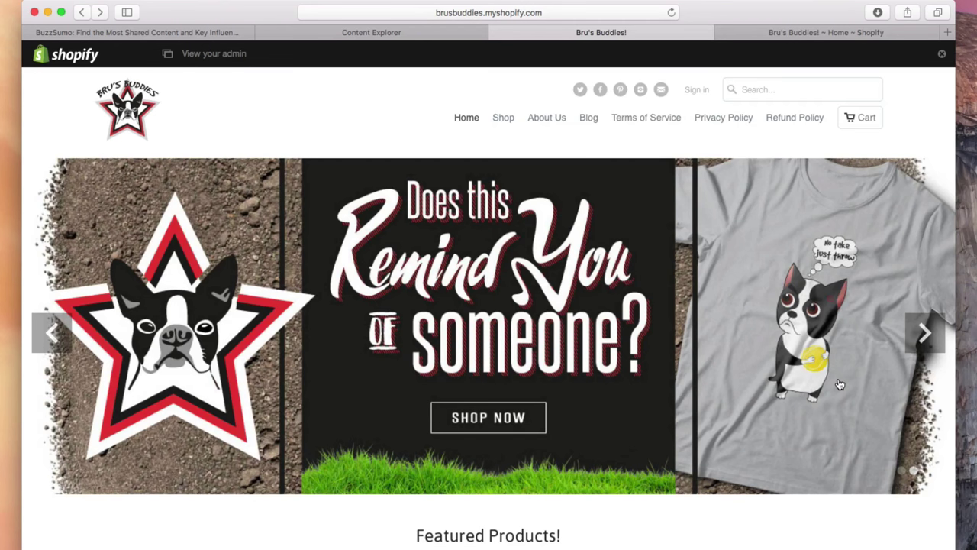
pyautogui.scroll(-3)
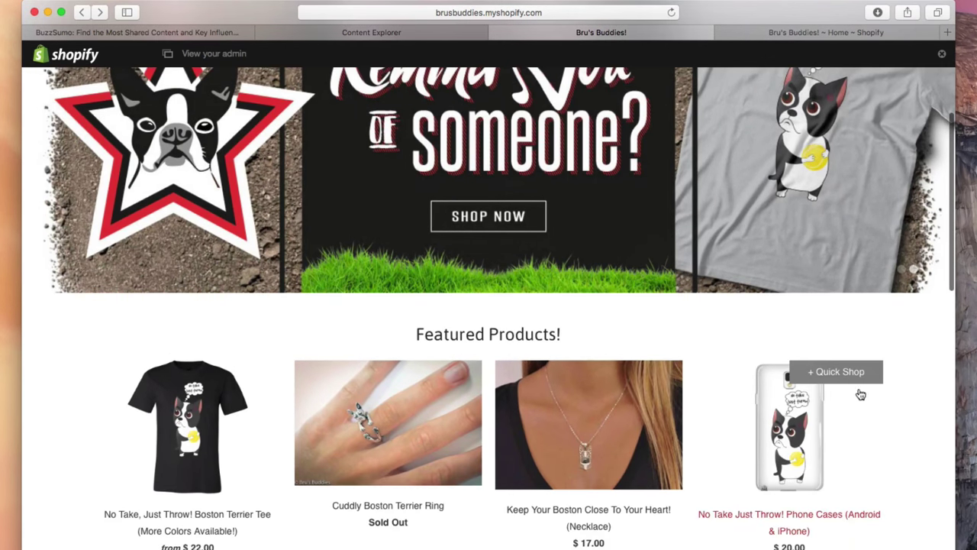
pyautogui.scroll(-3)
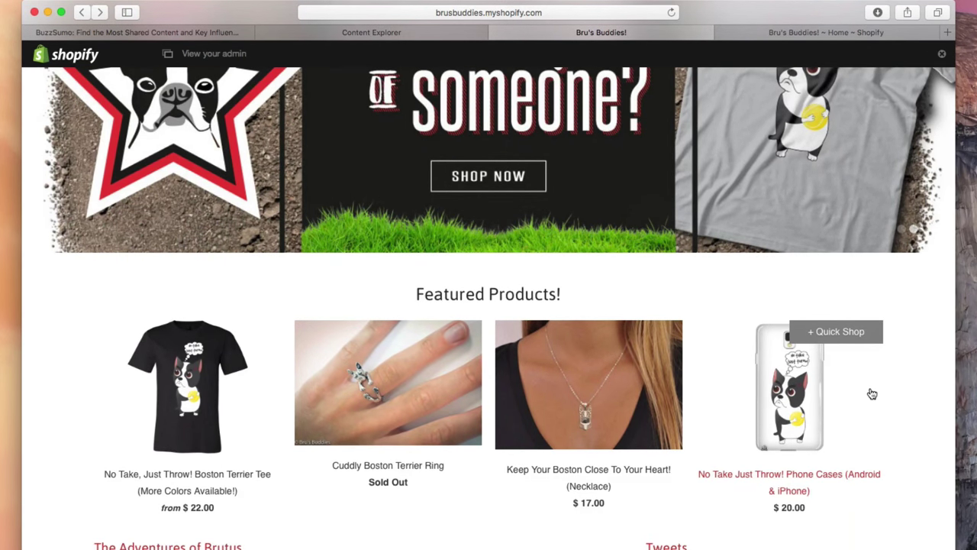
pyautogui.moveTo(883, 393)
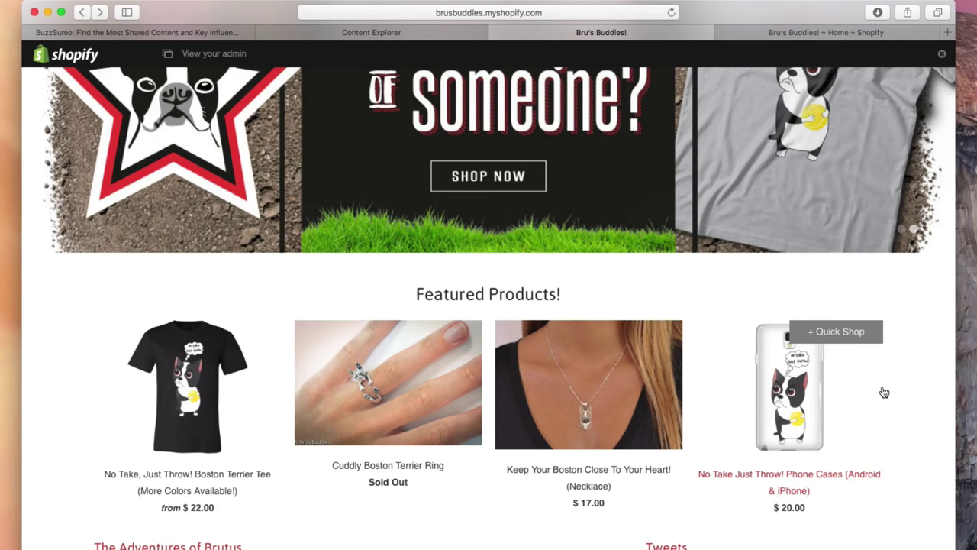
pyautogui.scroll(3)
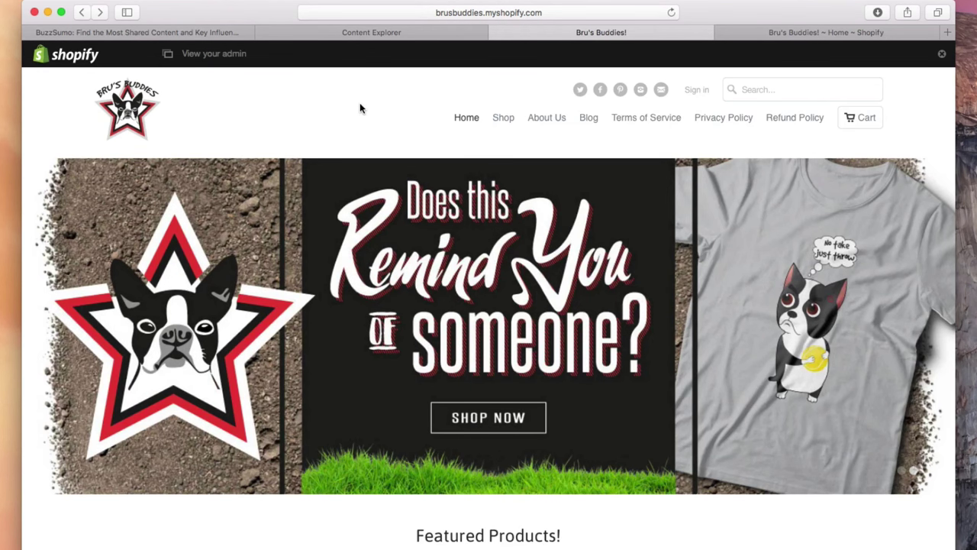
pyautogui.moveTo(518, 84)
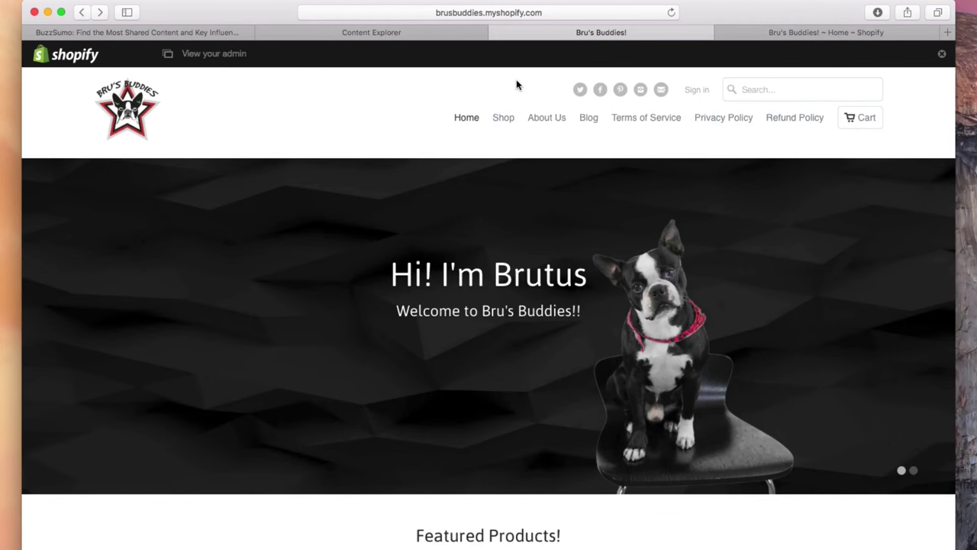
pyautogui.moveTo(461, 87)
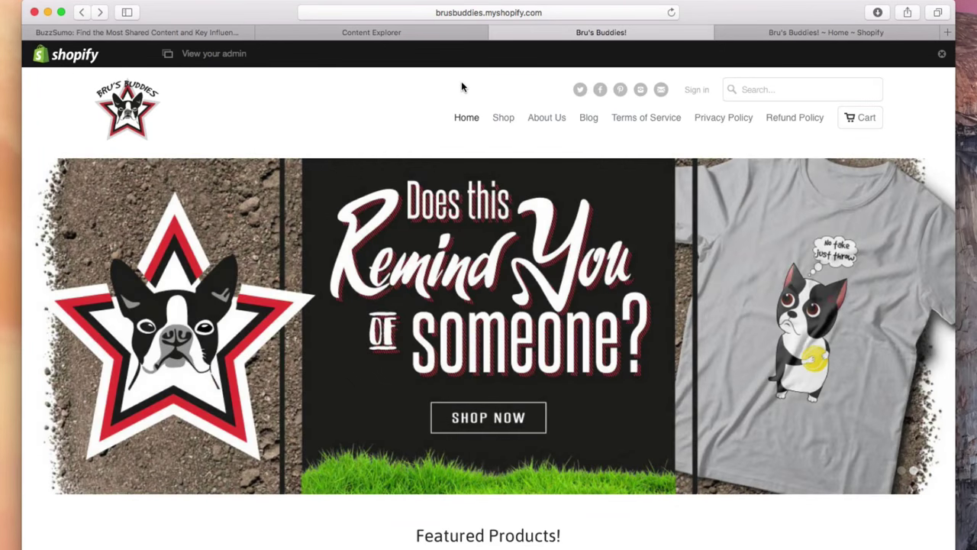
pyautogui.scroll(-3)
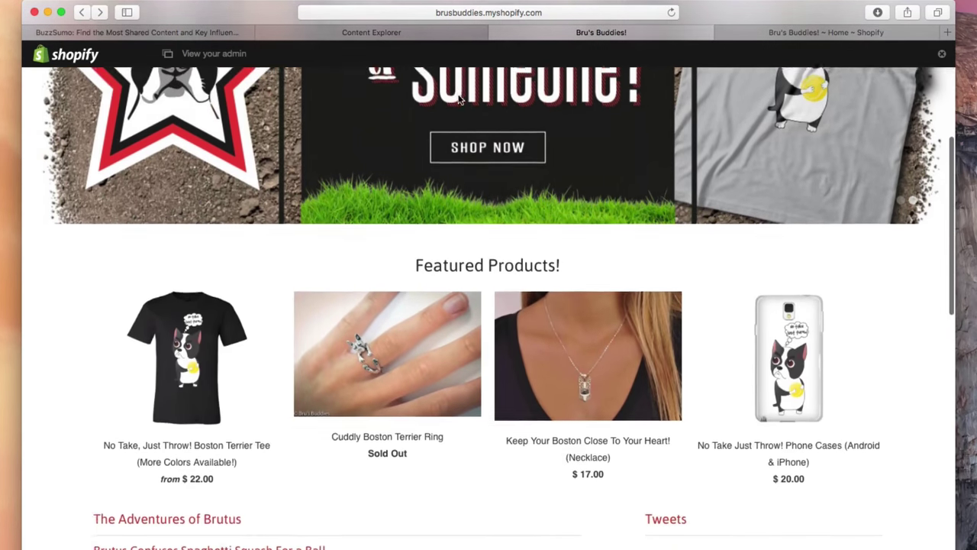
pyautogui.scroll(3)
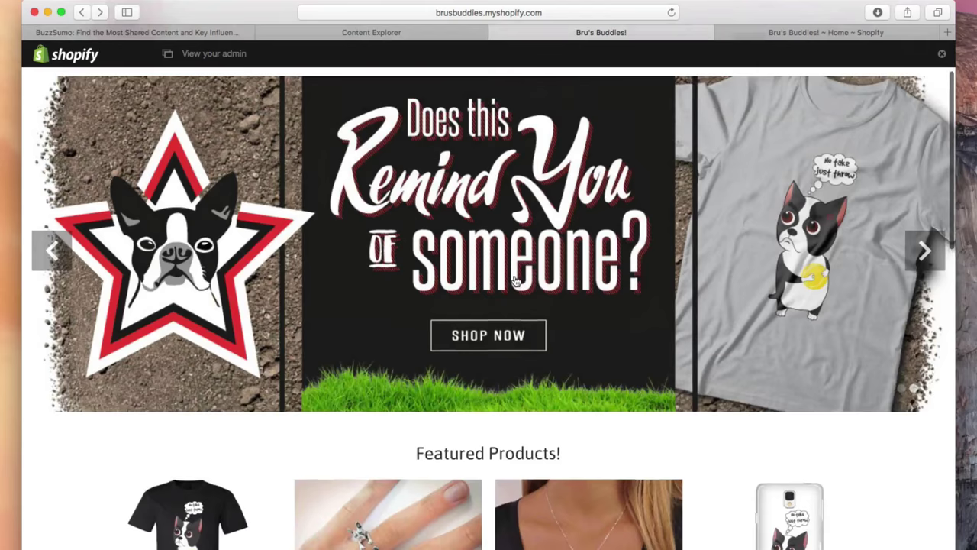
pyautogui.scroll(3)
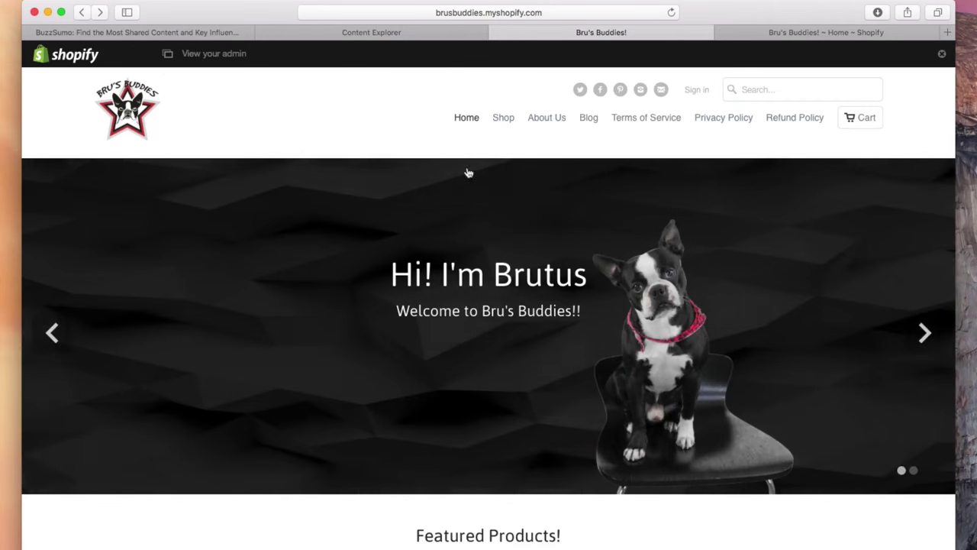
pyautogui.moveTo(371, 36)
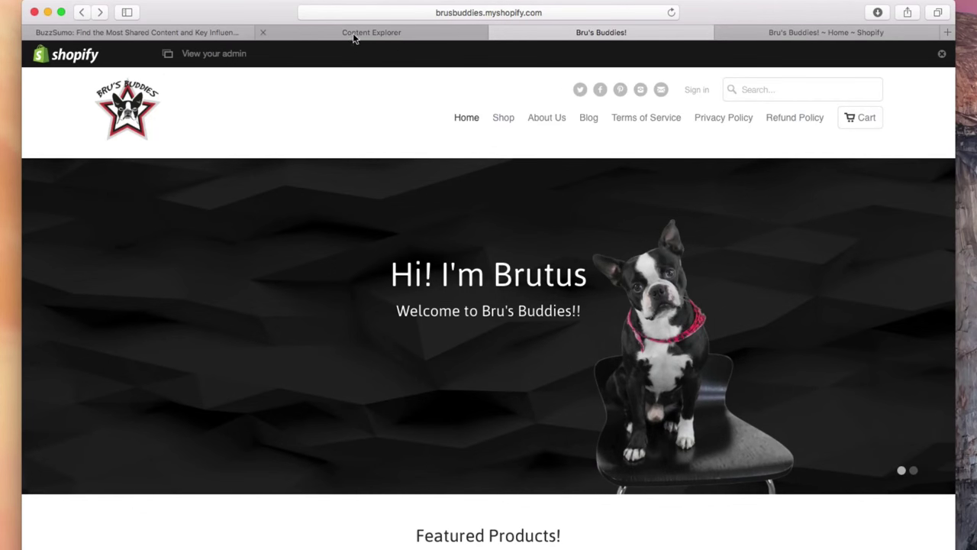
pyautogui.click(371, 32)
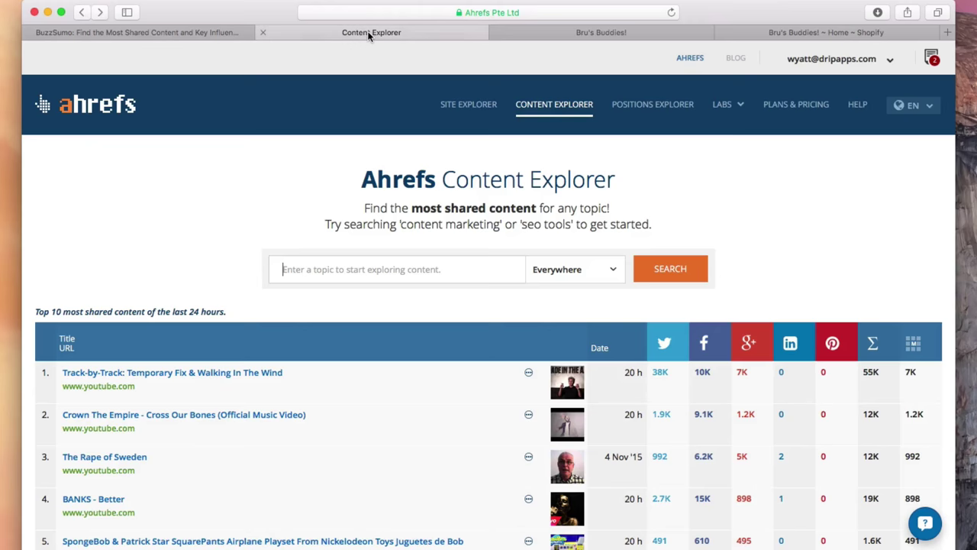
pyautogui.moveTo(372, 260)
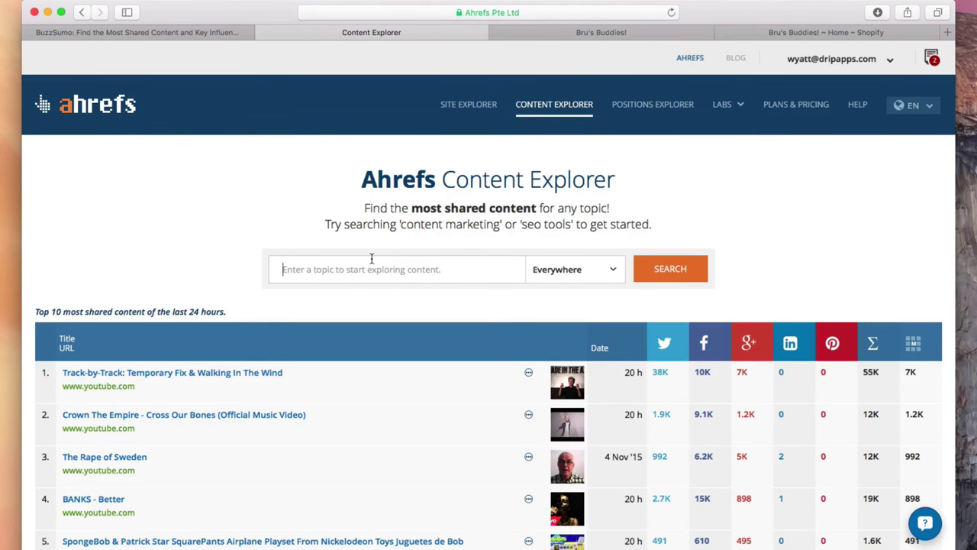
pyautogui.moveTo(232, 112)
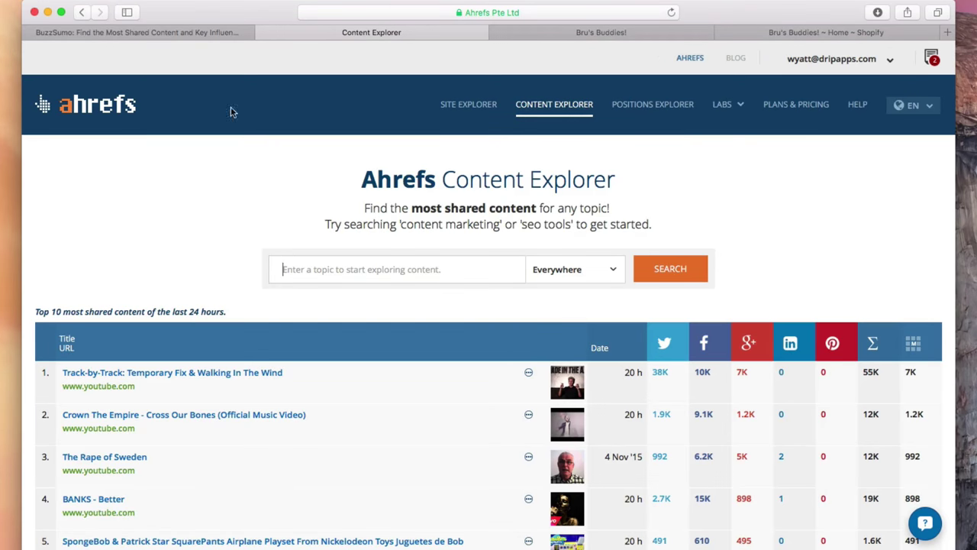
# - Switch to the BuzzSumo homepage and skim its 'big data' sample results preview
pyautogui.click(137, 32)
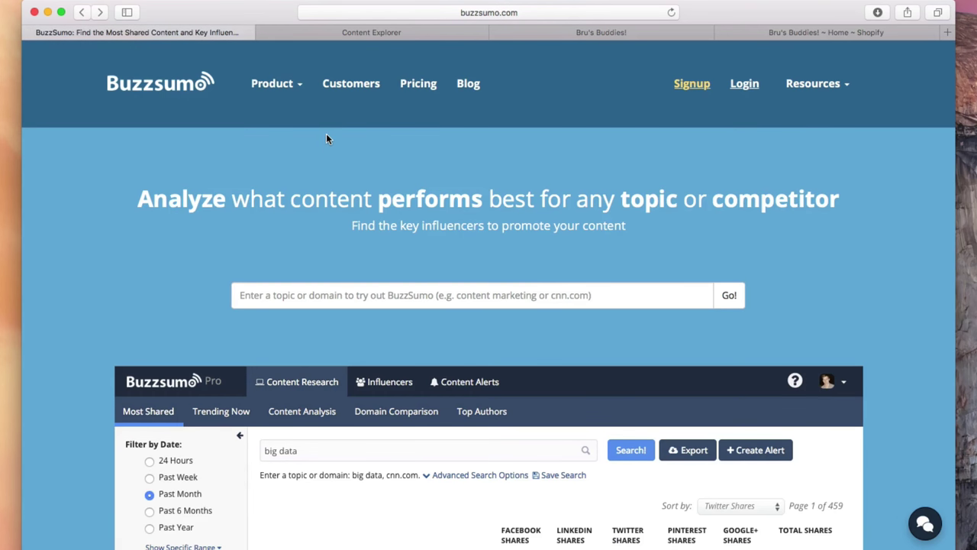
pyautogui.scroll(-3)
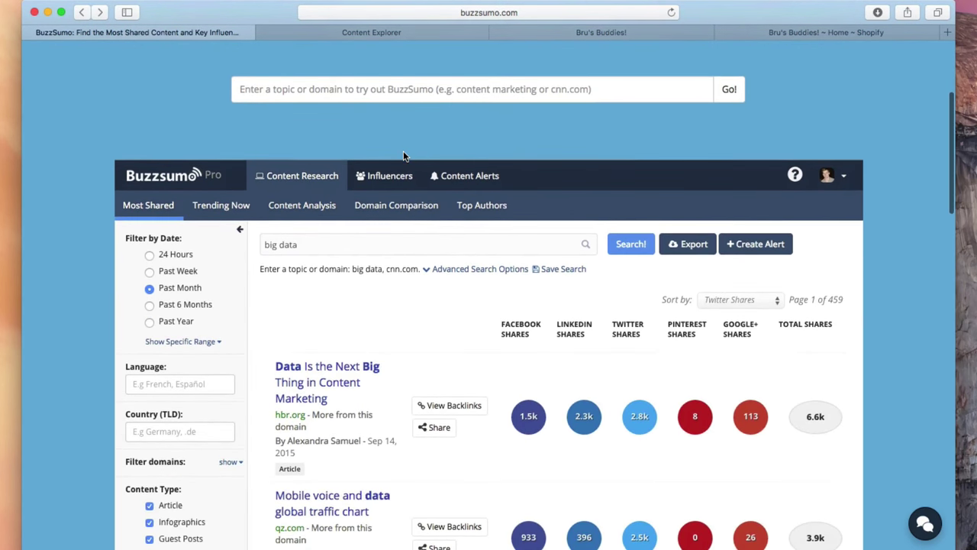
pyautogui.scroll(3)
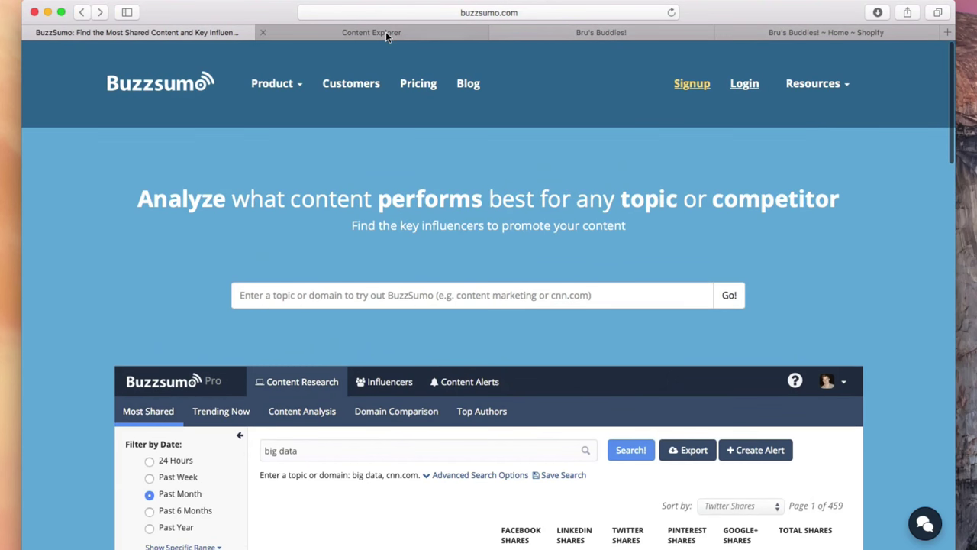
pyautogui.moveTo(388, 37)
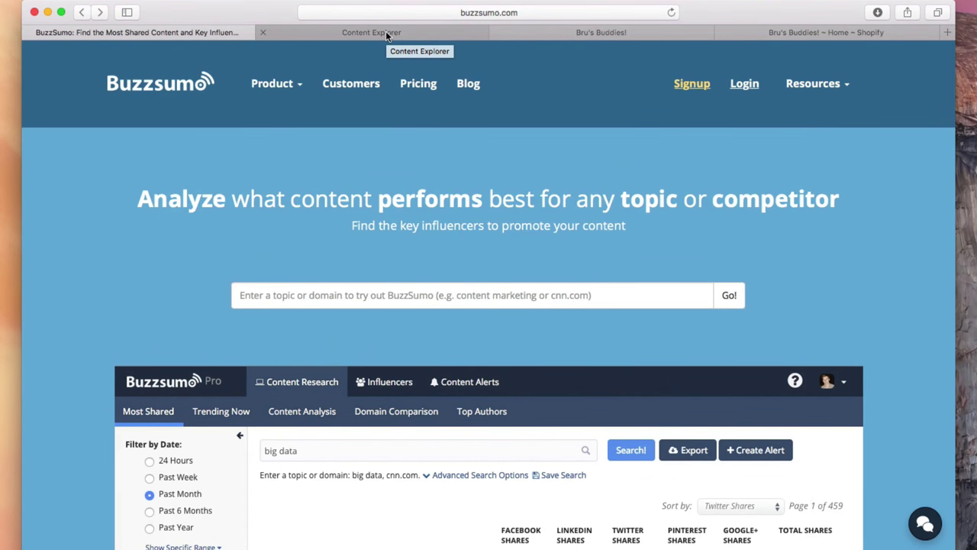
pyautogui.moveTo(257, 125)
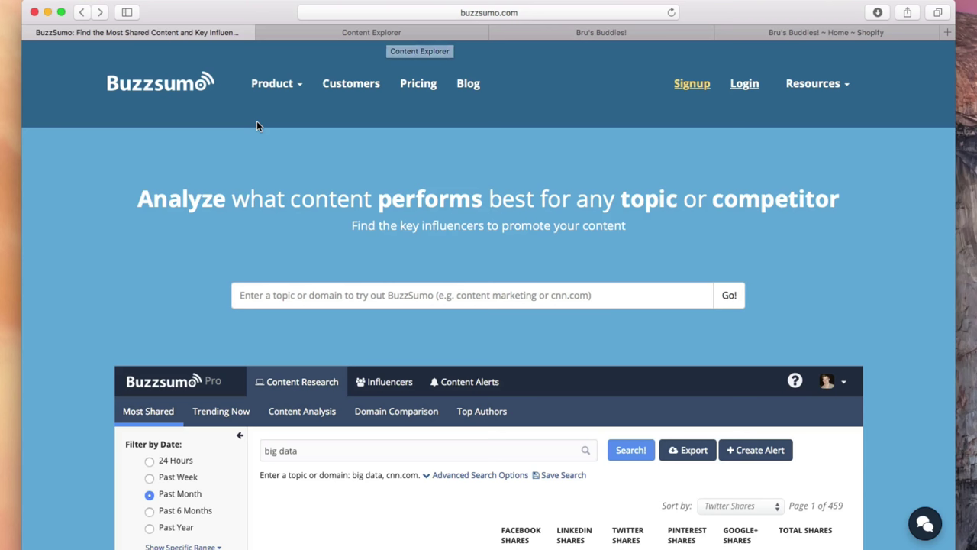
pyautogui.moveTo(538, 277)
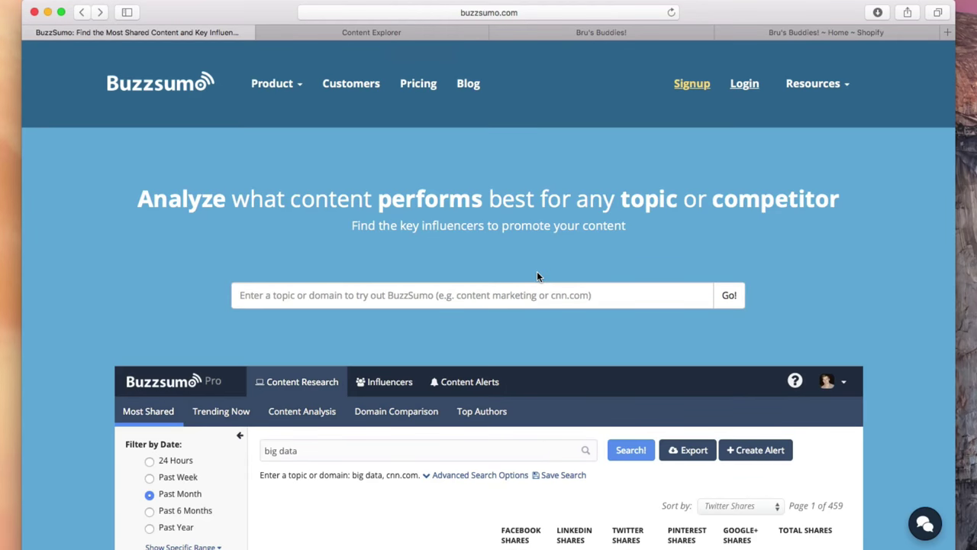
pyautogui.moveTo(363, 54)
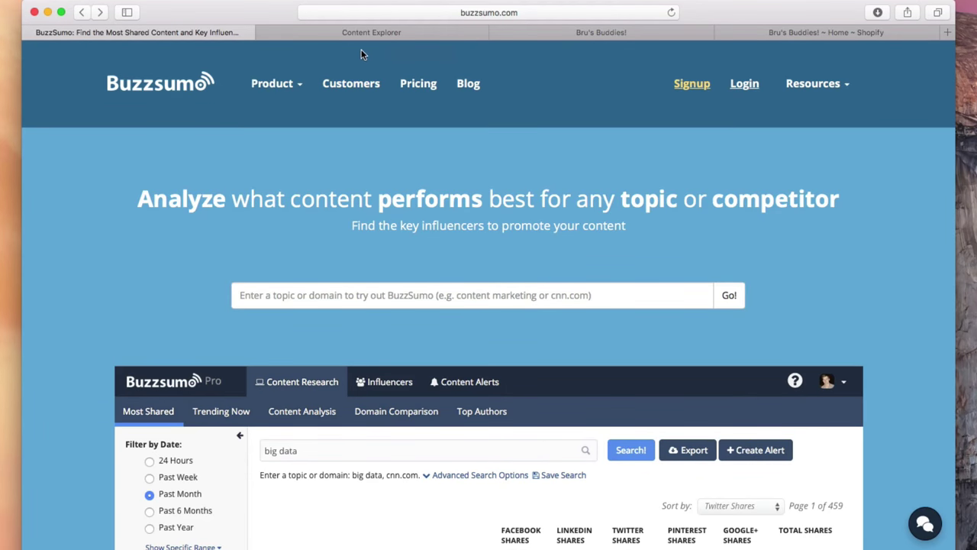
# - Return to Ahrefs Content Explorer with the top 10 most shared content listed
pyautogui.click(371, 32)
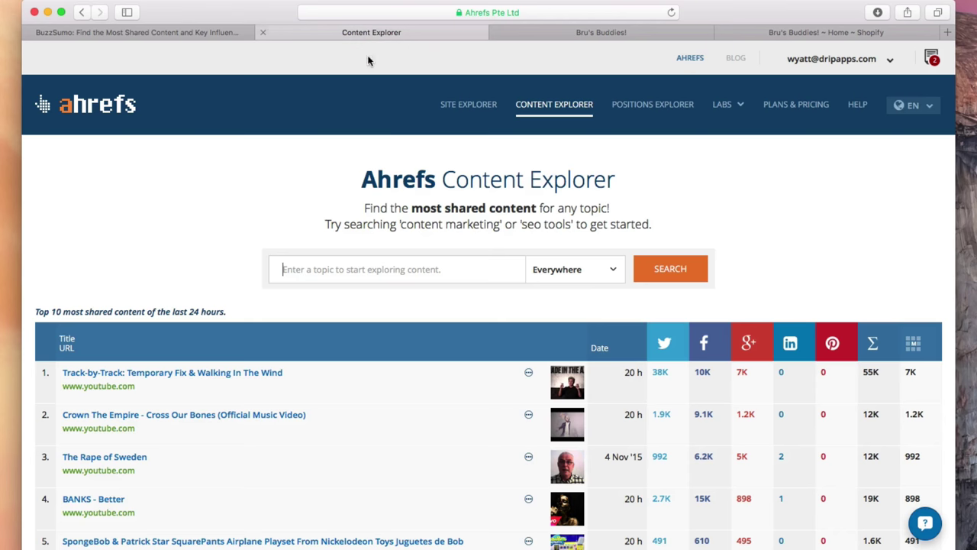
pyautogui.moveTo(787, 228)
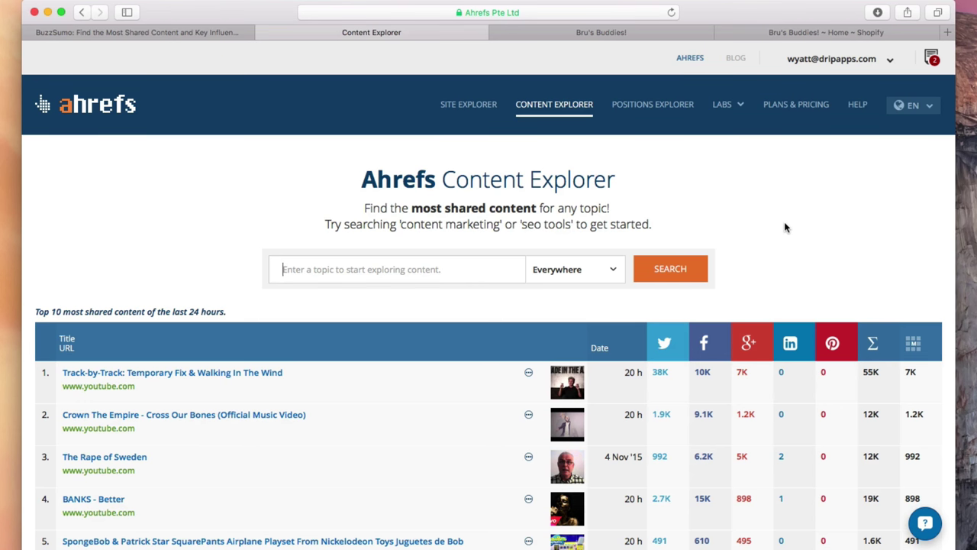
pyautogui.moveTo(610, 251)
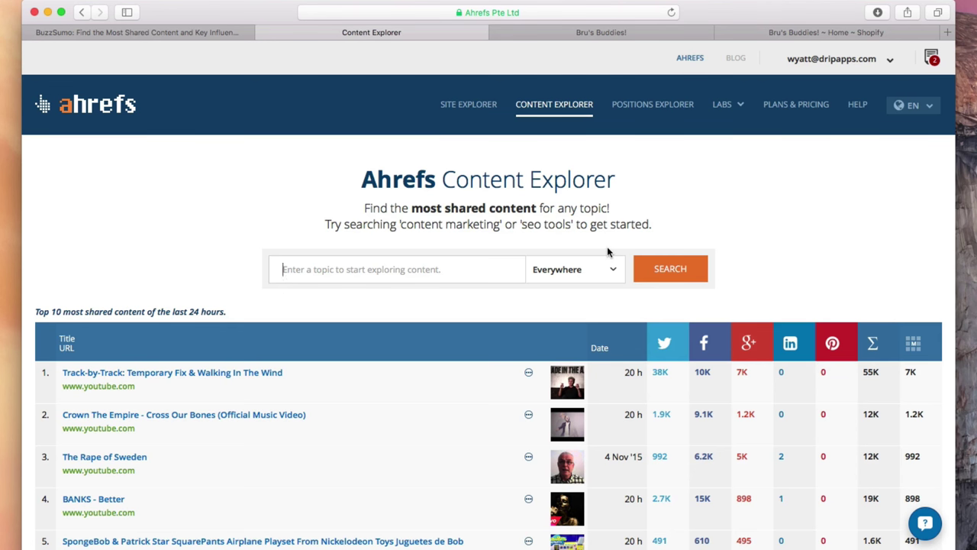
# - Search Content Explorer for 'camping' and bring up link options for 41 Camping Hacks
pyautogui.click(397, 269)
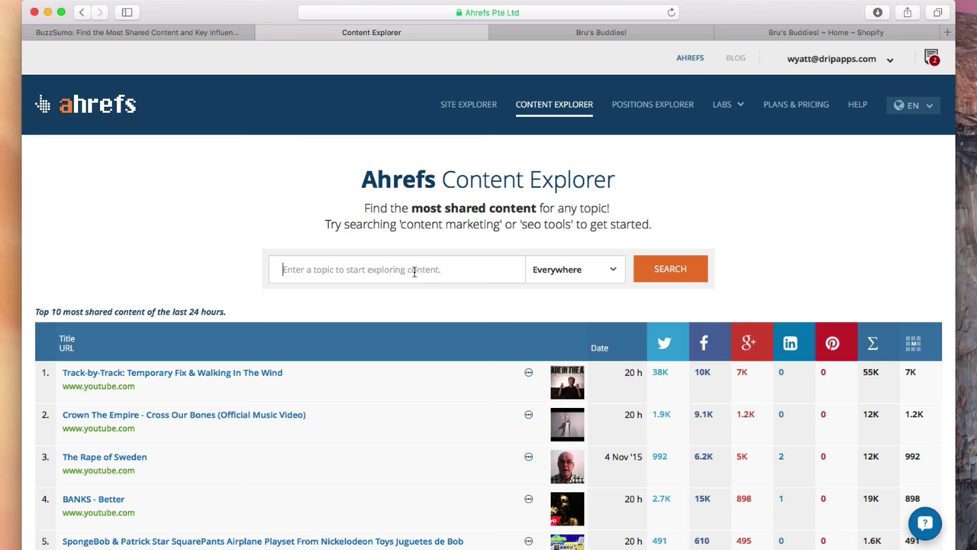
pyautogui.write('s')
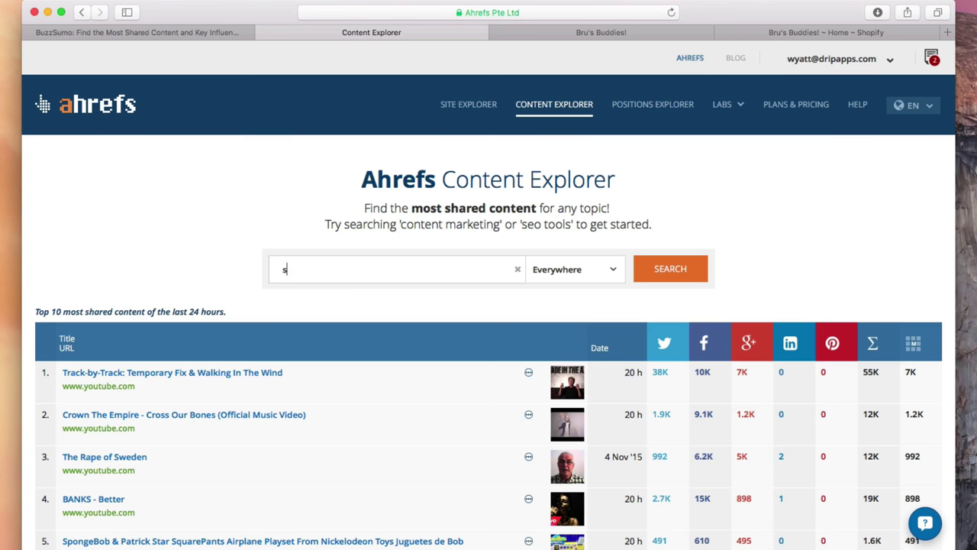
pyautogui.write('camping')
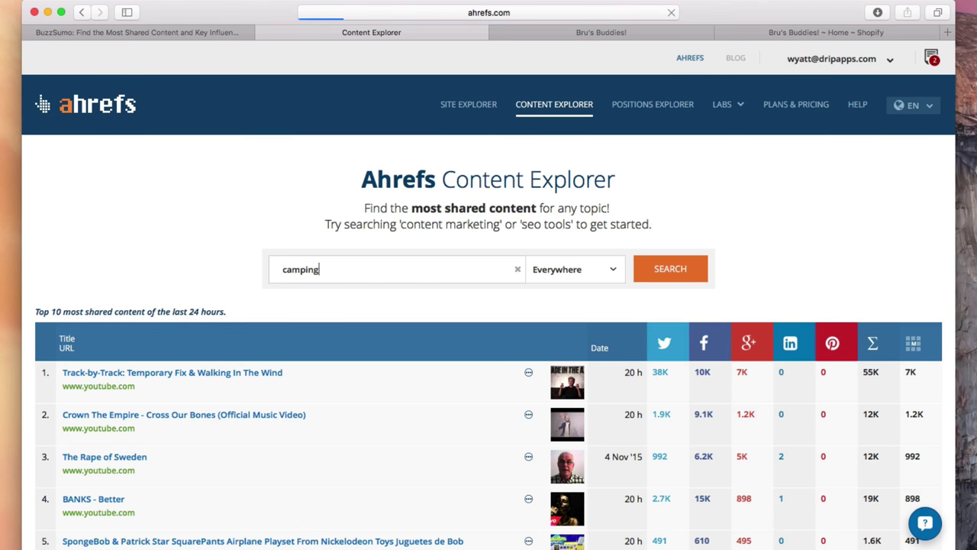
pyautogui.click(669, 269)
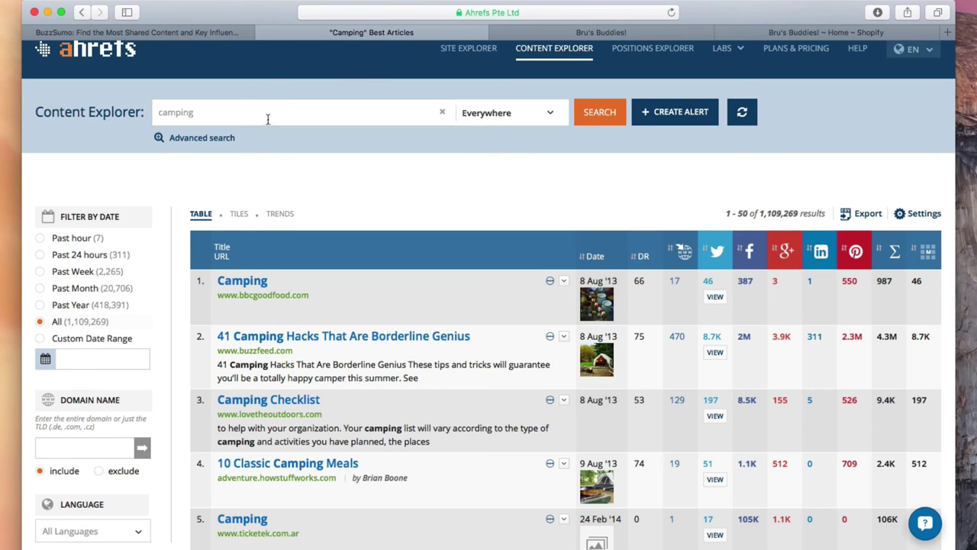
pyautogui.scroll(-3)
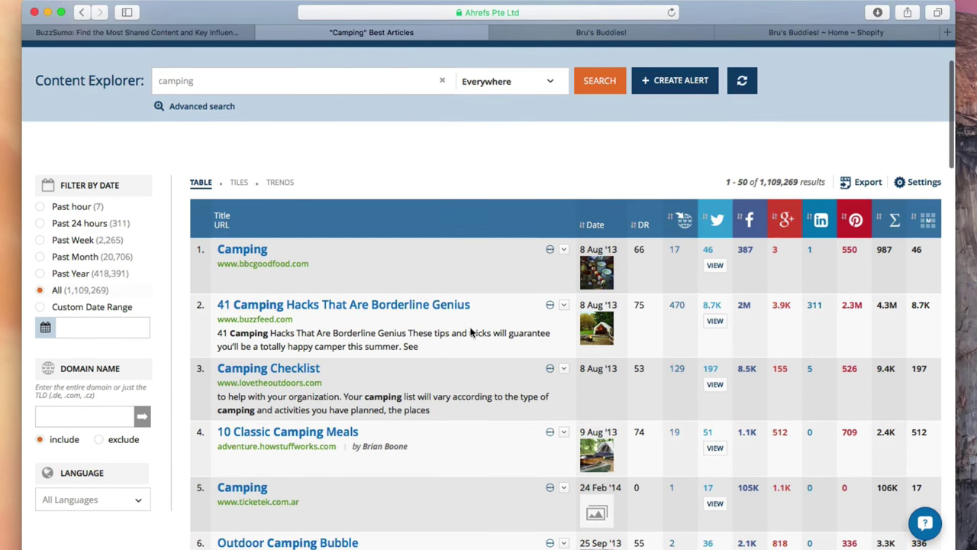
pyautogui.moveTo(497, 320)
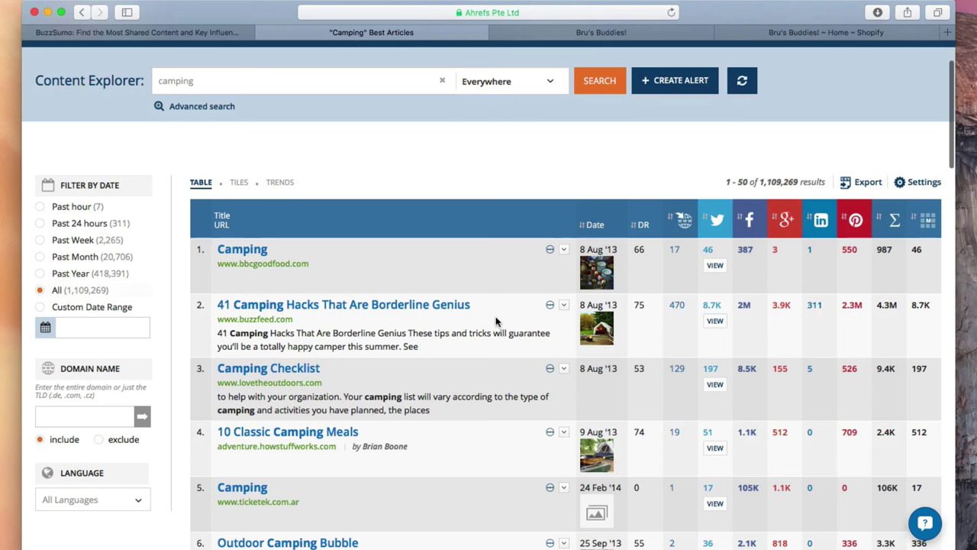
pyautogui.moveTo(679, 329)
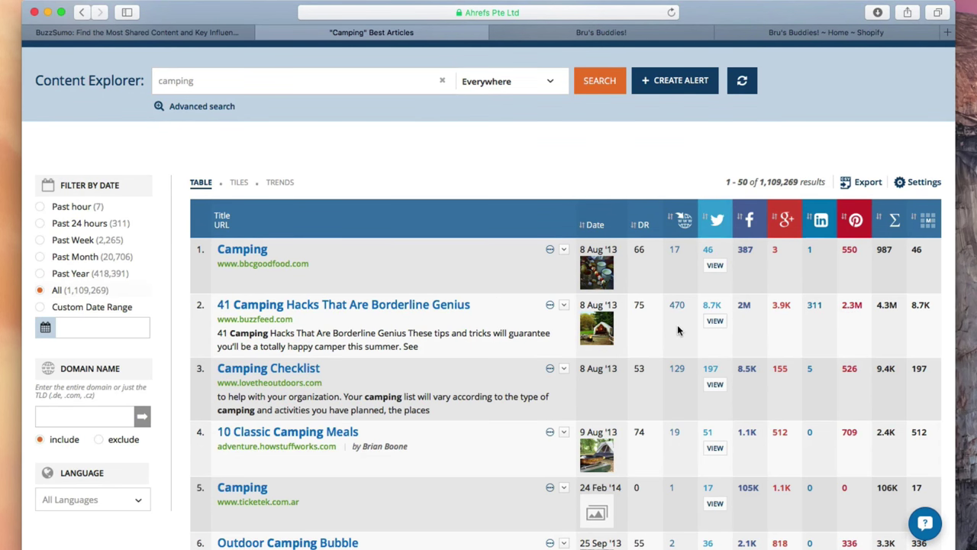
pyautogui.moveTo(725, 308)
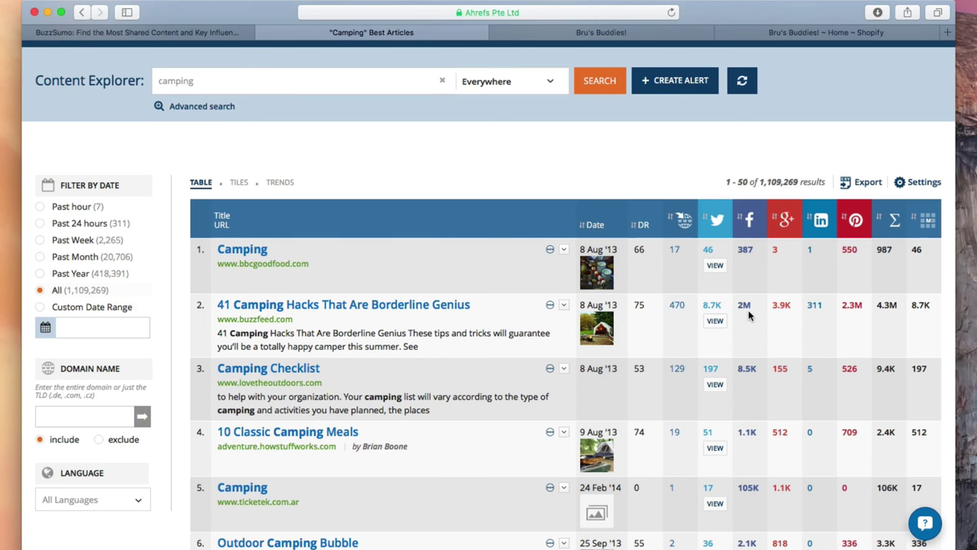
pyautogui.rightClick(343, 304)
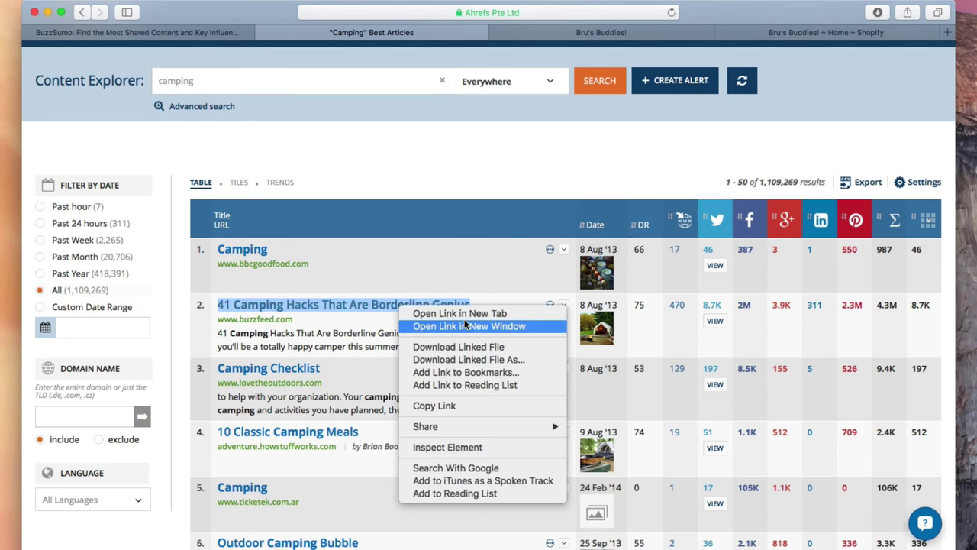
# - Open the BuzzFeed '41 Camping Hacks' article and skim through its list
pyautogui.click(458, 313)
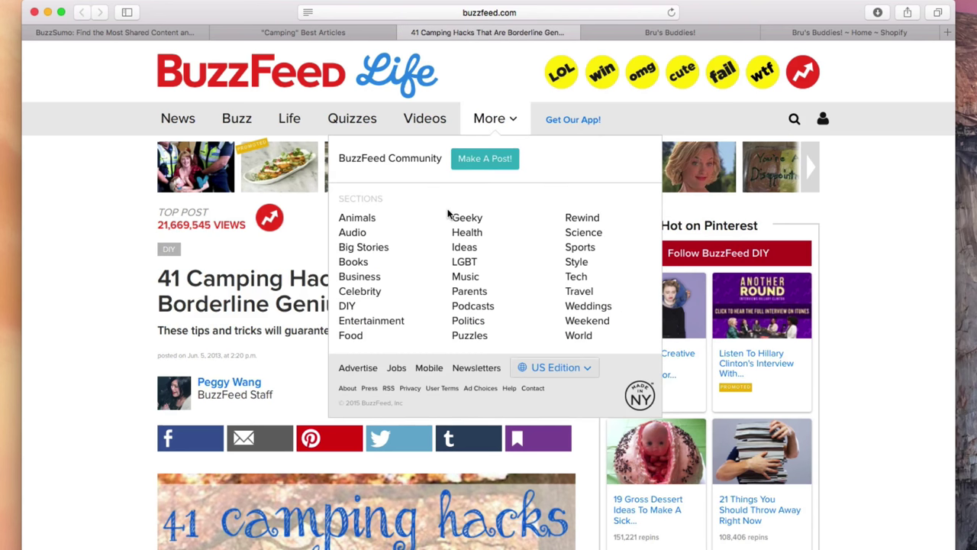
pyautogui.click(110, 343)
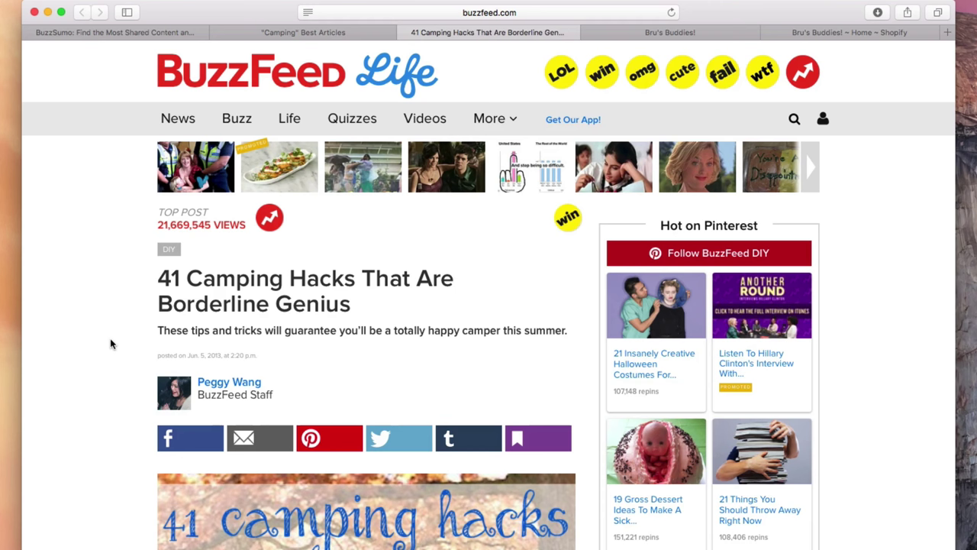
pyautogui.scroll(-3)
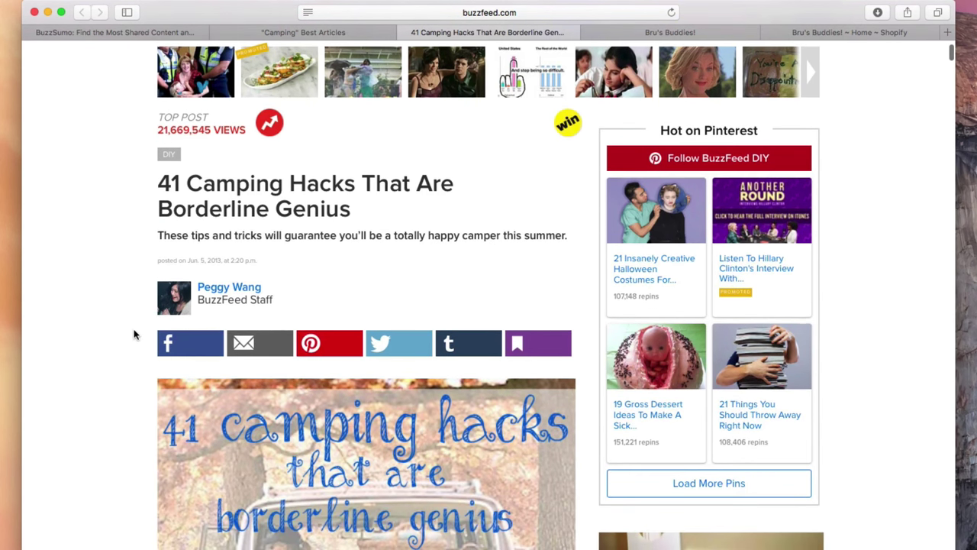
pyautogui.scroll(-3)
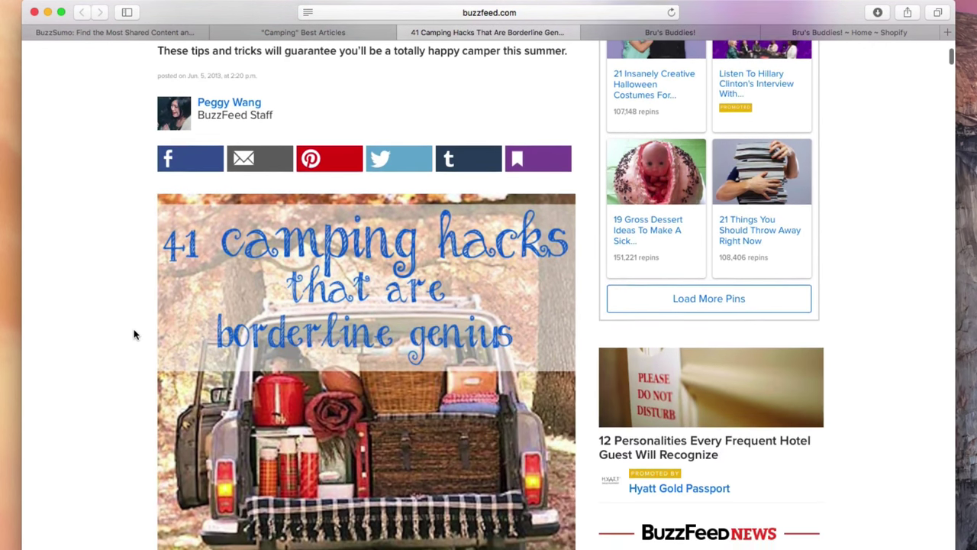
pyautogui.scroll(-3)
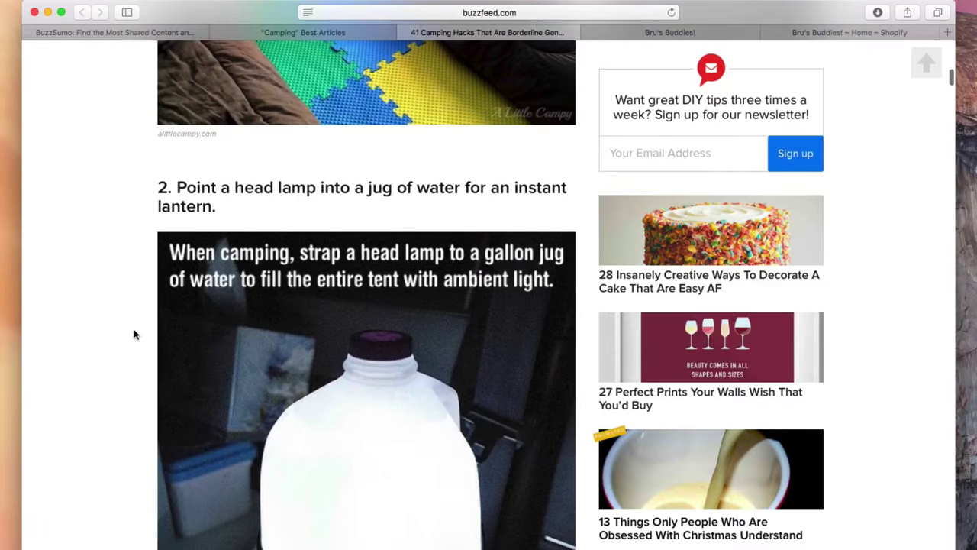
pyautogui.scroll(3)
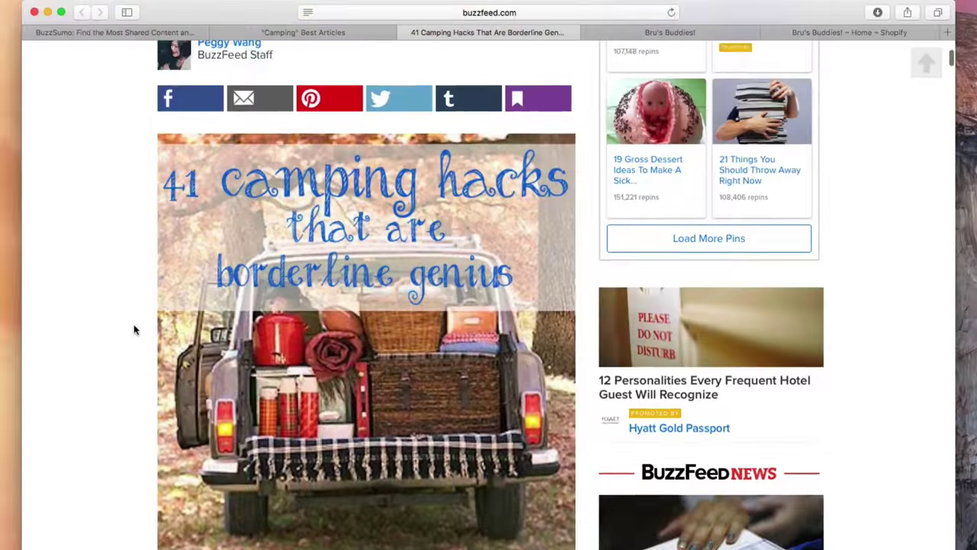
pyautogui.scroll(3)
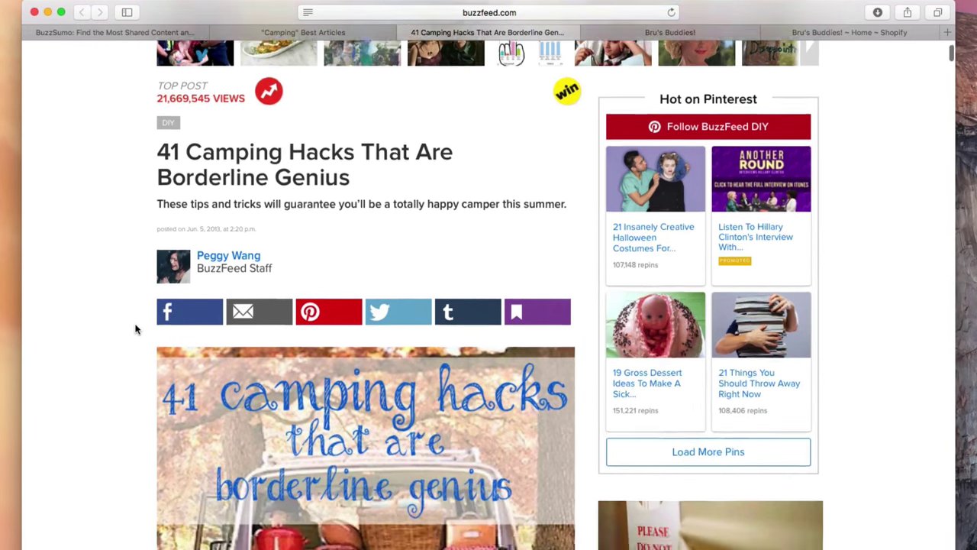
pyautogui.scroll(-3)
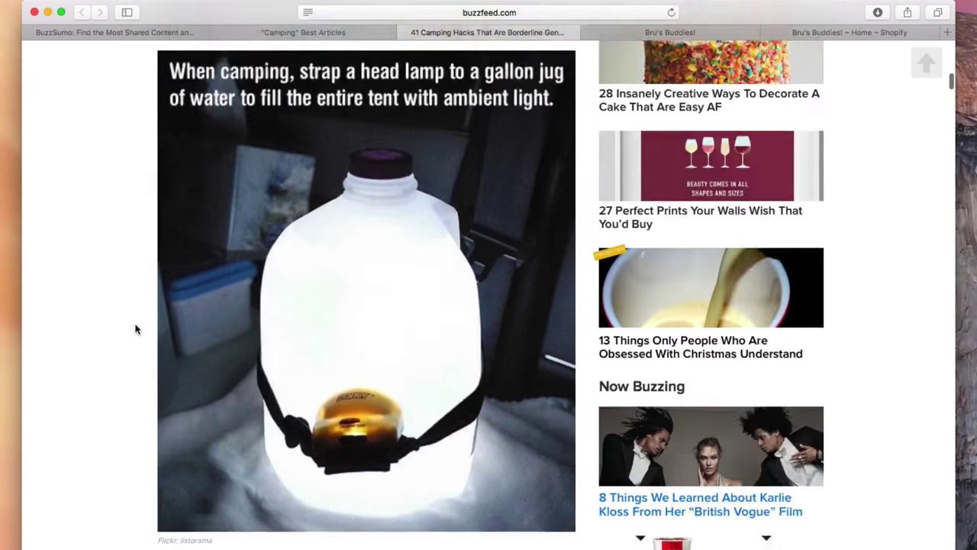
pyautogui.scroll(-3)
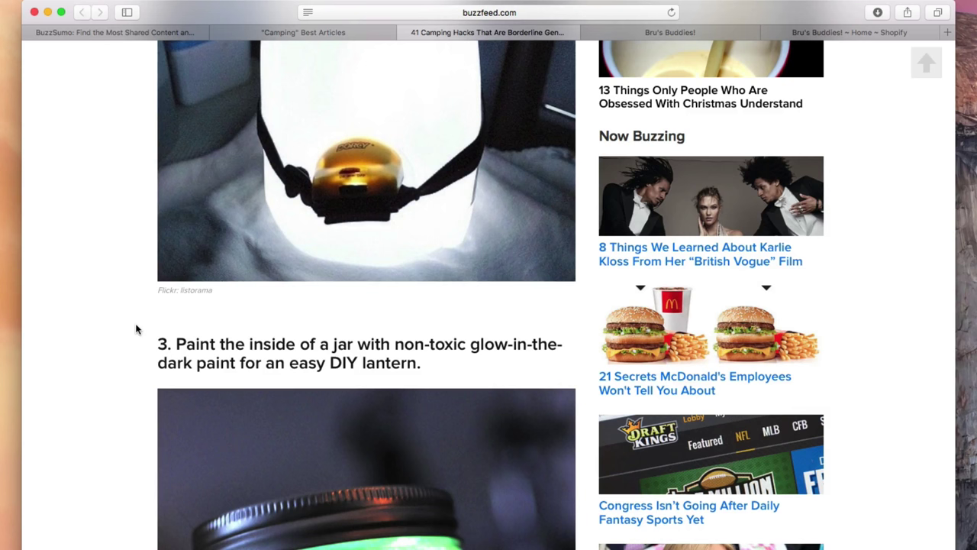
pyautogui.moveTo(110, 312)
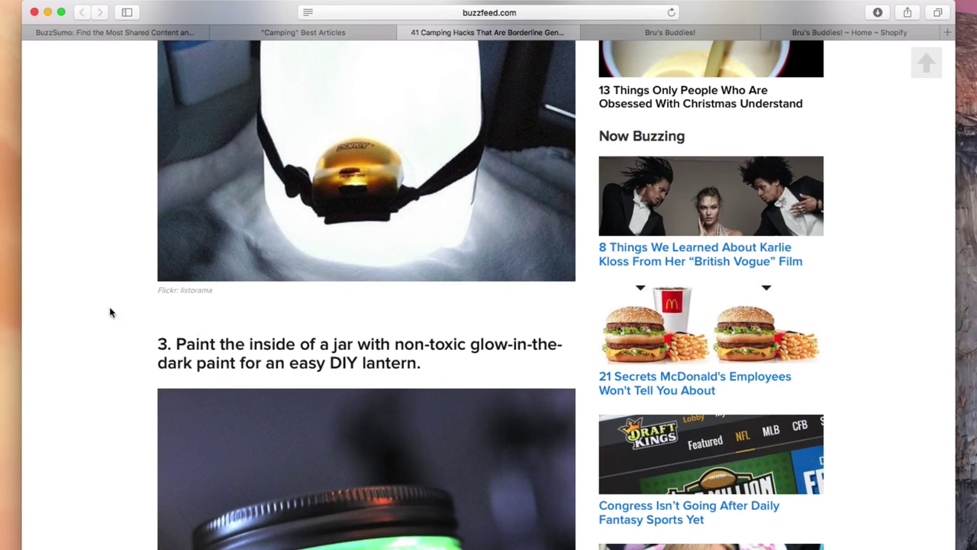
pyautogui.scroll(-3)
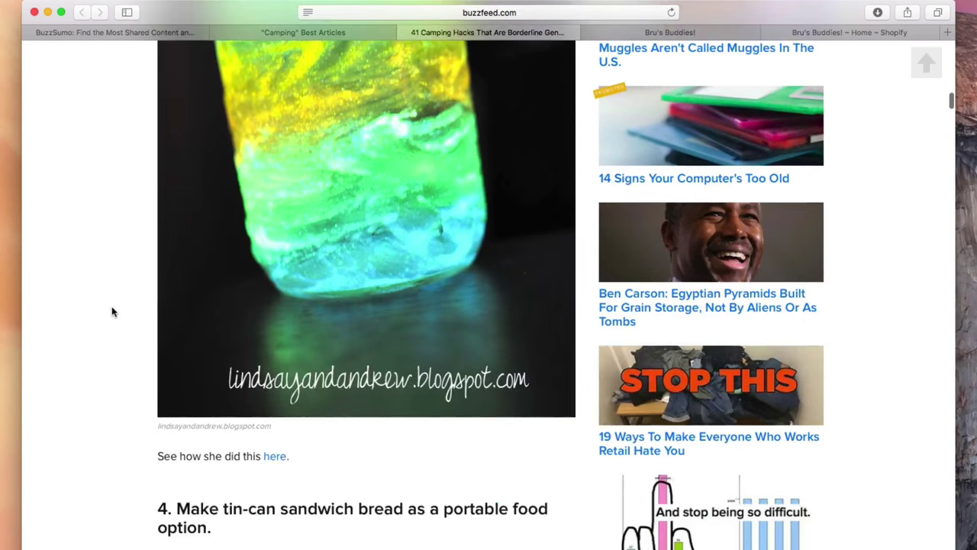
pyautogui.scroll(-3)
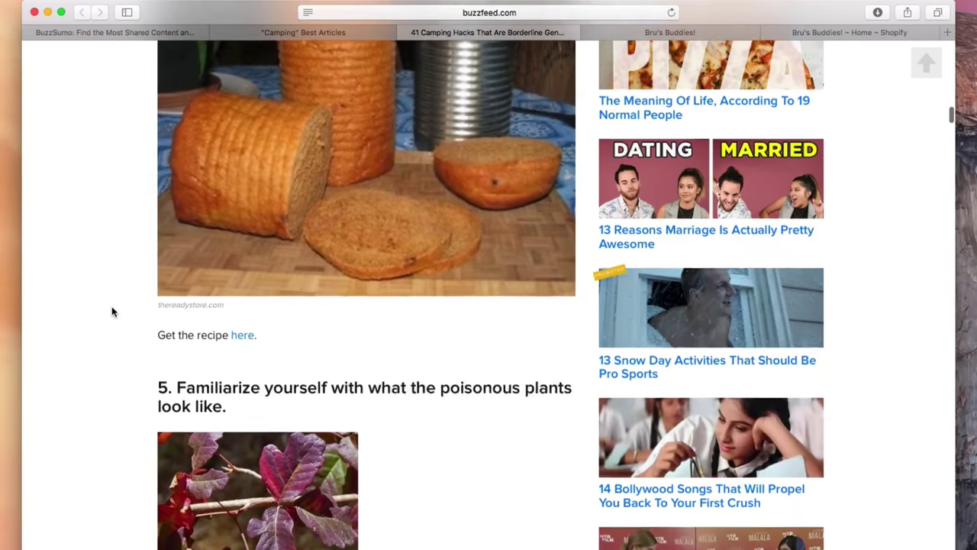
pyautogui.scroll(-3)
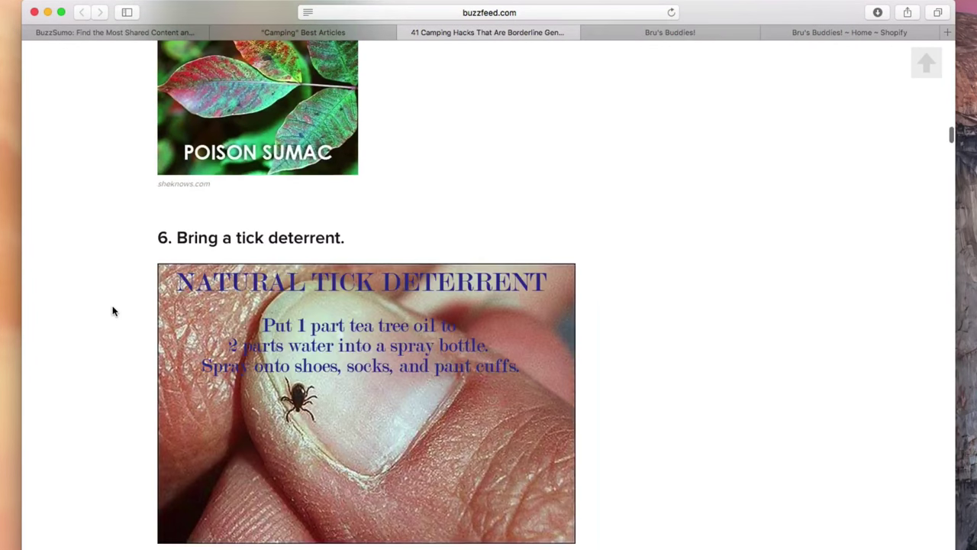
pyautogui.moveTo(403, 37)
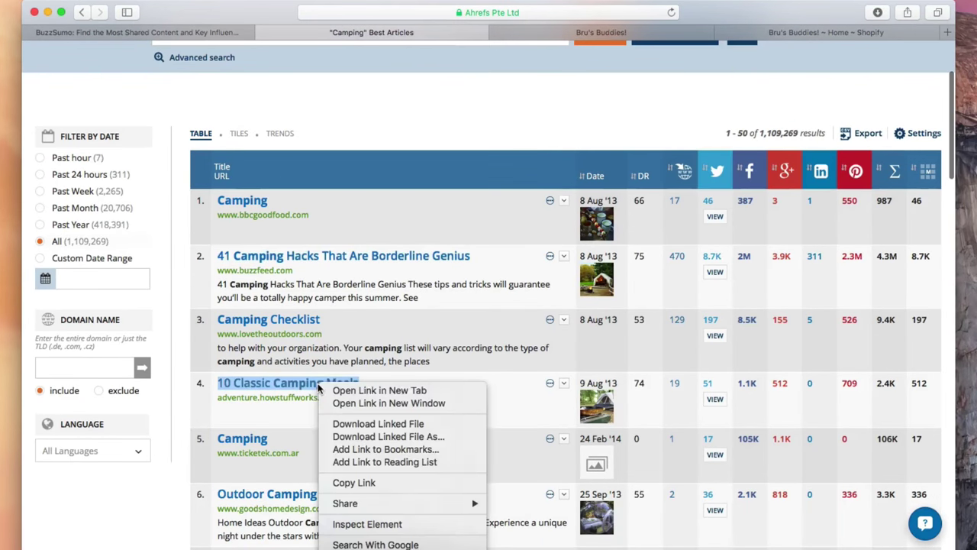
# - Open the '10 Classic Camping Meals' result in a new tab
pyautogui.click(379, 391)
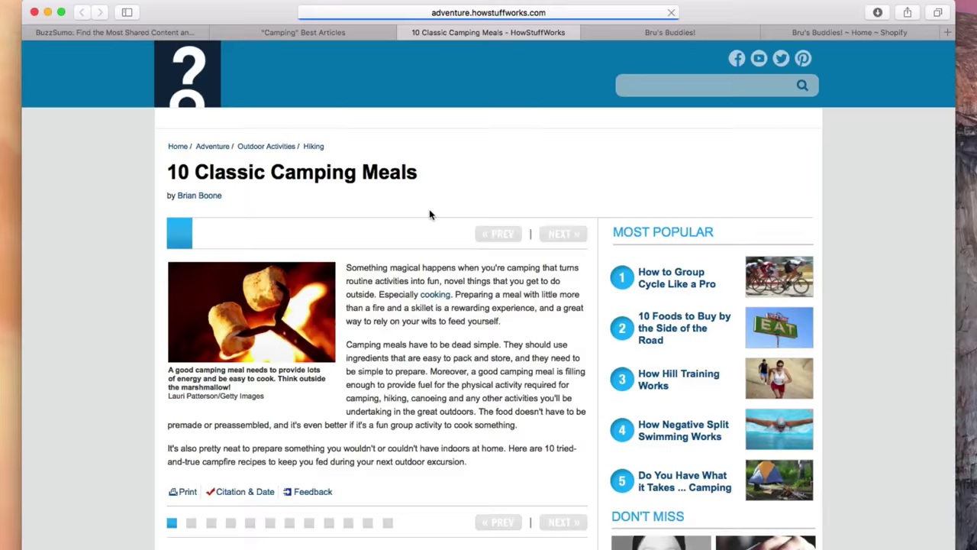
# - Skim the HowStuffWorks camping meals article, then switch to the Shopify dashboard
pyautogui.scroll(-3)
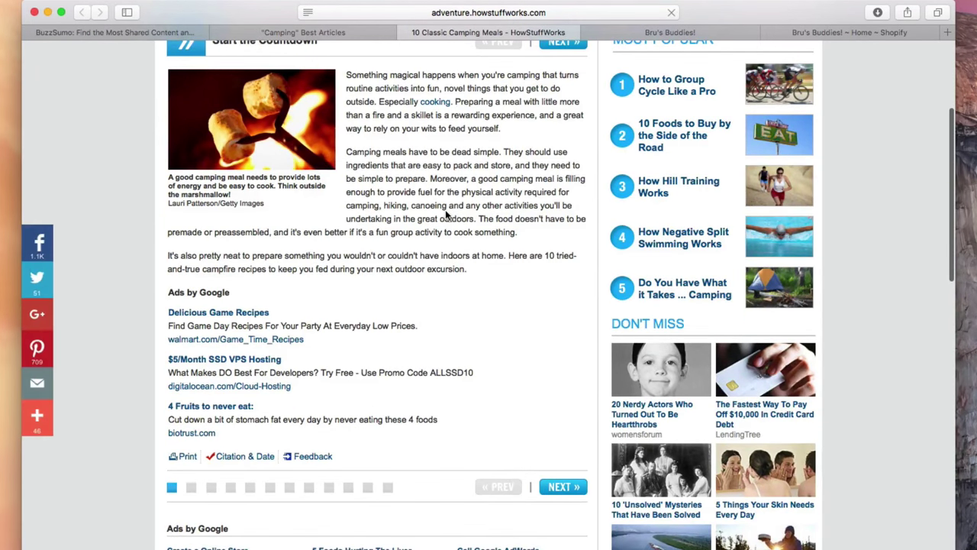
pyautogui.scroll(3)
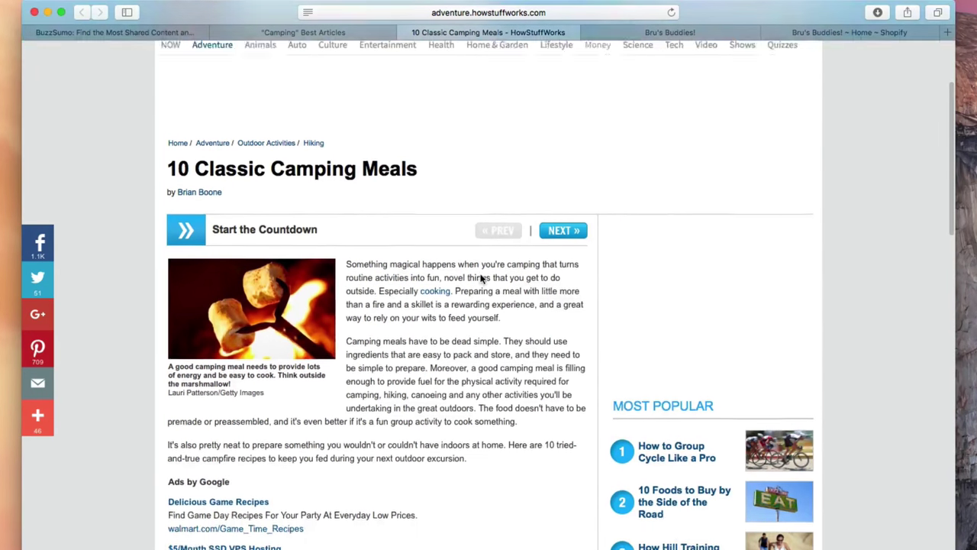
pyautogui.scroll(3)
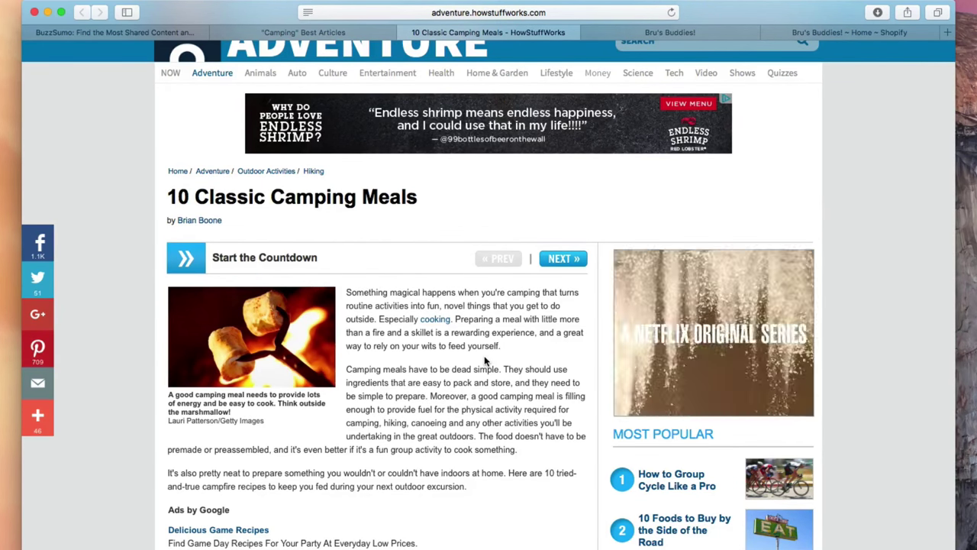
pyautogui.click(850, 32)
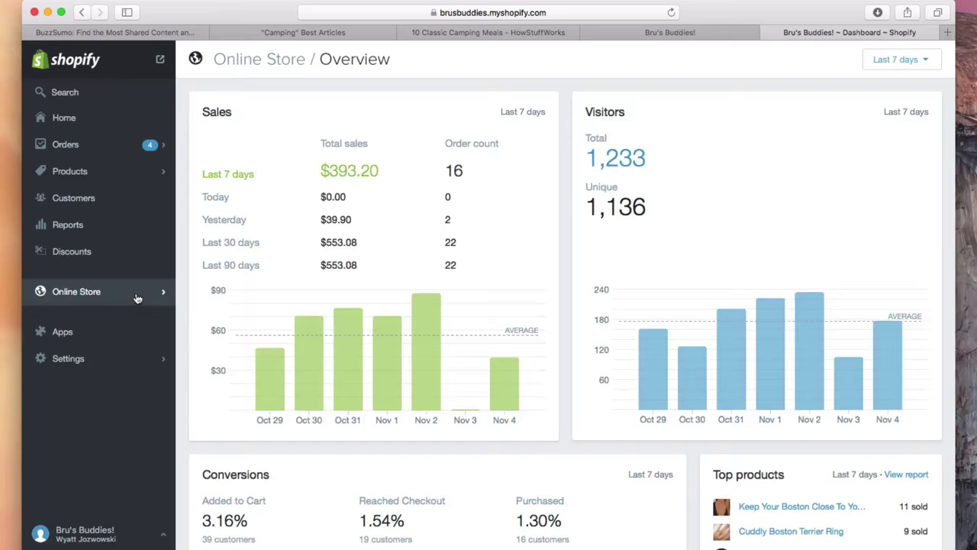
# - Expand Shopify's Online Store section, then switch to the Bru's Buddies storefront tab
pyautogui.click(76, 290)
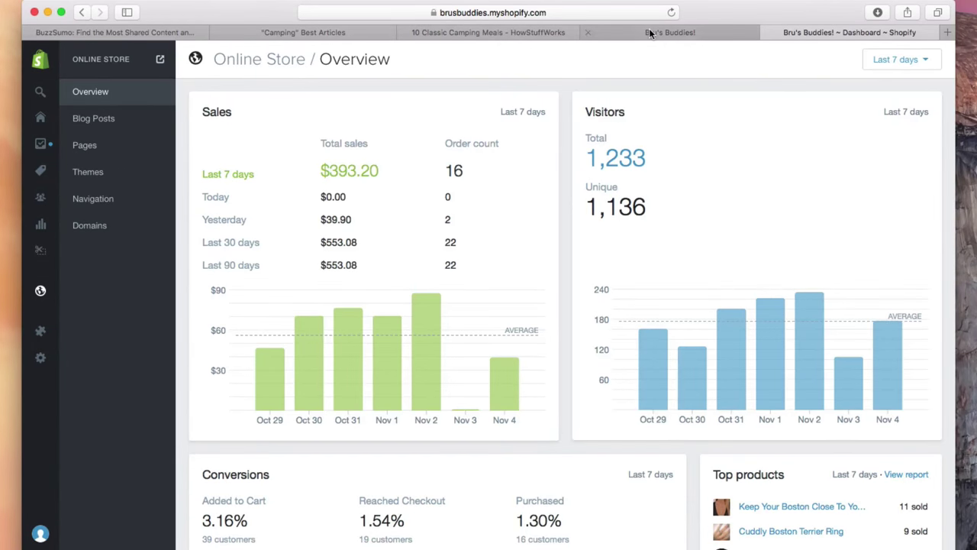
pyautogui.click(486, 32)
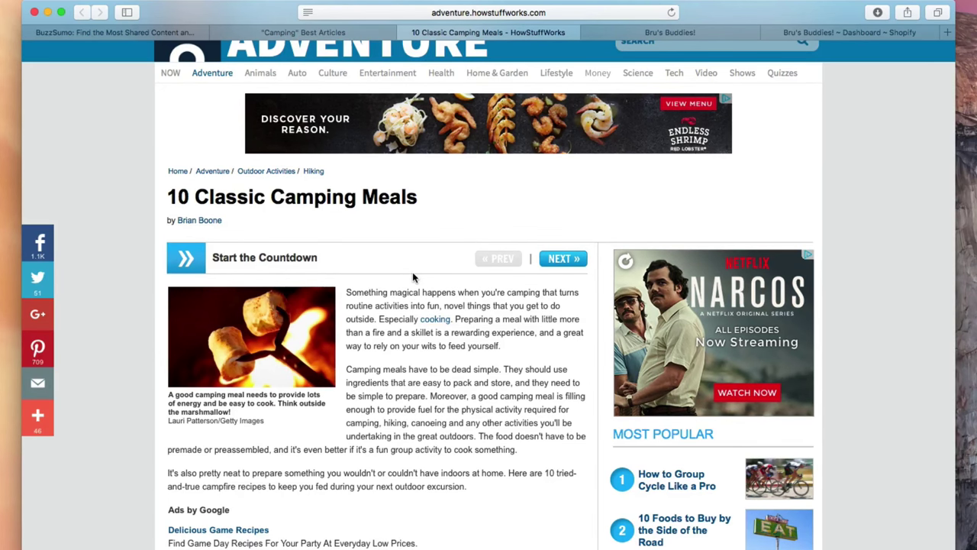
# - Read further in the camping meals article and select a word in its headline
pyautogui.scroll(-3)
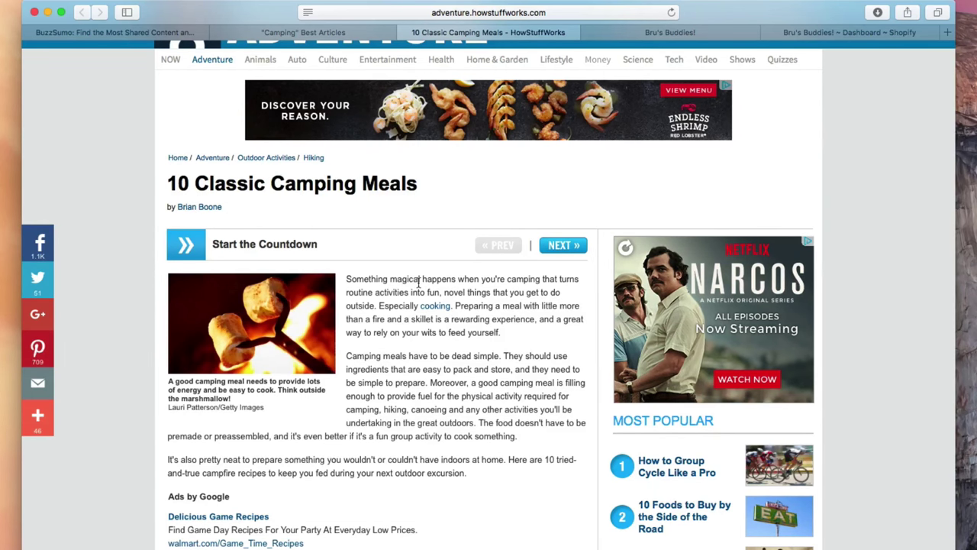
pyautogui.moveTo(404, 204)
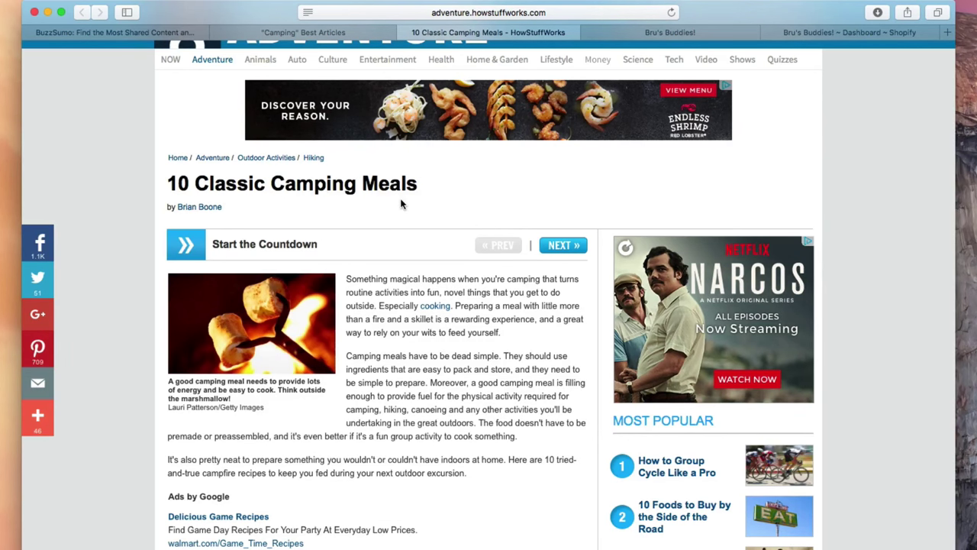
pyautogui.moveTo(299, 189)
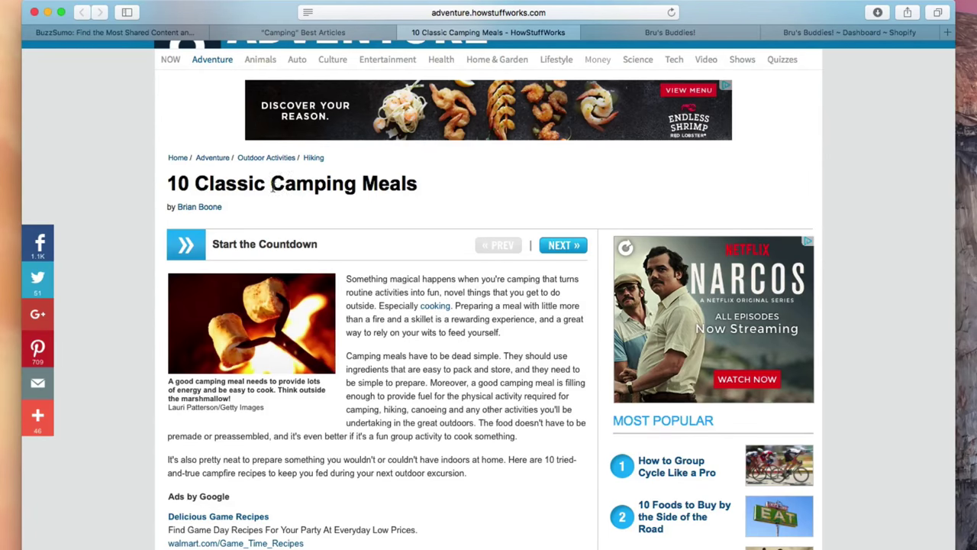
pyautogui.doubleClick(324, 184)
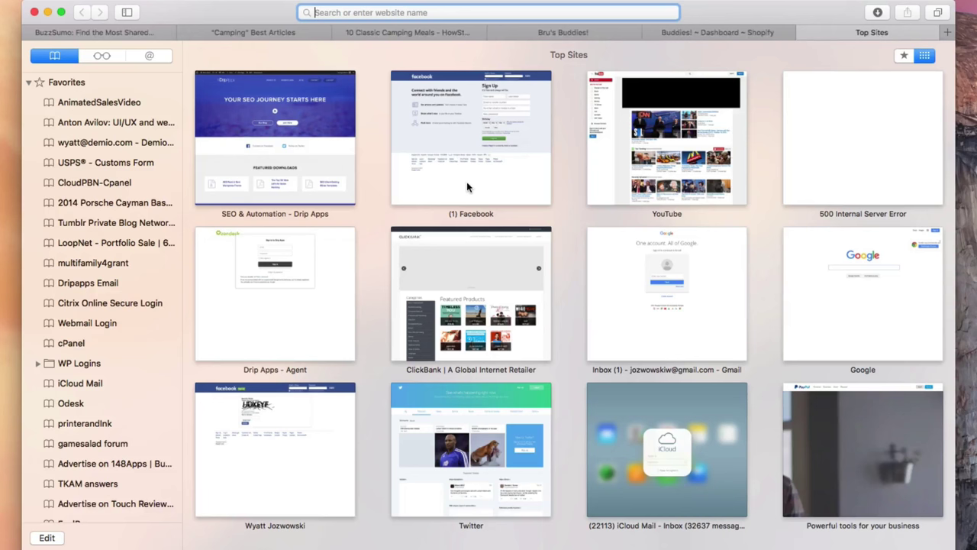
# - Search 'google keyword' in the address bar and open Google's Keyword Planner
pyautogui.write('google')
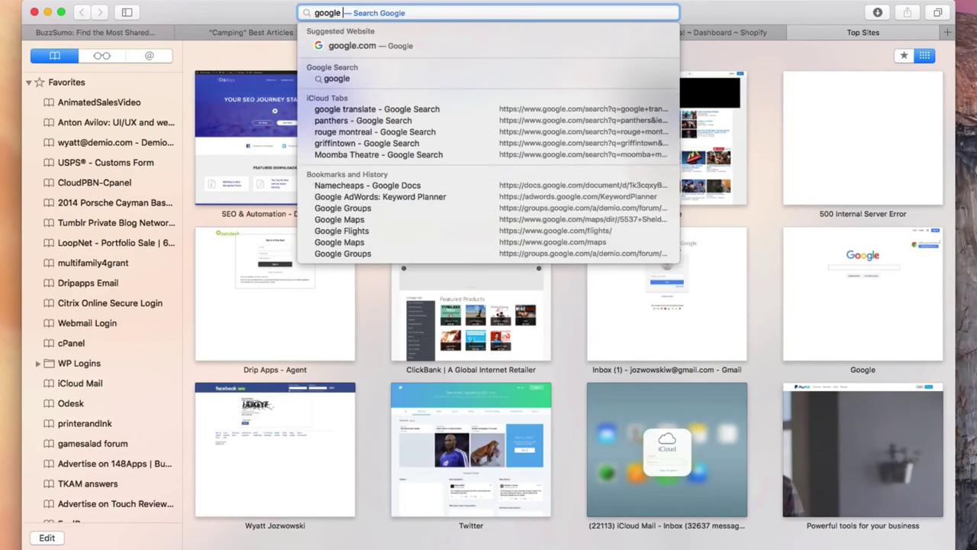
pyautogui.write('keyword')
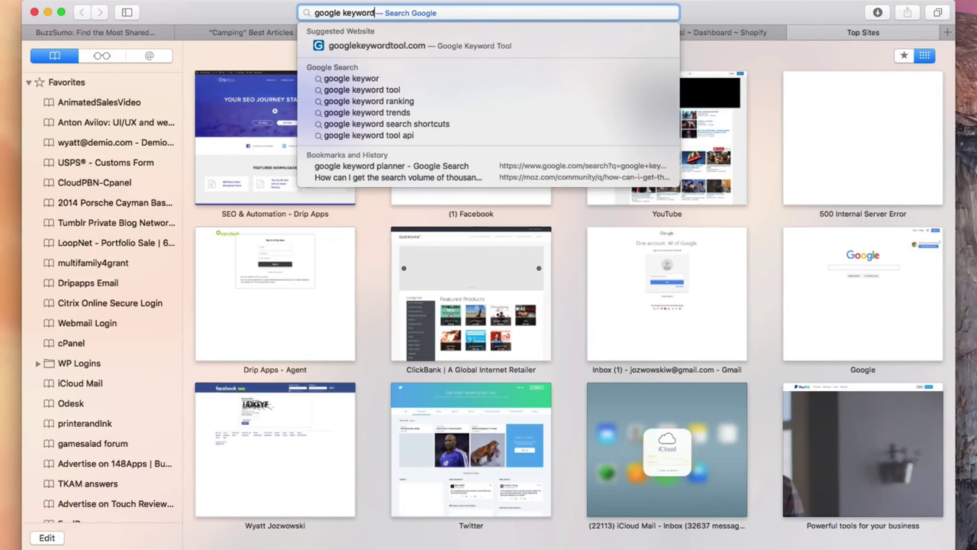
pyautogui.click(391, 165)
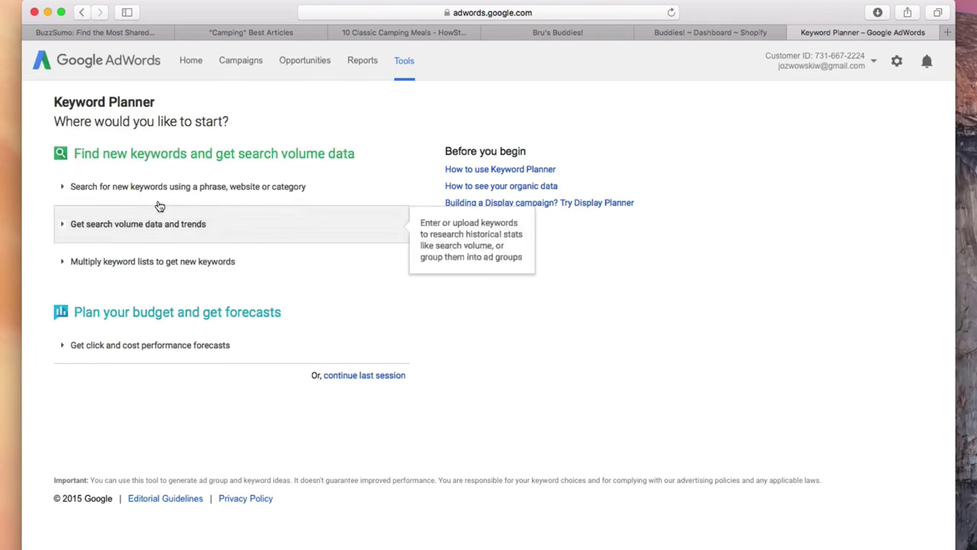
# - Get new keyword ideas for the phrase 'Camping Meals' in Keyword Planner
pyautogui.click(187, 187)
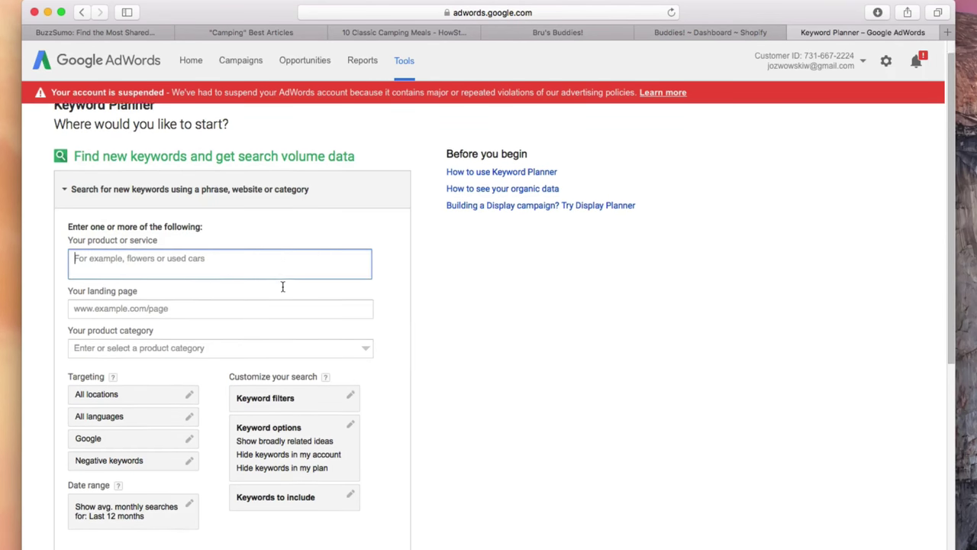
pyautogui.scroll(-3)
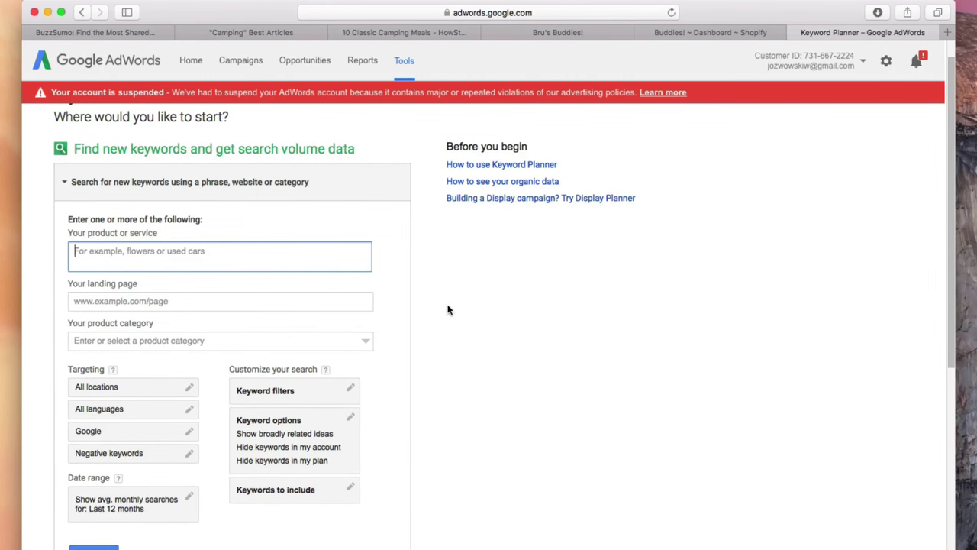
pyautogui.write('Camping Meals')
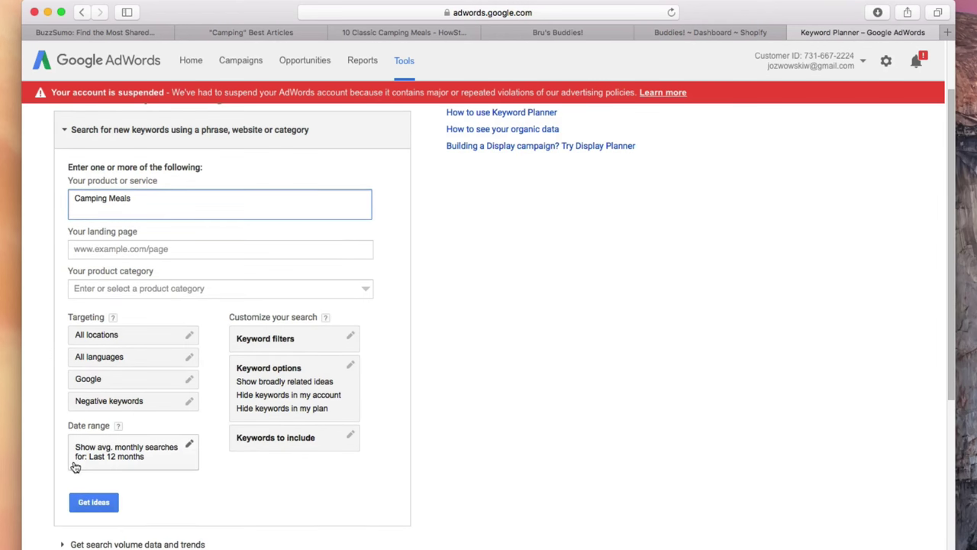
pyautogui.click(94, 501)
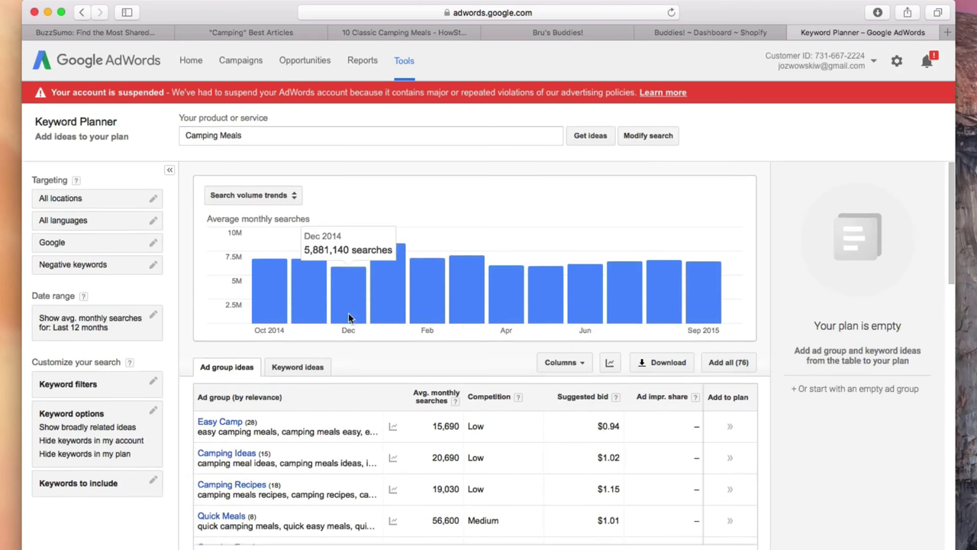
# - View the keyword ideas showing 'camping meals' at 9,900 average monthly searches
pyautogui.click(297, 366)
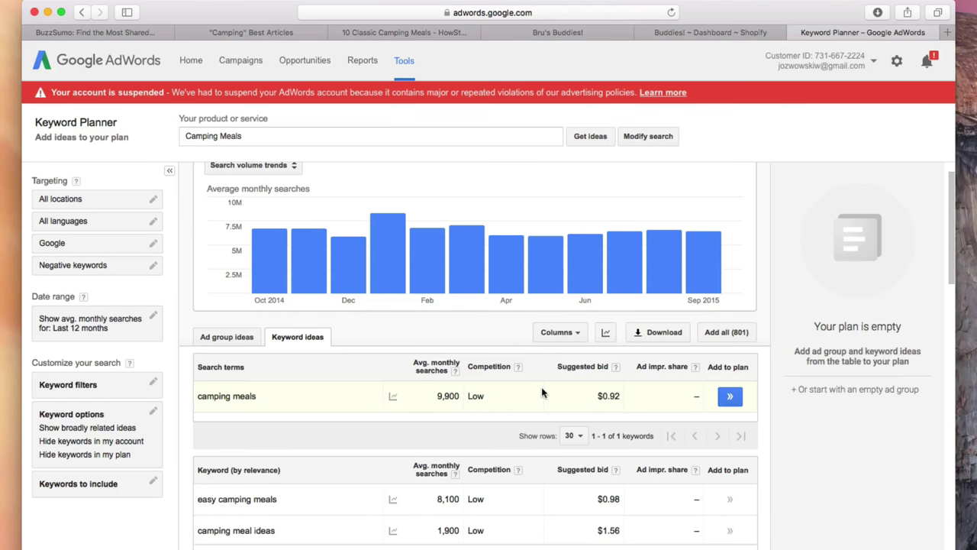
pyautogui.moveTo(672, 187)
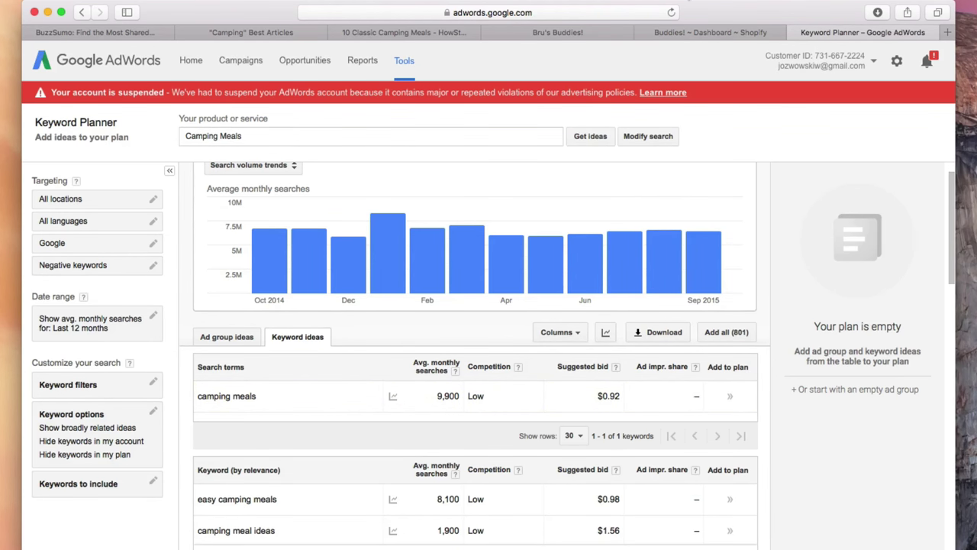
pyautogui.moveTo(748, 190)
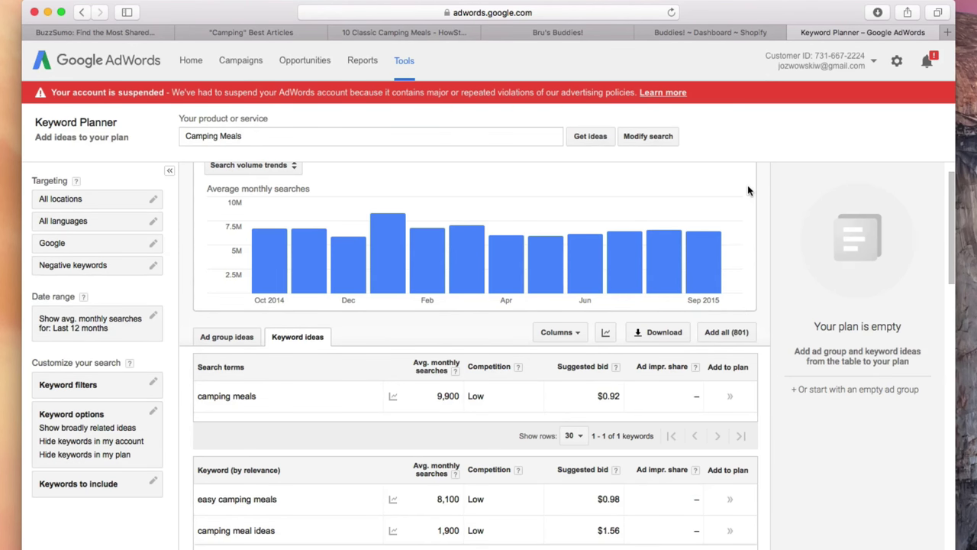
pyautogui.moveTo(759, 155)
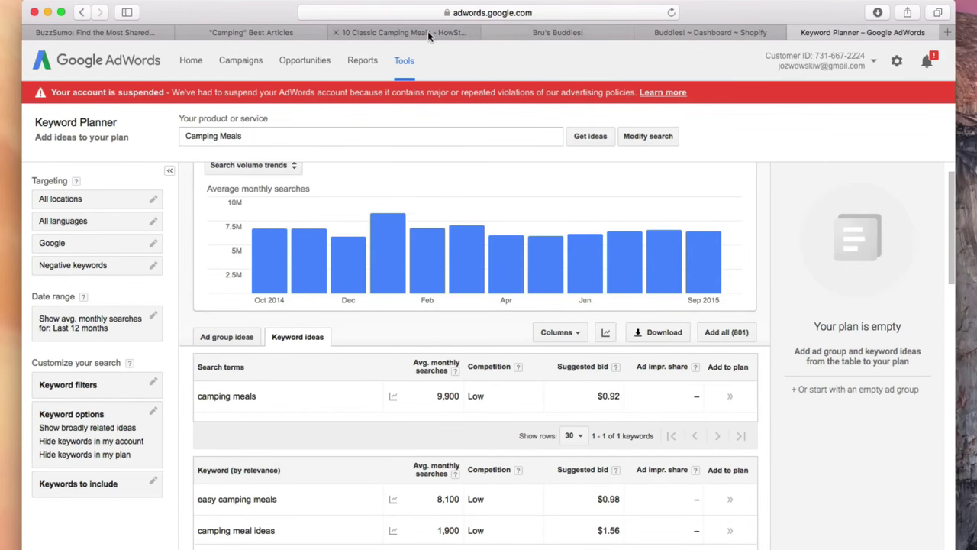
# - Page the HowStuffWorks countdown to No. 9 Hot Dogs, then return to Keyword Planner
pyautogui.click(403, 32)
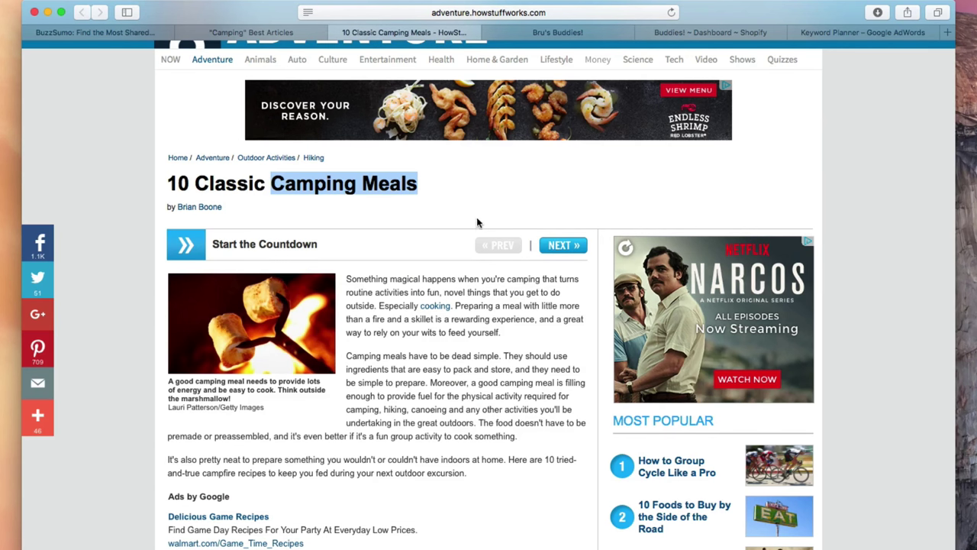
pyautogui.scroll(-3)
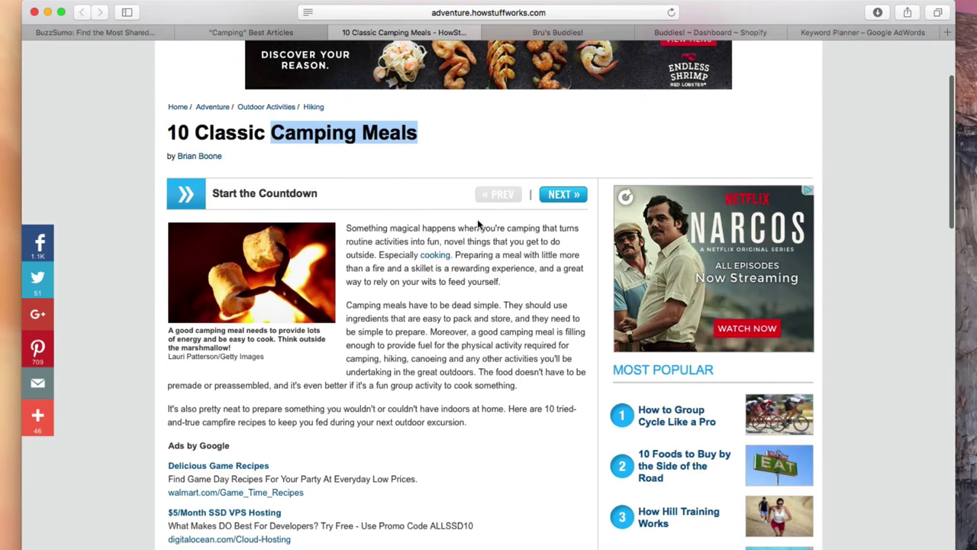
pyautogui.click(562, 194)
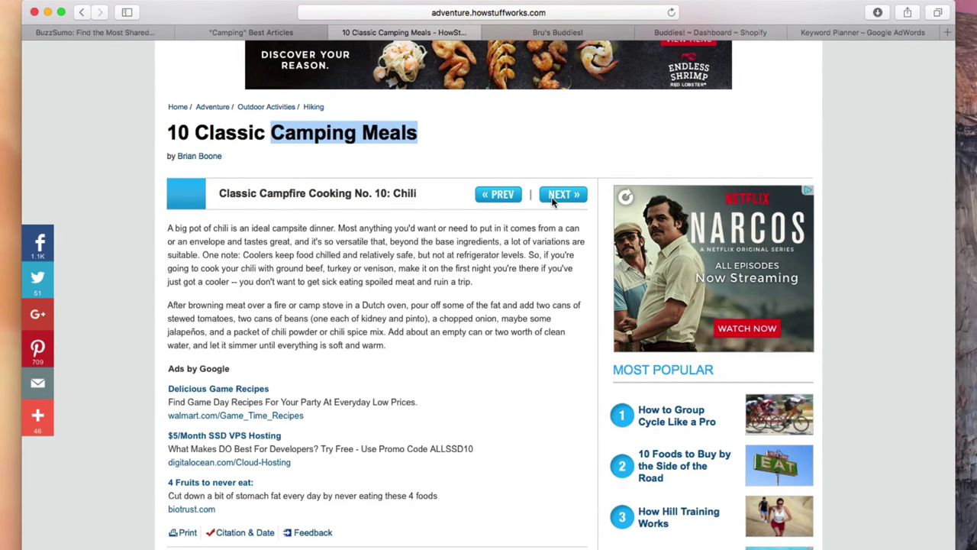
pyautogui.click(562, 194)
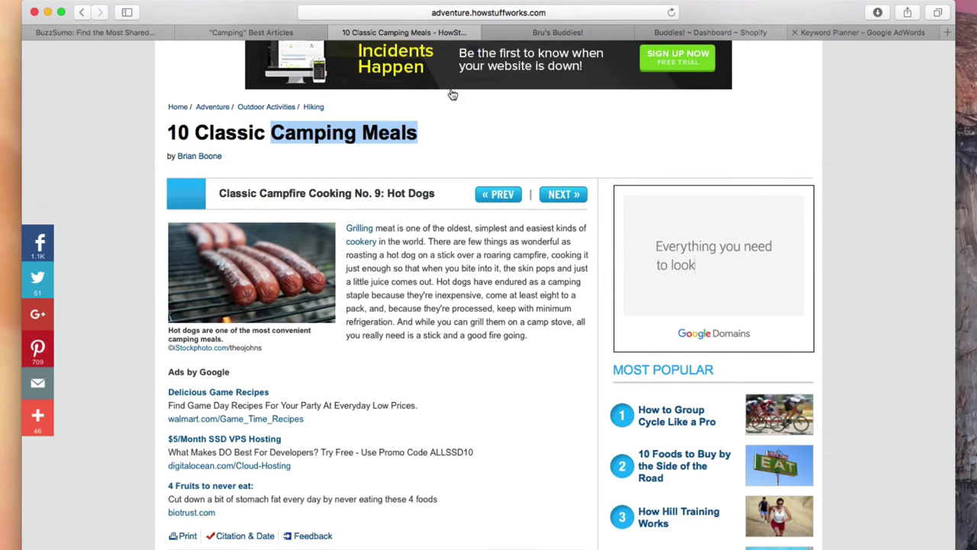
pyautogui.click(862, 32)
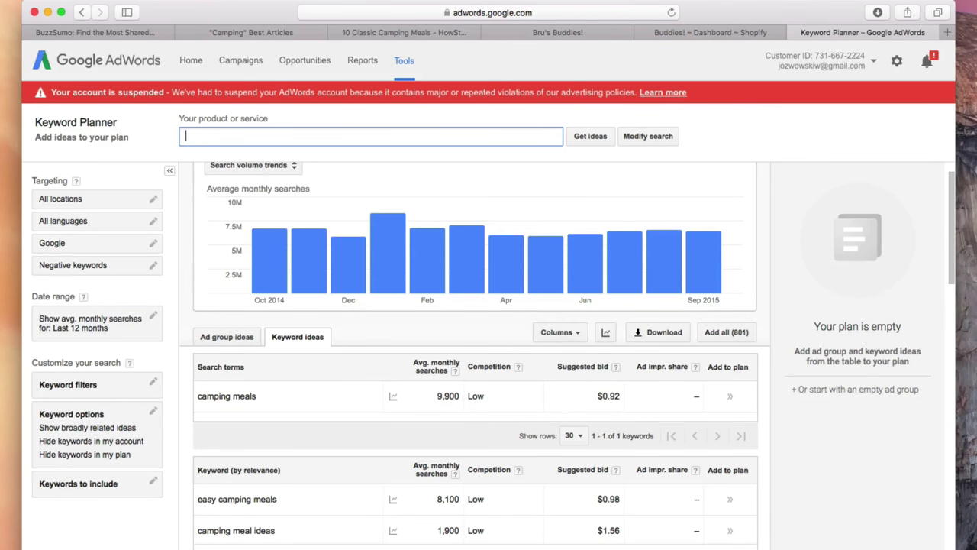
# - Get keyword ideas for 'how to cook hot dogs camping' and browse the related terms list
pyautogui.write('how to cook hot dogs camping')
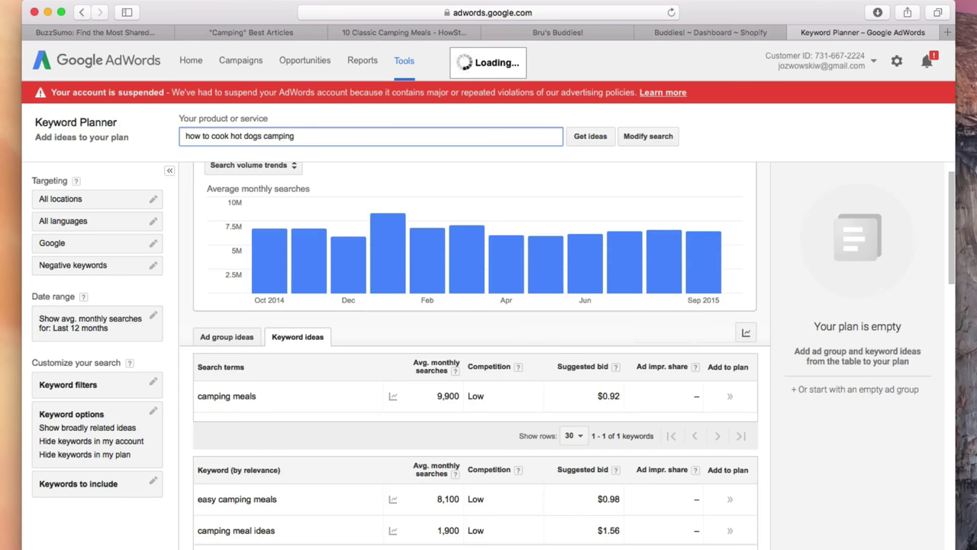
pyautogui.click(590, 136)
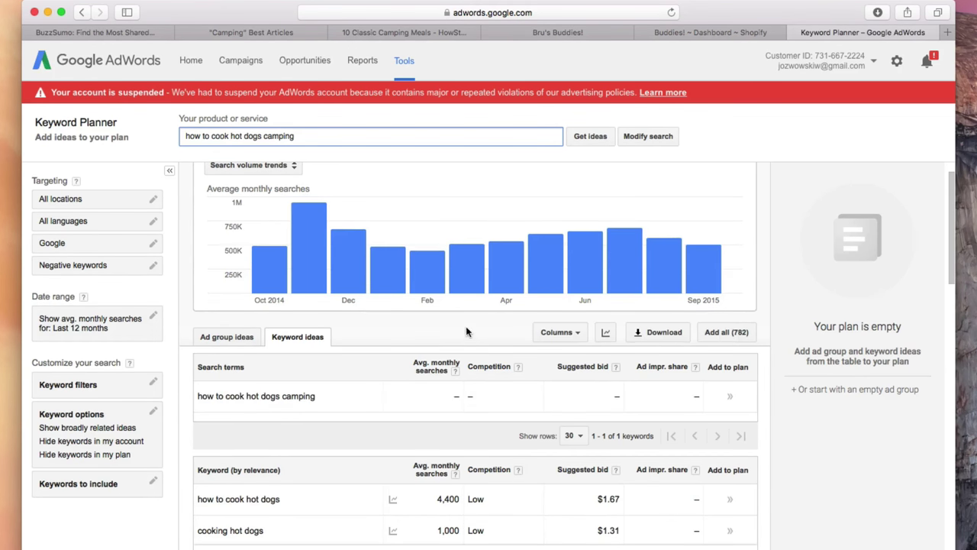
pyautogui.scroll(-3)
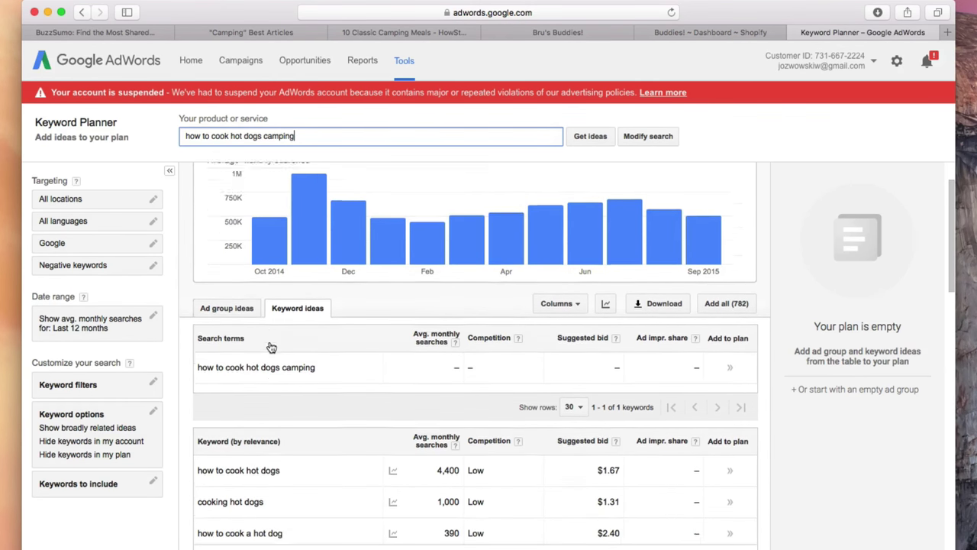
pyautogui.scroll(-3)
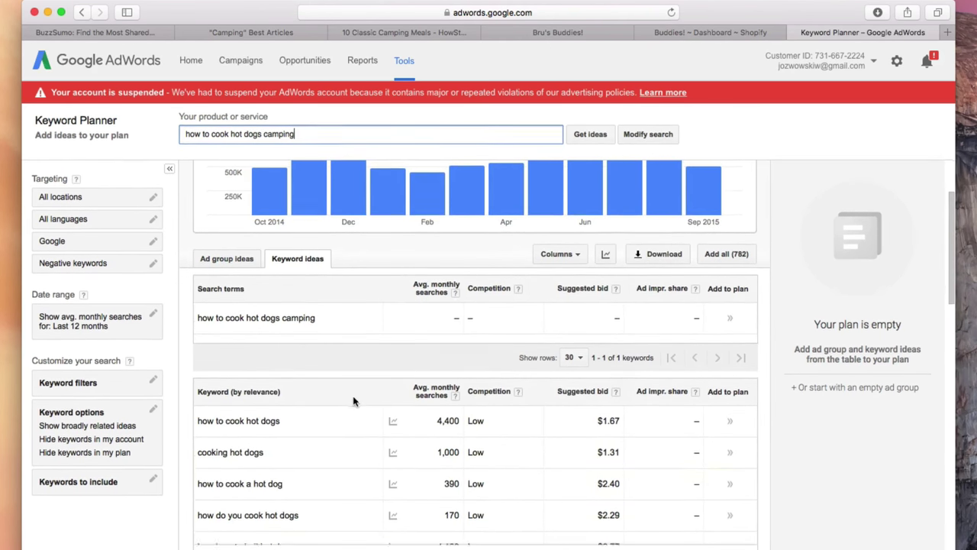
pyautogui.scroll(-3)
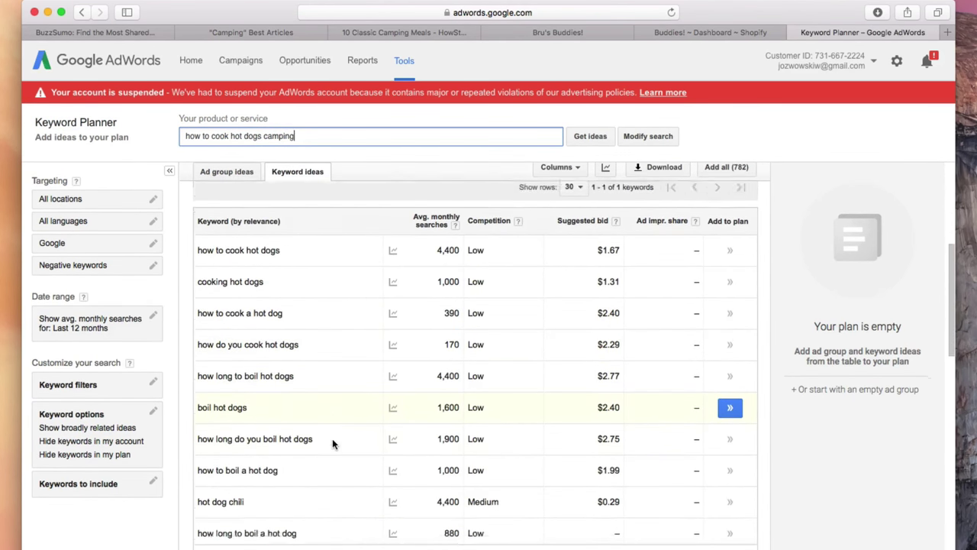
pyautogui.scroll(-3)
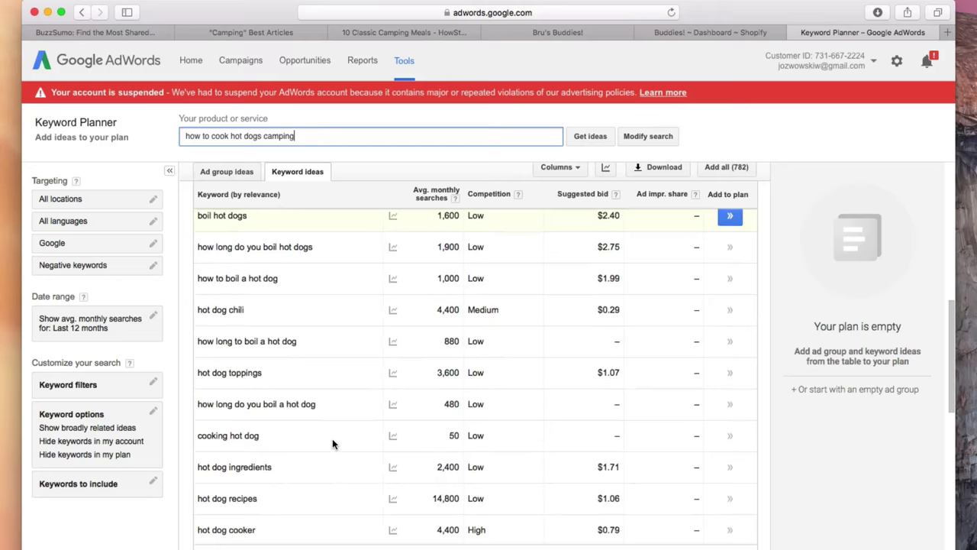
pyautogui.scroll(-3)
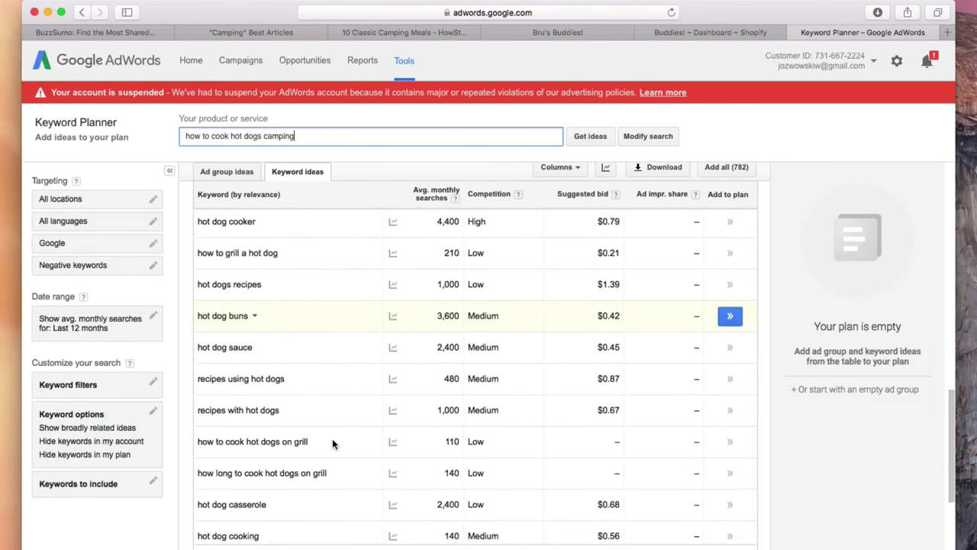
pyautogui.scroll(-3)
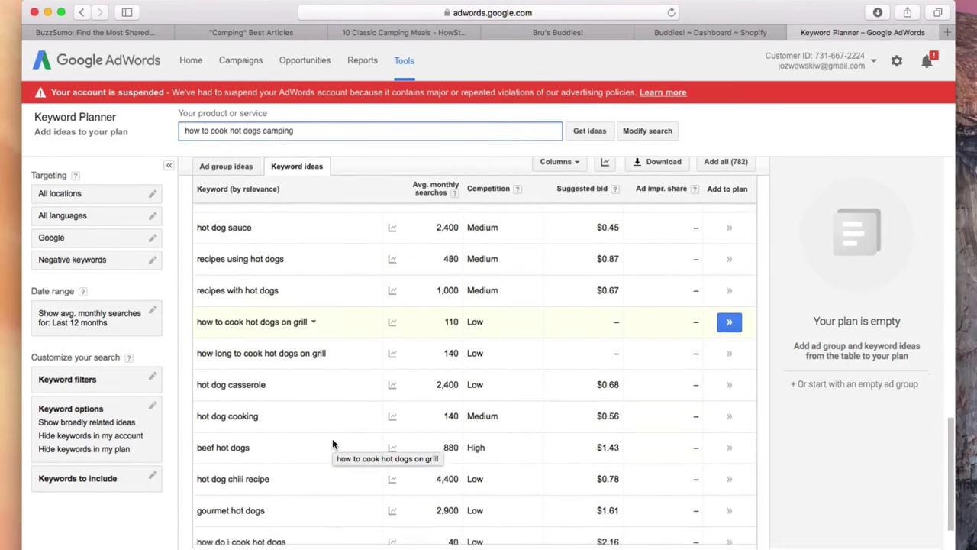
pyautogui.click(589, 132)
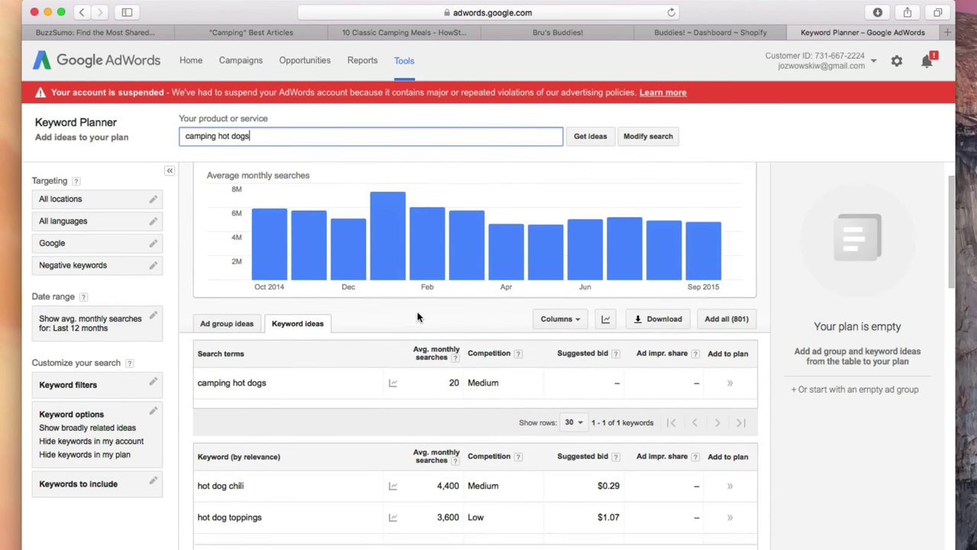
# - Review 'camping hot dogs' at 20 monthly searches, then move to the Bru's Buddies store
pyautogui.scroll(-3)
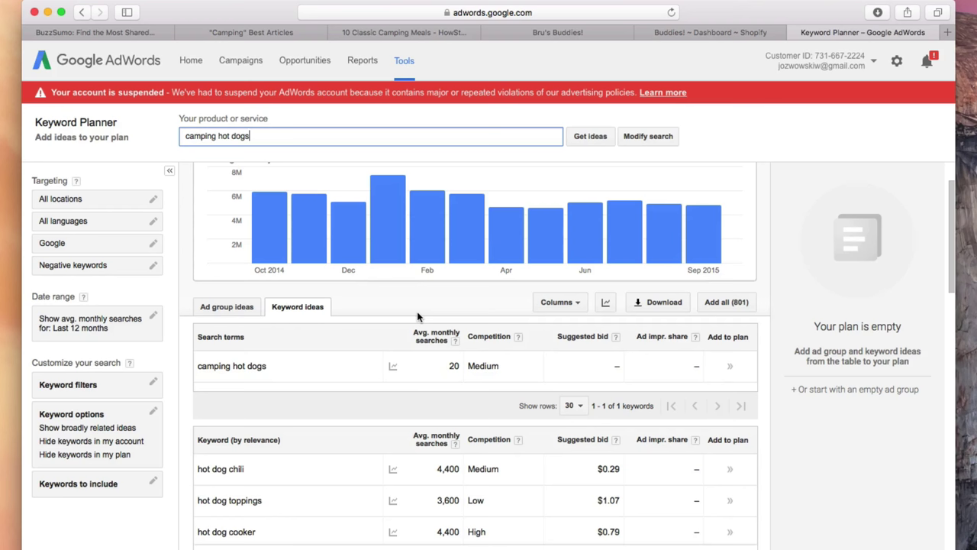
pyautogui.moveTo(426, 322)
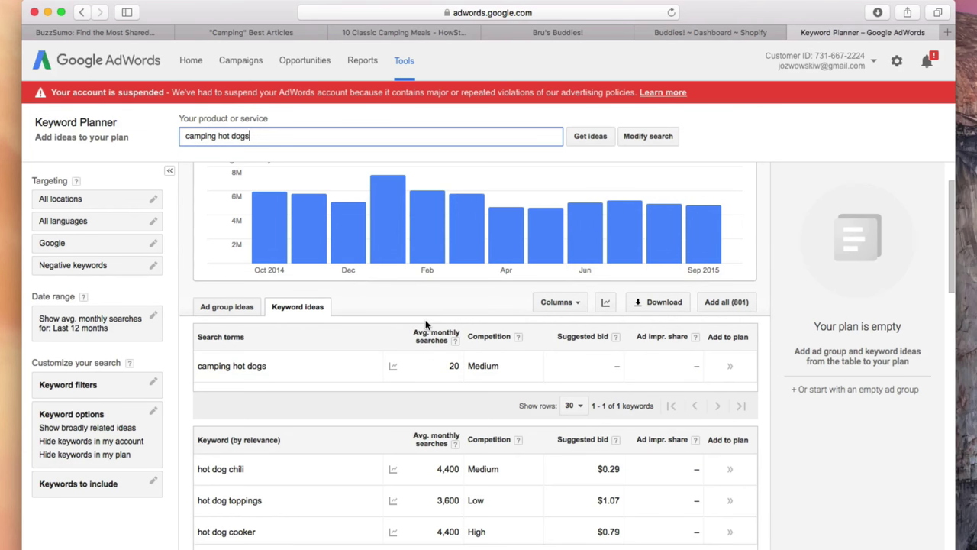
pyautogui.scroll(-3)
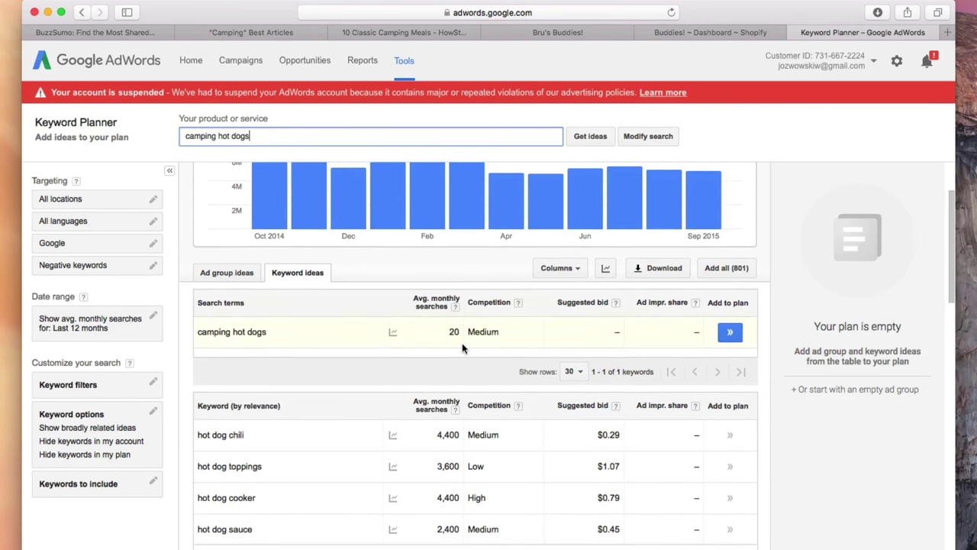
pyautogui.scroll(-3)
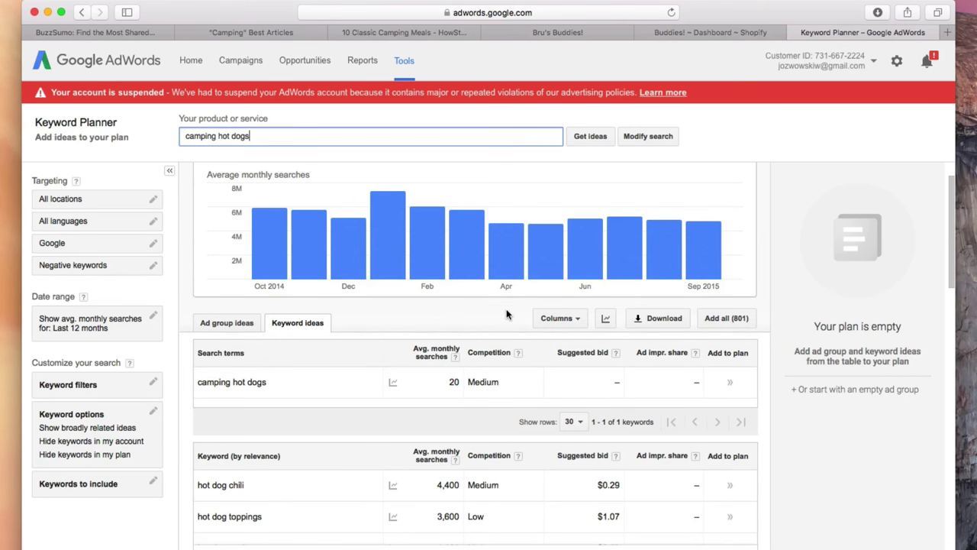
pyautogui.moveTo(511, 339)
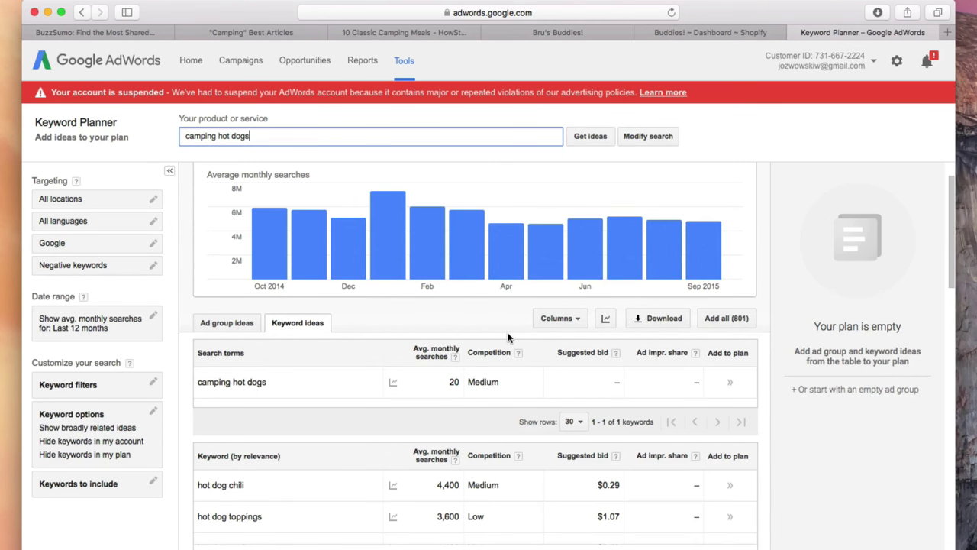
pyautogui.moveTo(564, 52)
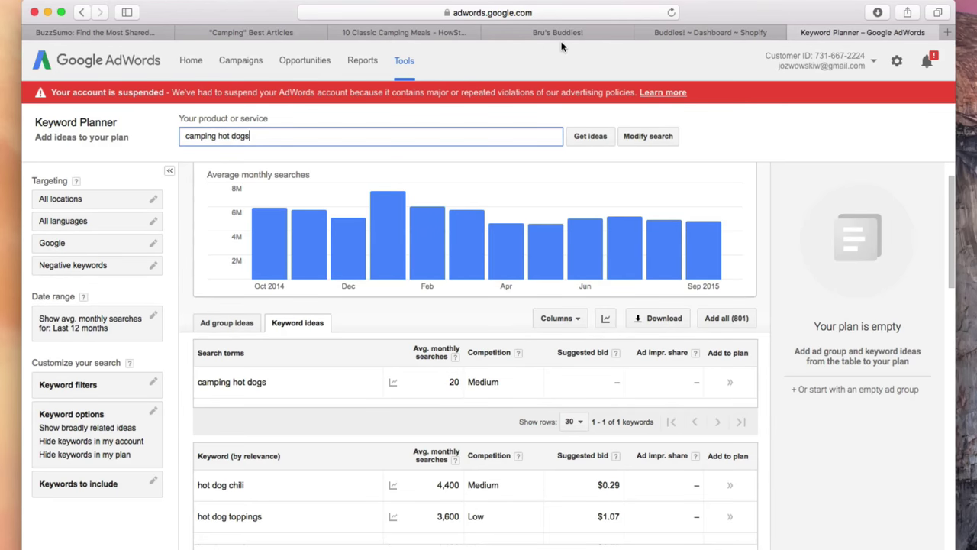
pyautogui.click(557, 32)
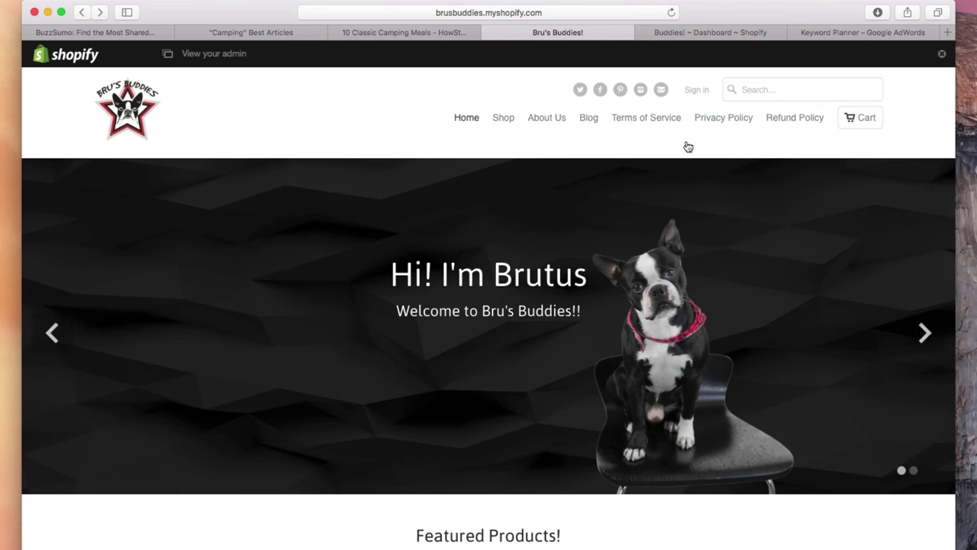
# - Browse the Bru's Buddies homepage down to Featured Products, then go to BuzzSumo
pyautogui.scroll(-3)
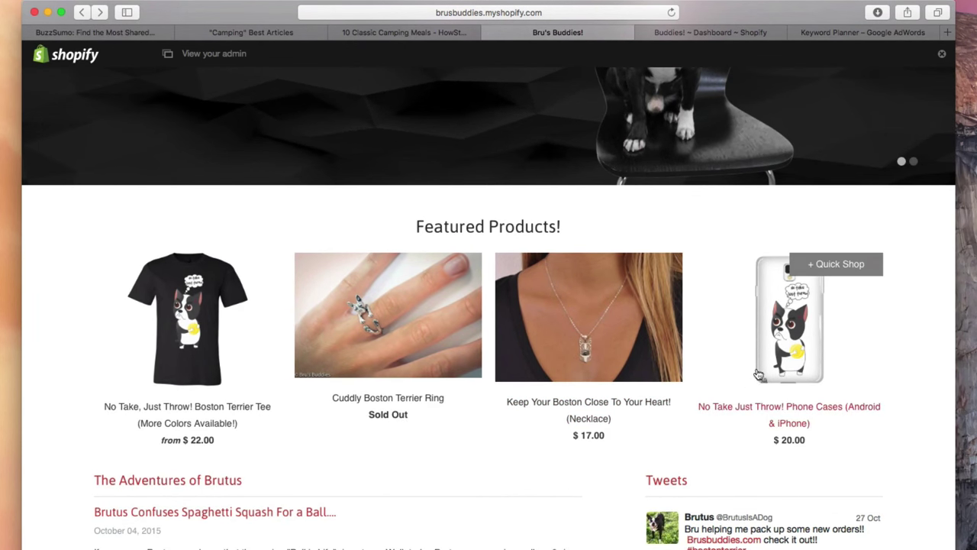
pyautogui.moveTo(762, 335)
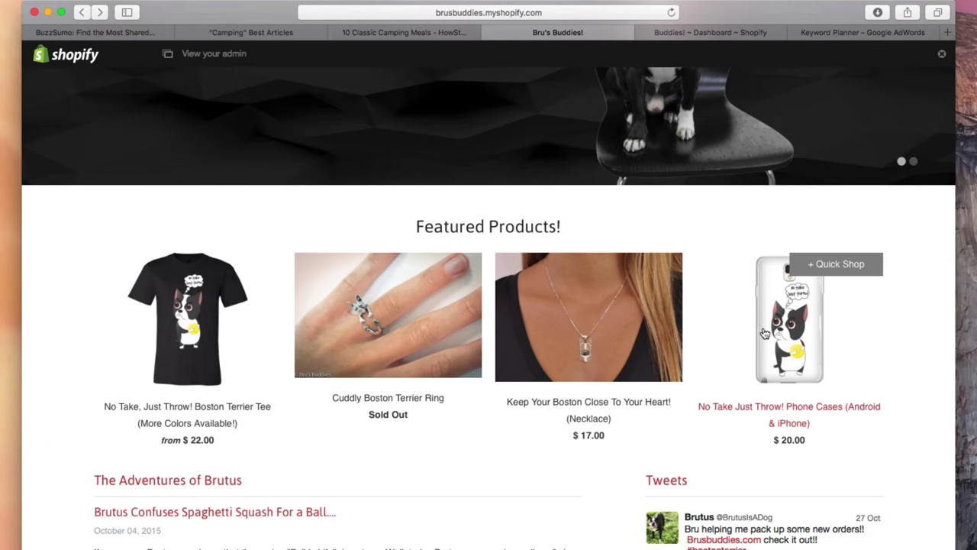
pyautogui.scroll(3)
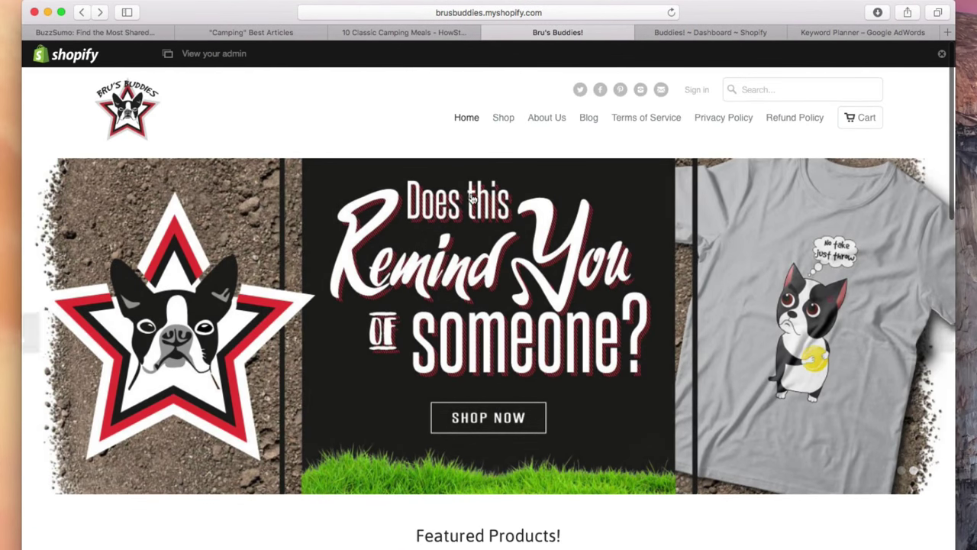
pyautogui.click(93, 32)
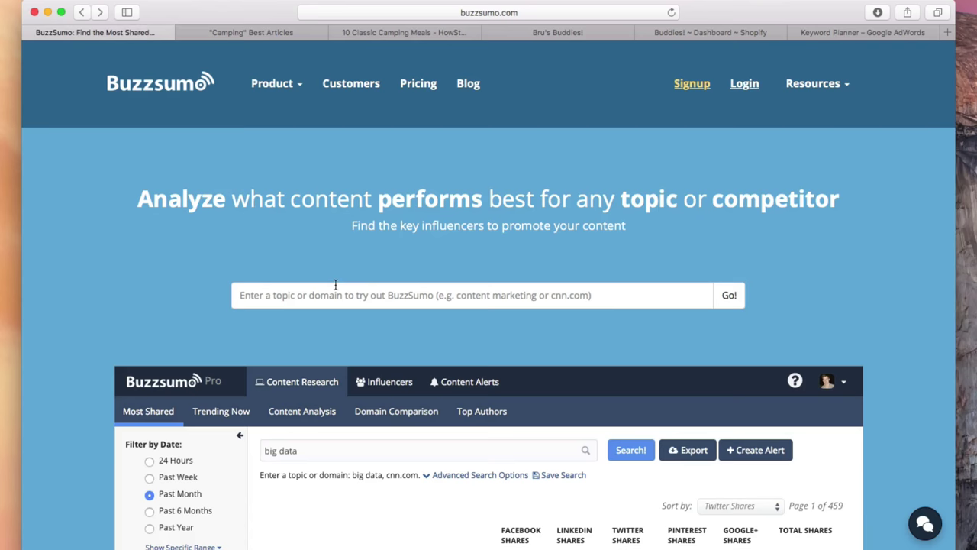
# - Search BuzzSumo for 'survival' and scan the most-shared results
pyautogui.write('s')
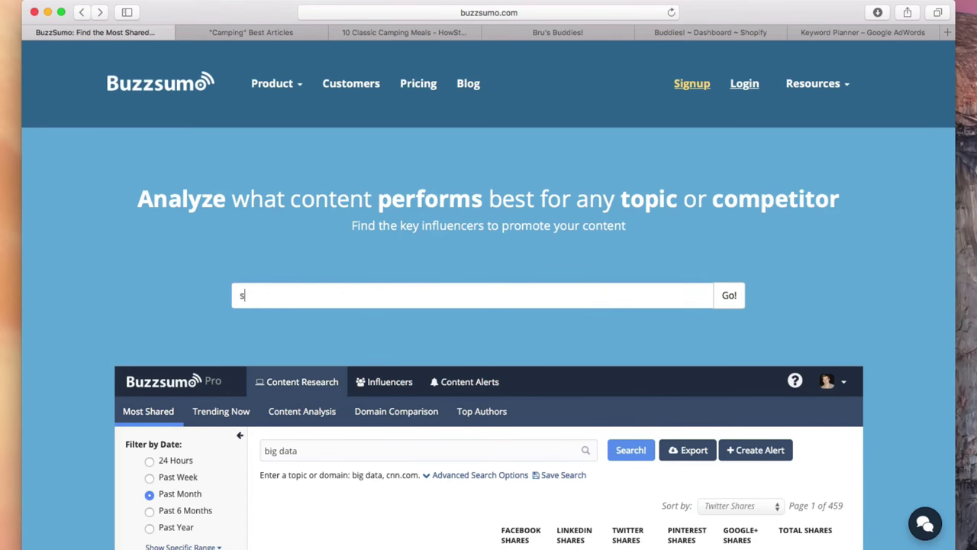
pyautogui.write('urvival')
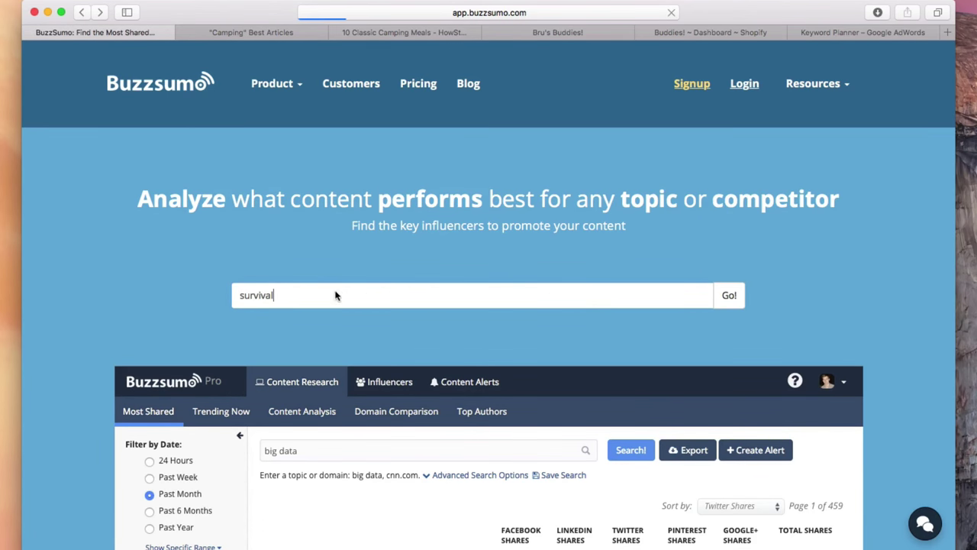
pyautogui.click(728, 295)
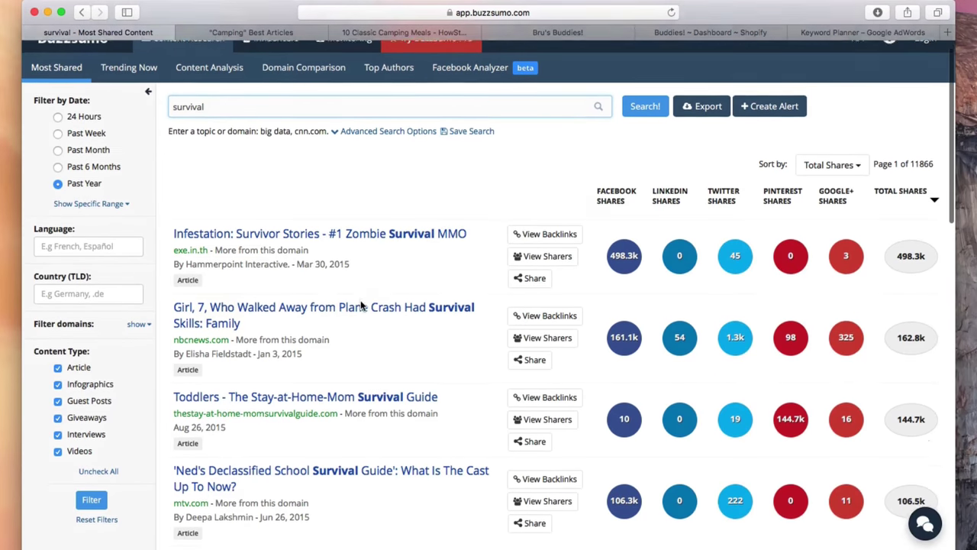
pyautogui.scroll(-3)
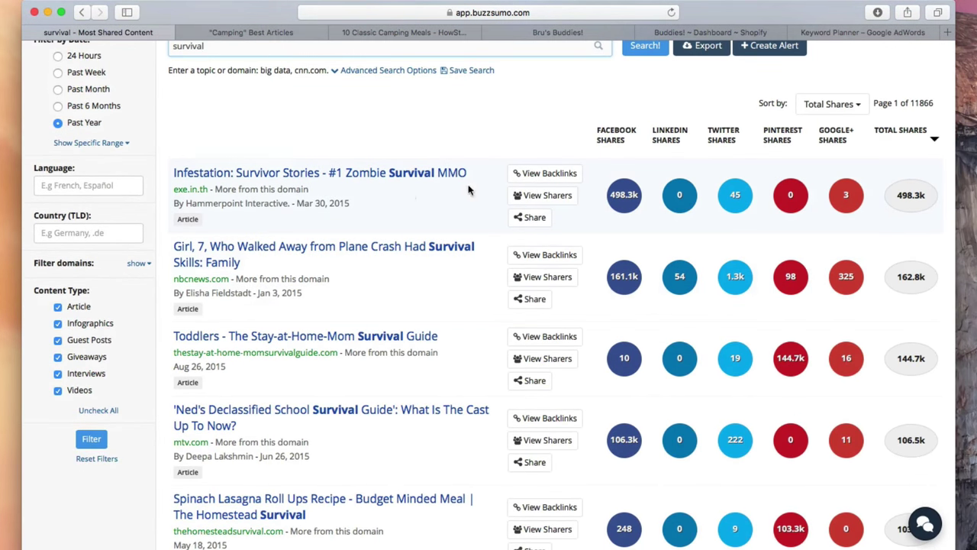
pyautogui.scroll(-3)
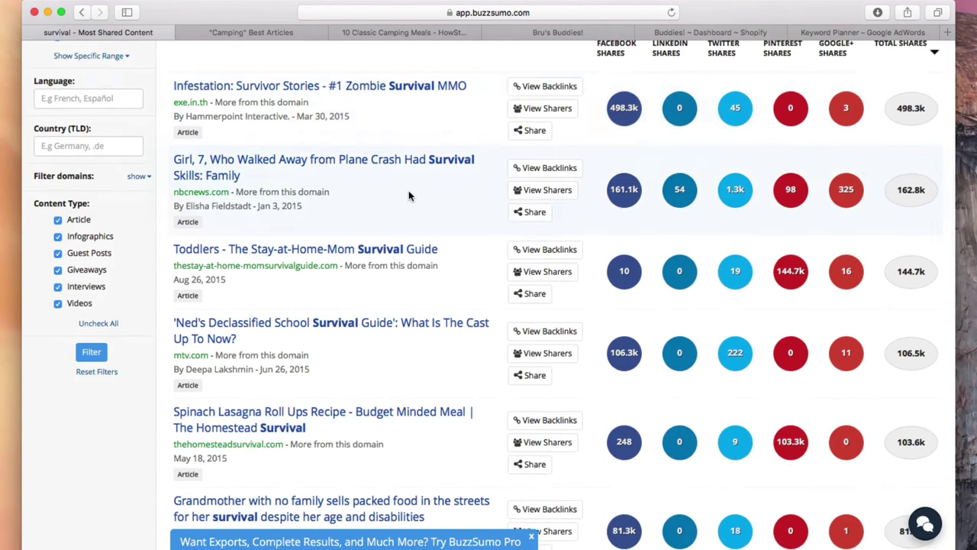
pyautogui.scroll(-3)
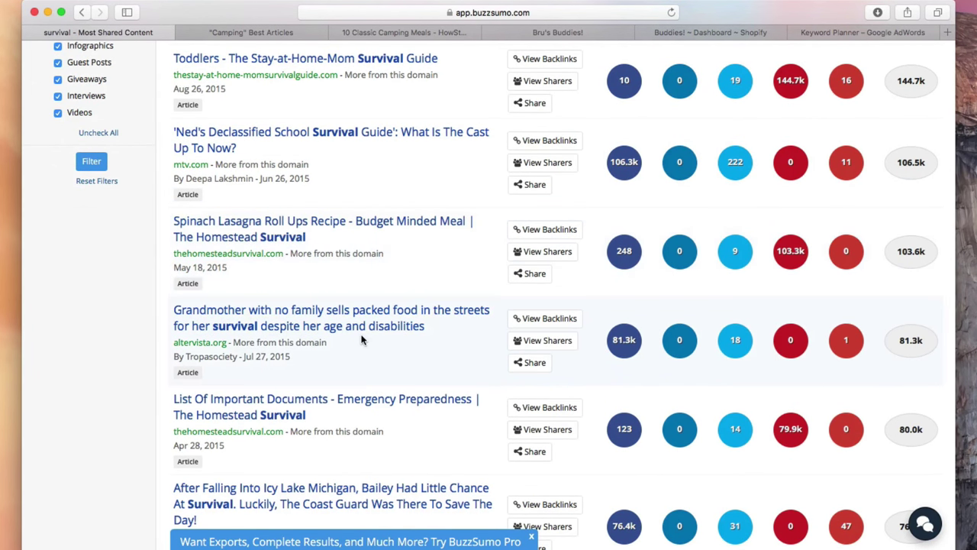
pyautogui.moveTo(342, 412)
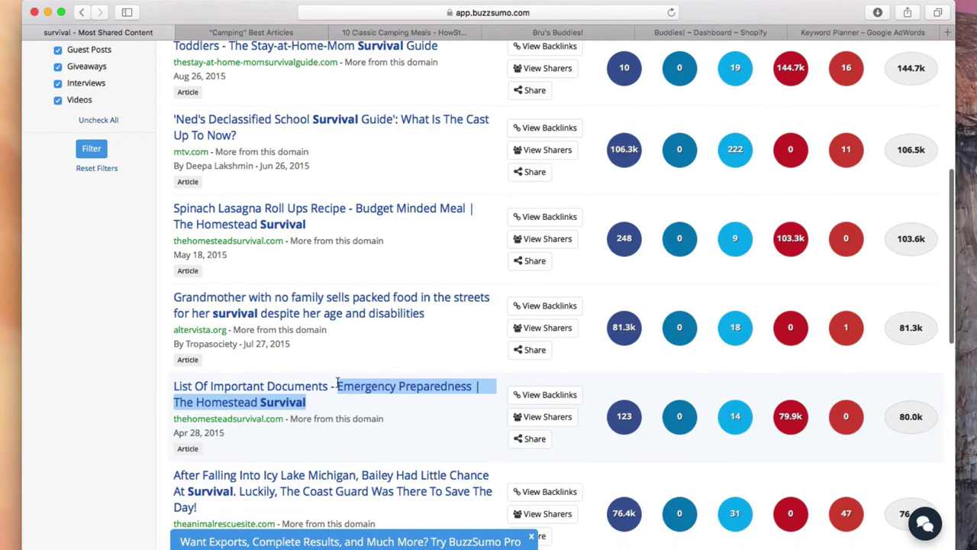
# - Open The Homestead Survival 'List Of Important Documents' article in a new tab
pyautogui.click(341, 403)
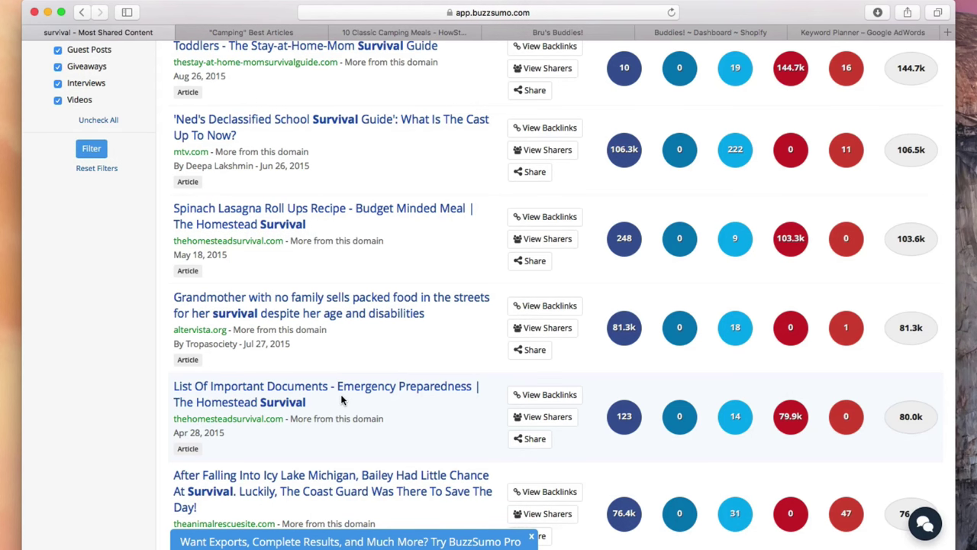
pyautogui.moveTo(461, 401)
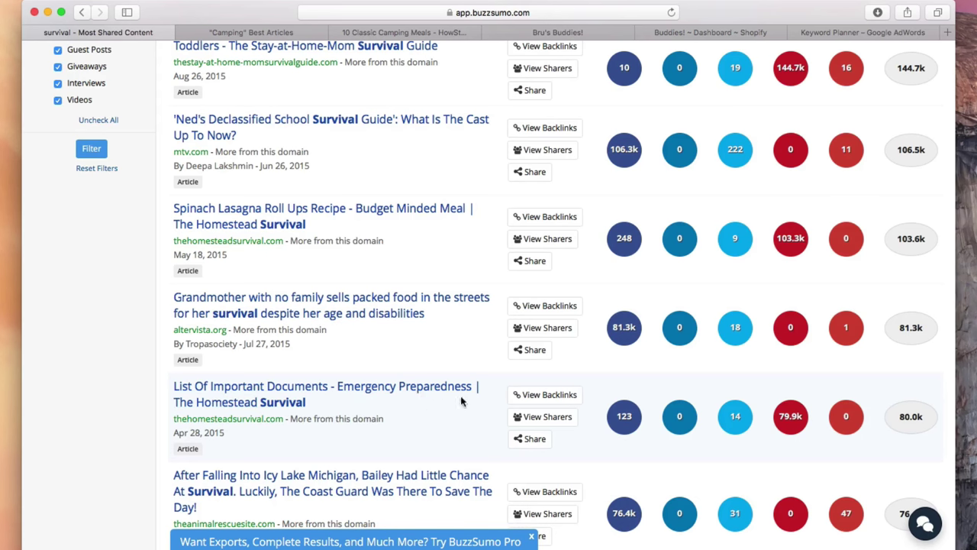
pyautogui.click(324, 394)
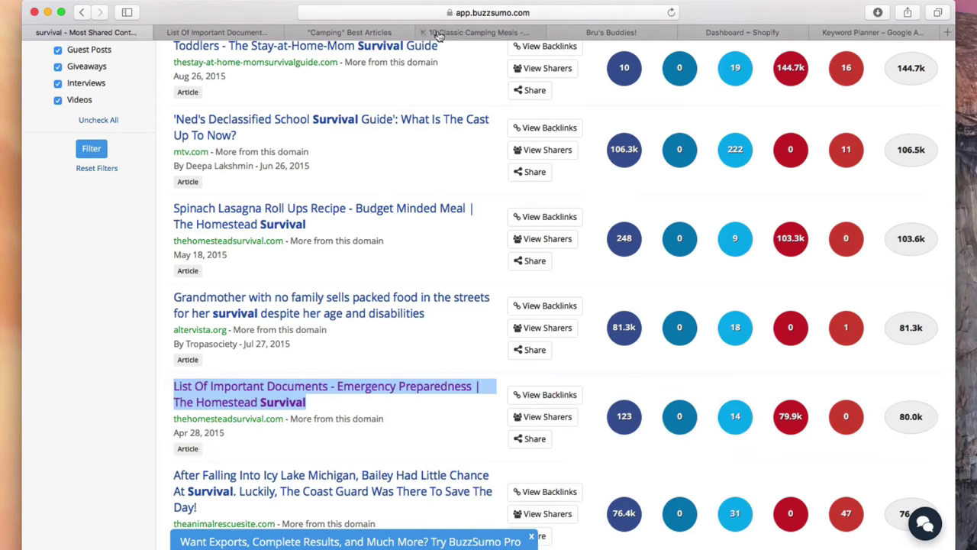
# - Skim the Homestead Survival article to its share buttons, then return to Ahrefs camping results
pyautogui.click(322, 394)
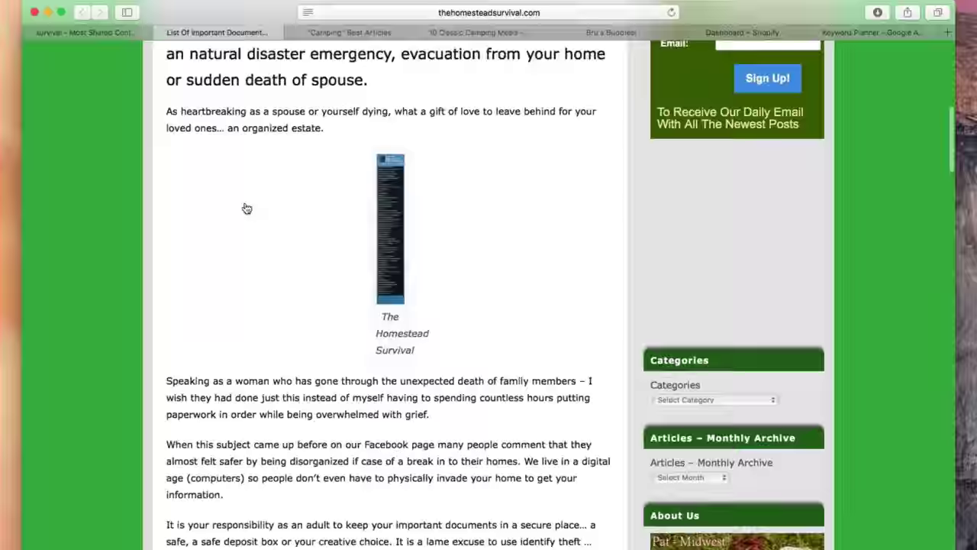
pyautogui.scroll(-3)
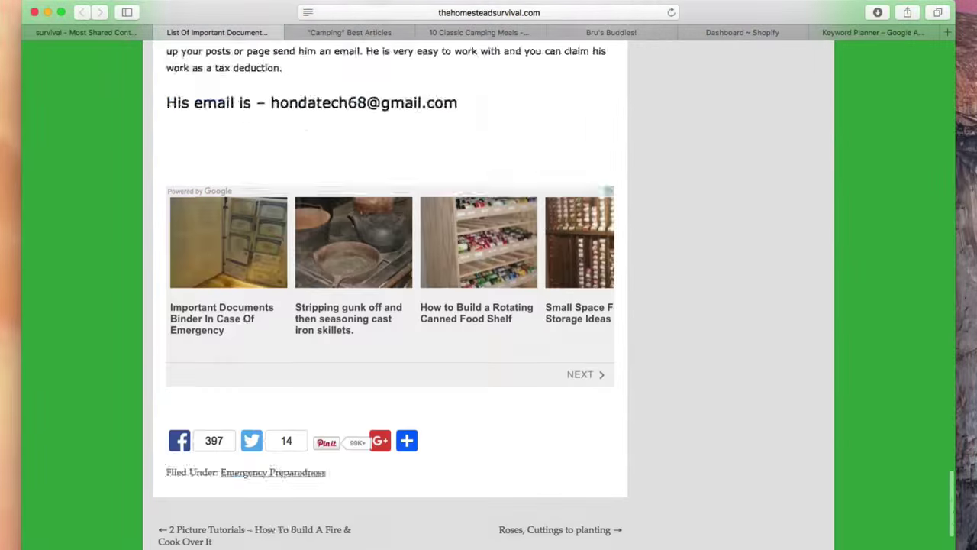
pyautogui.scroll(3)
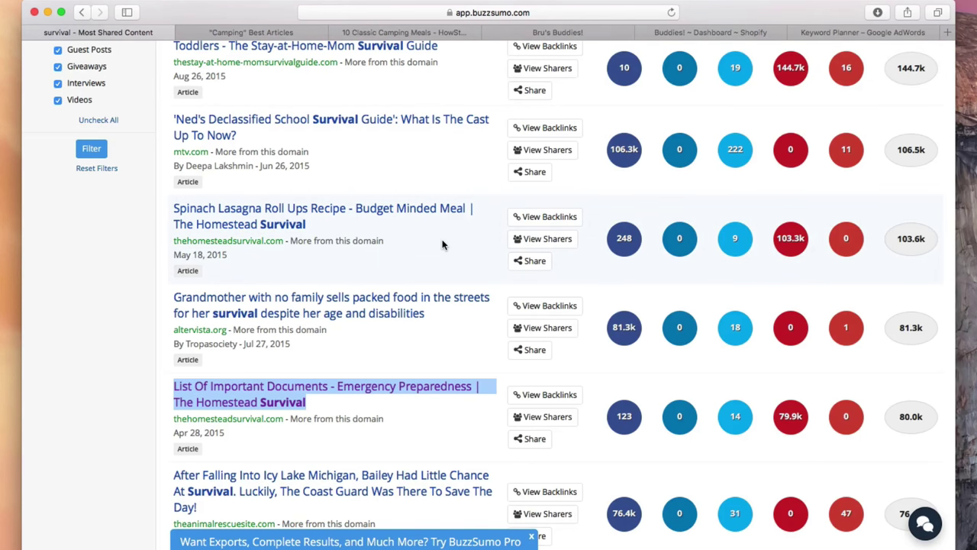
pyautogui.moveTo(445, 236)
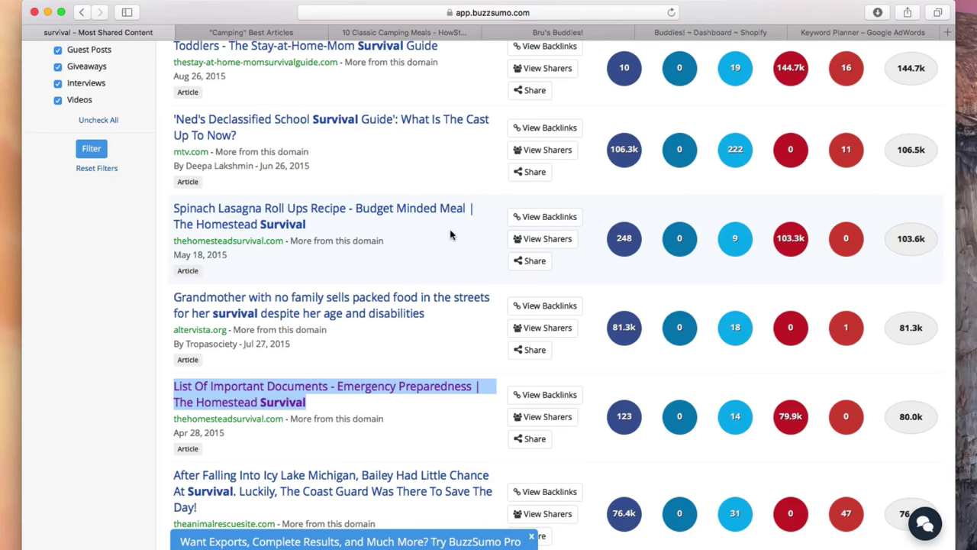
pyautogui.moveTo(544, 394)
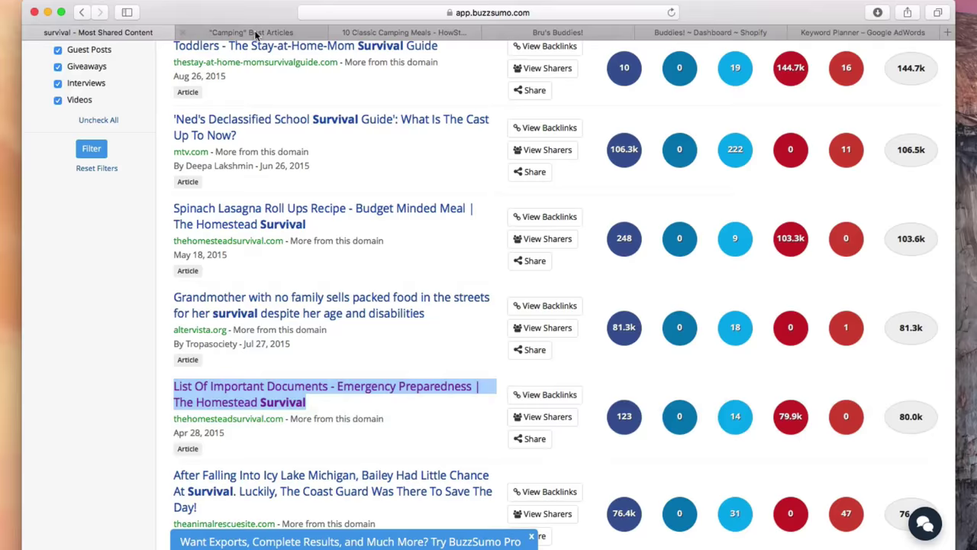
pyautogui.click(251, 32)
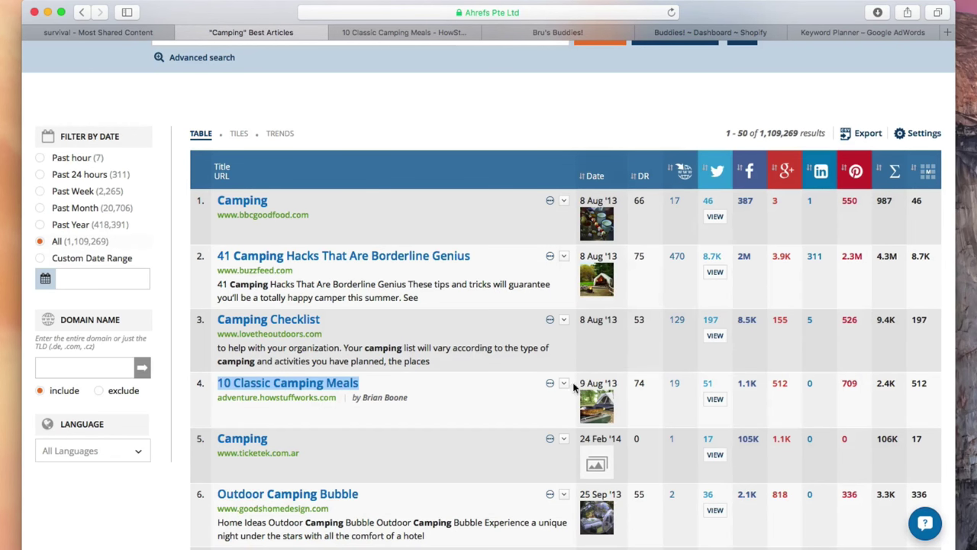
# - View the '10 Classic Camping Meals' article and enter its URL in Ahrefs Site Explorer
pyautogui.click(563, 383)
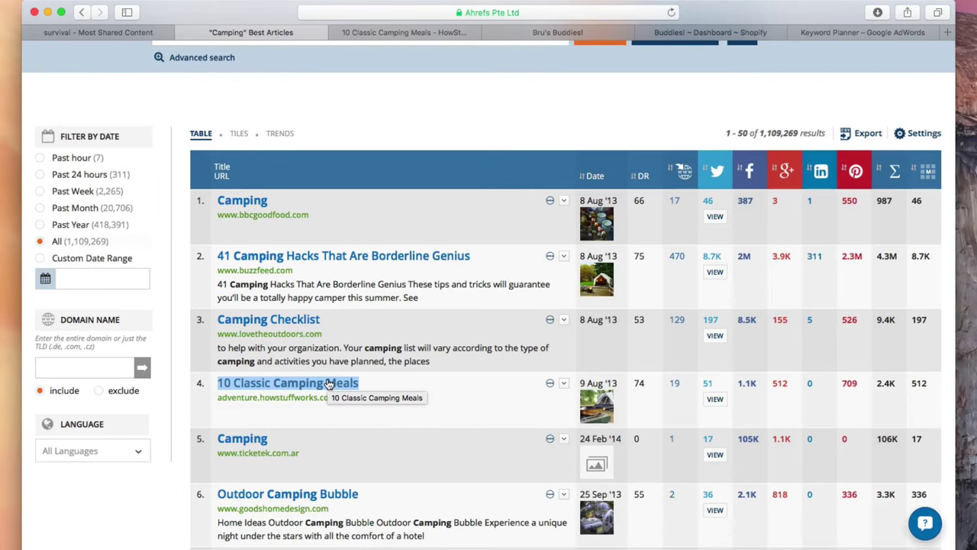
pyautogui.click(287, 382)
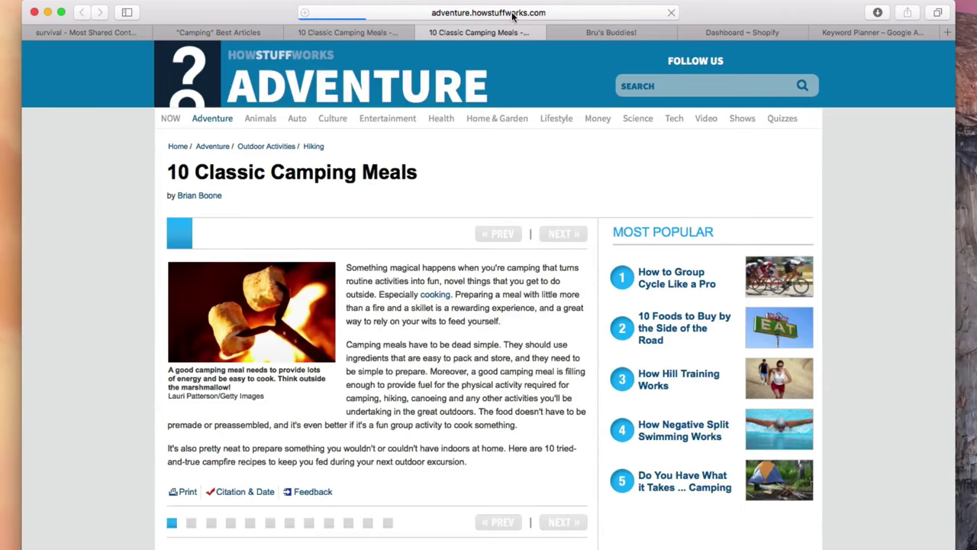
pyautogui.click(345, 32)
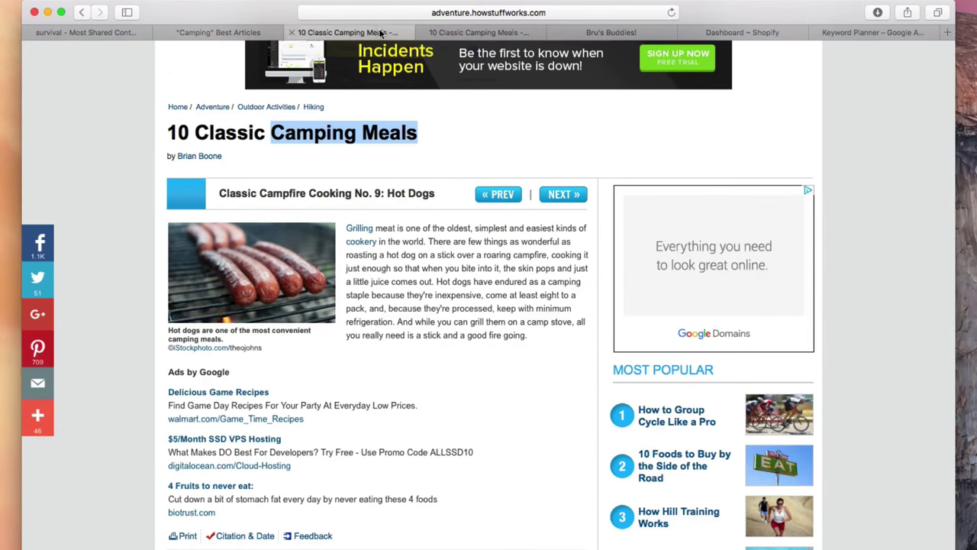
pyautogui.click(219, 32)
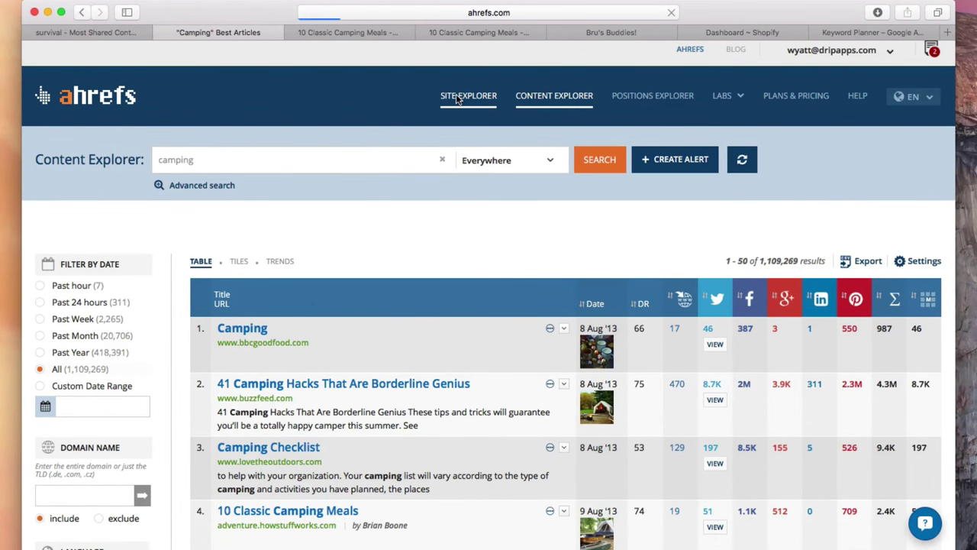
pyautogui.click(467, 95)
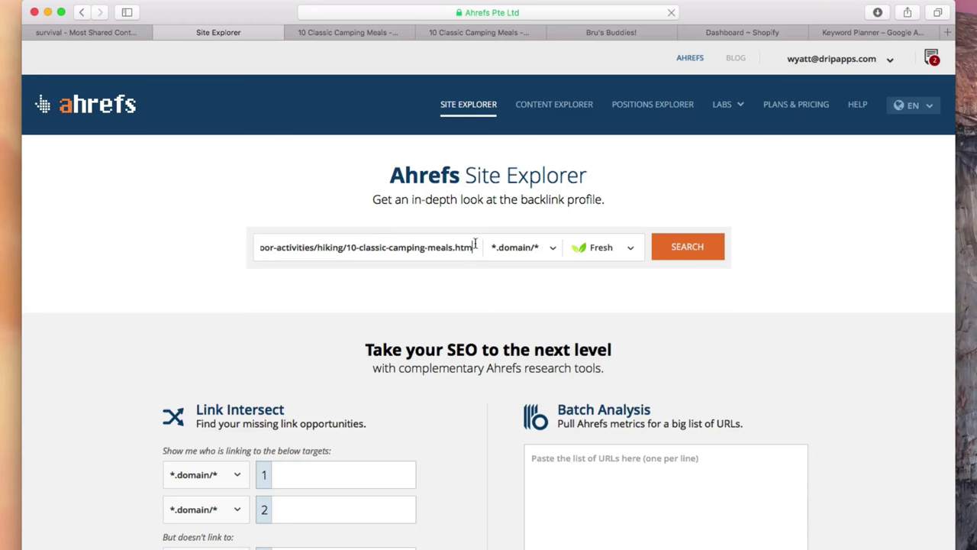
# - Run a Prefix backlink lookup for the article, showing 34 backlinks from 19 referring domains
pyautogui.click(687, 246)
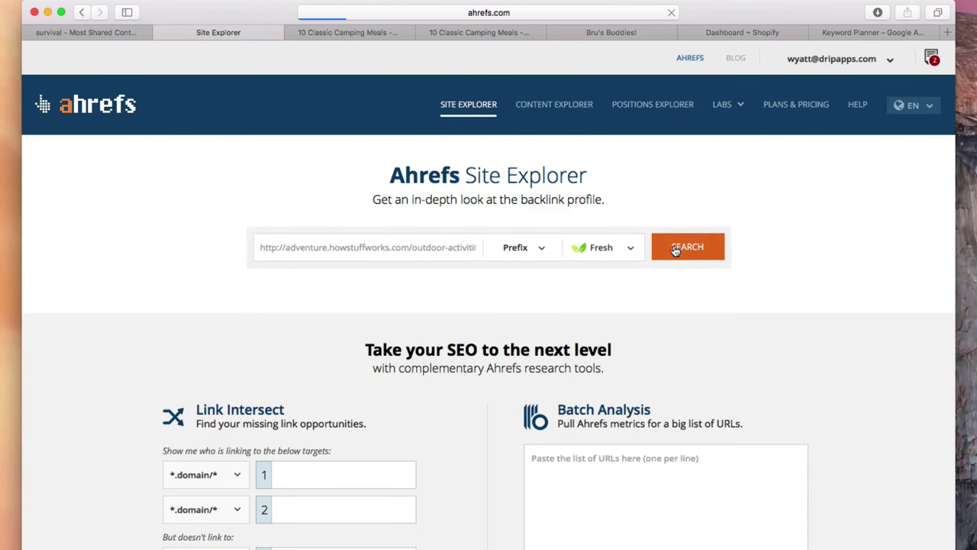
pyautogui.click(687, 248)
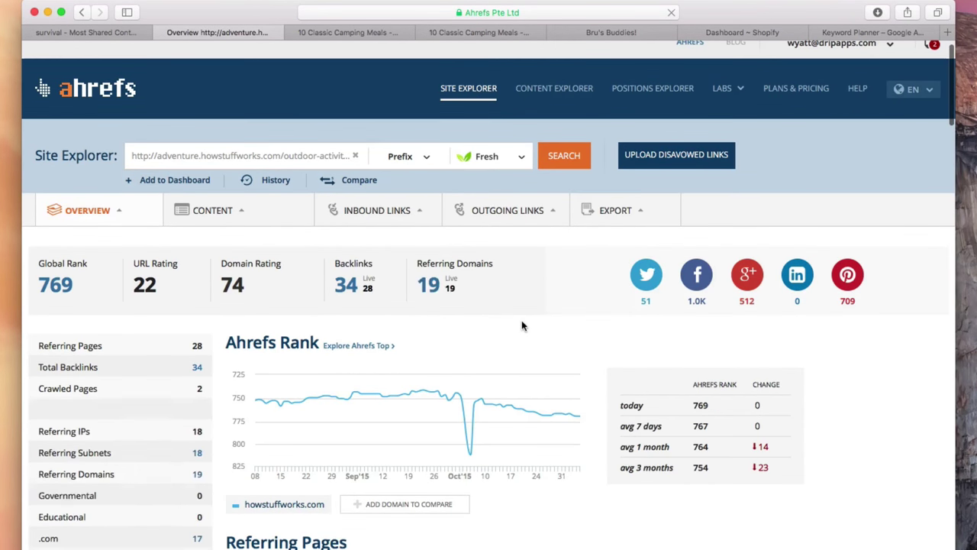
pyautogui.scroll(-3)
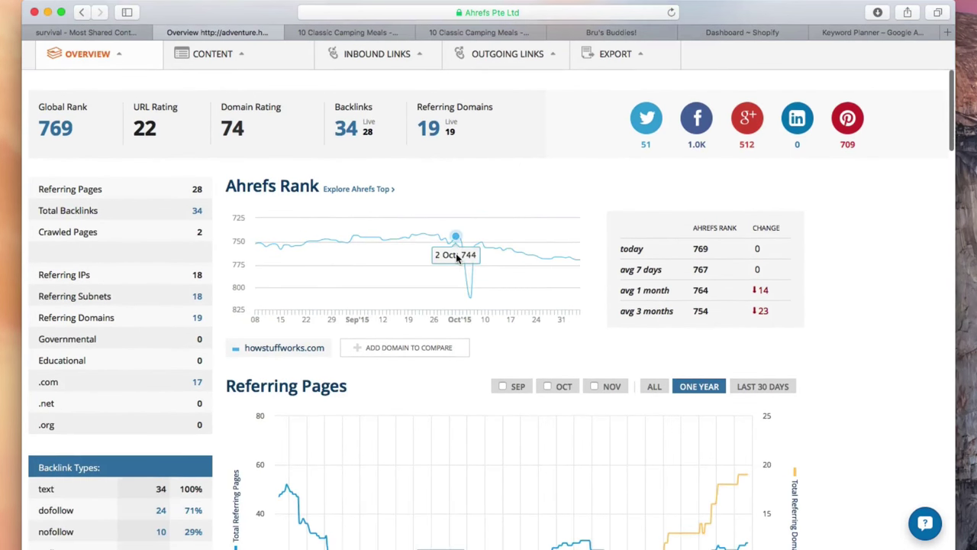
pyautogui.scroll(3)
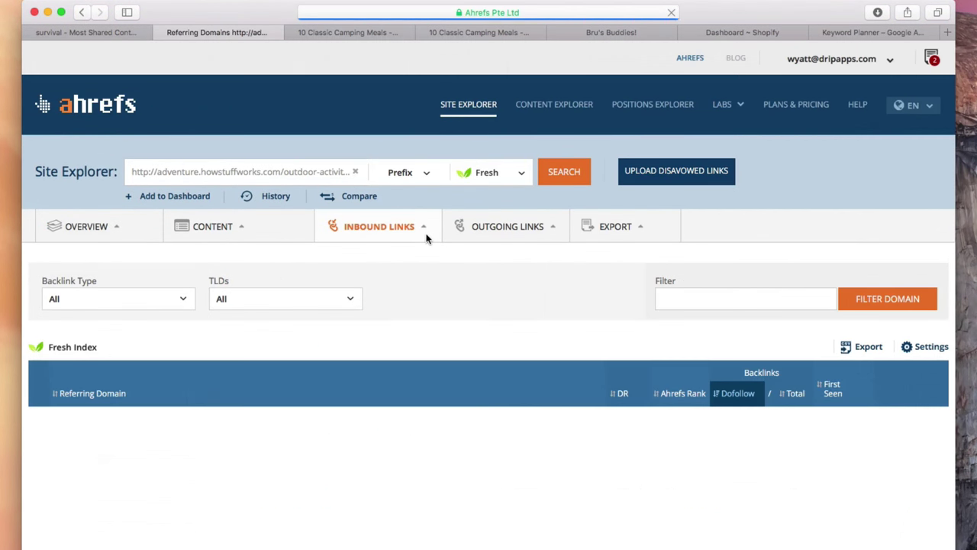
pyautogui.click(346, 32)
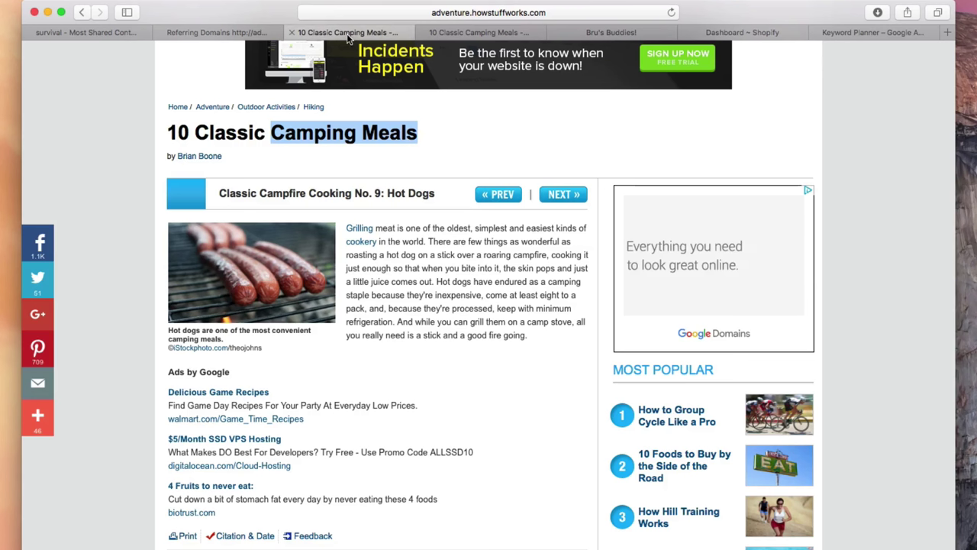
pyautogui.moveTo(342, 165)
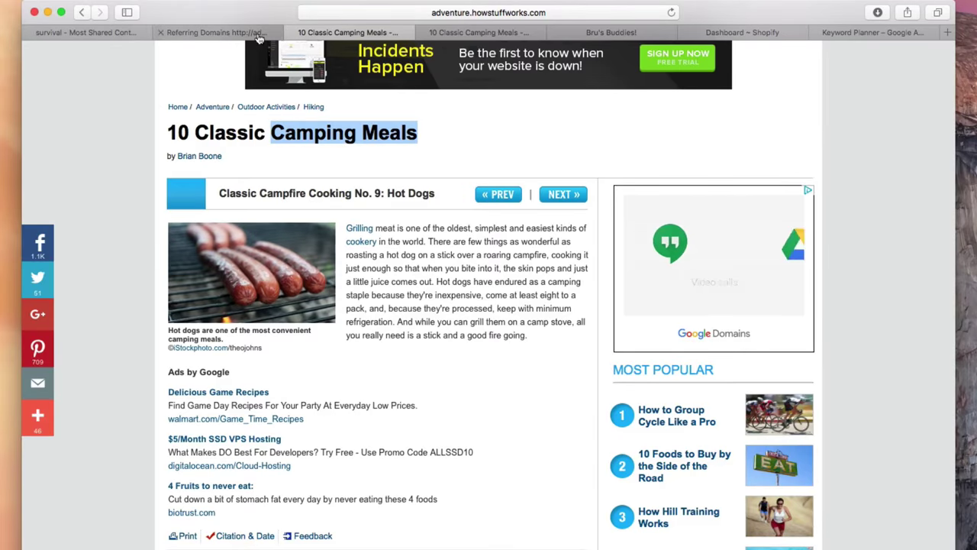
pyautogui.click(216, 32)
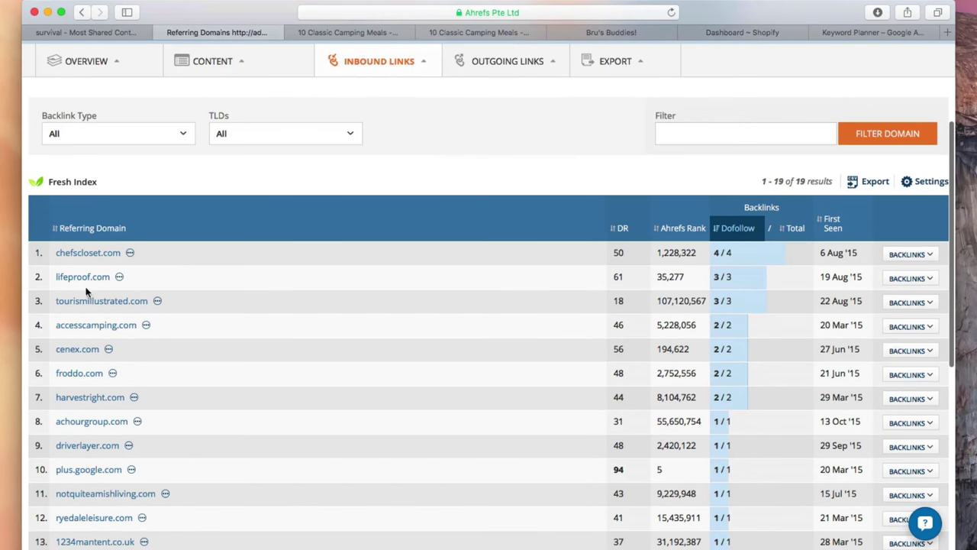
# - Switch from referring domains to the article's full external Backlinks report
pyautogui.rightClick(87, 252)
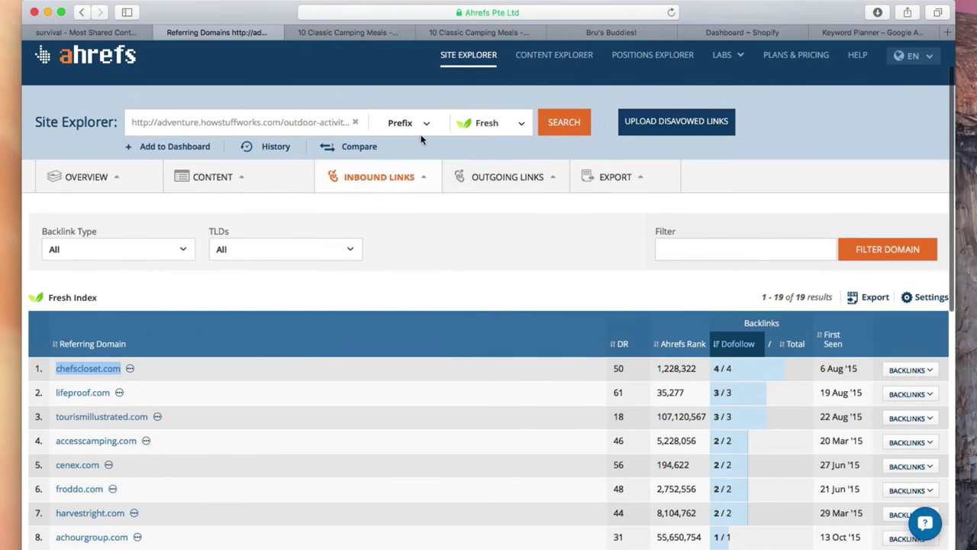
pyautogui.click(86, 177)
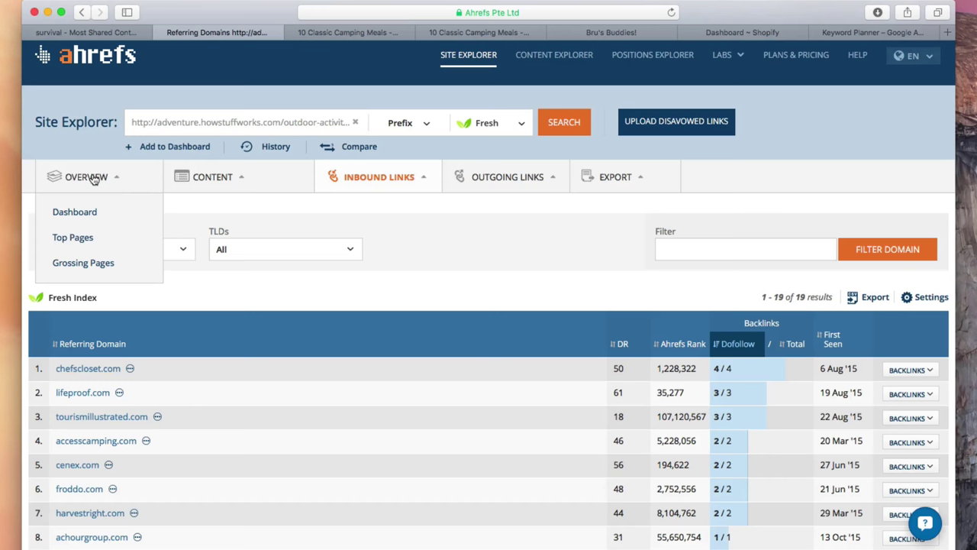
pyautogui.click(378, 177)
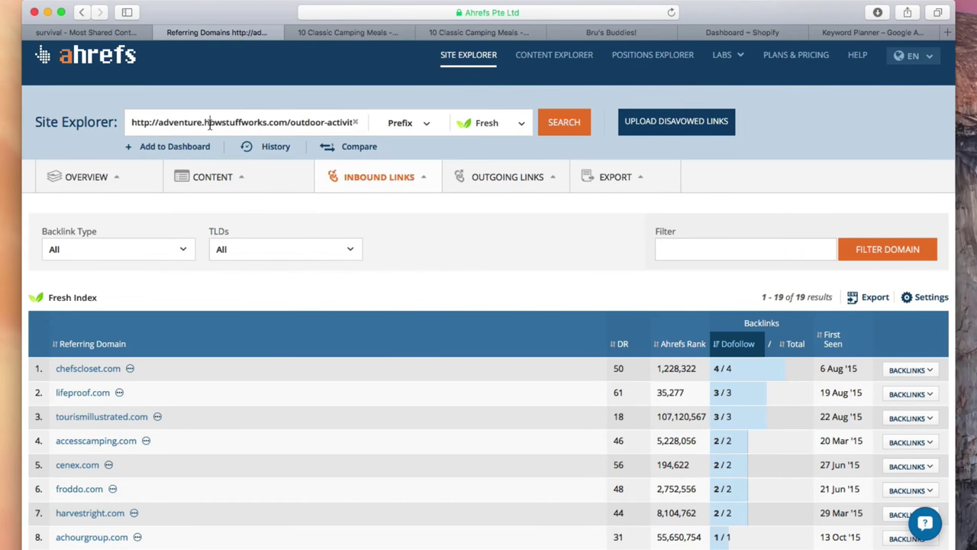
pyautogui.click(86, 177)
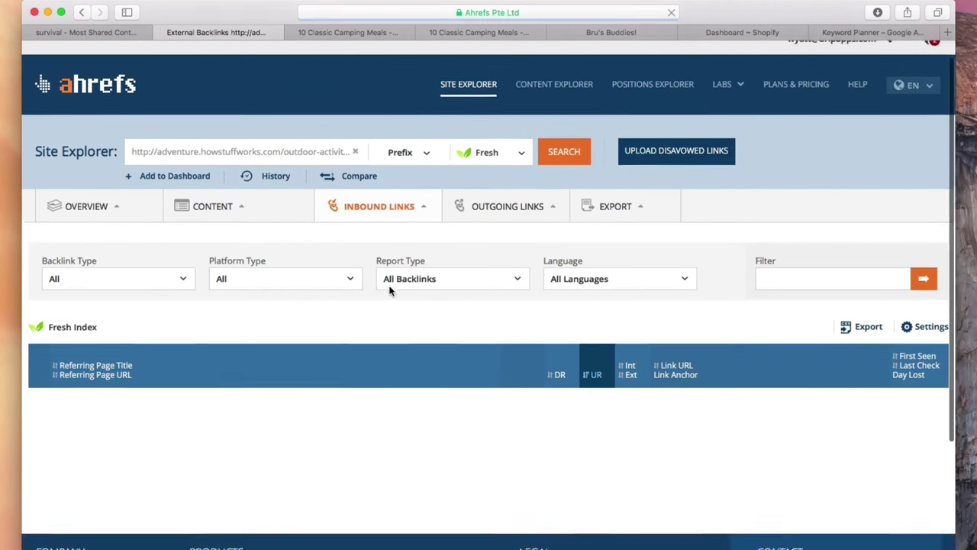
# - Open the list.ly referring page 'Best Folding Camping Kitchen with Storage' from the Backlinks report
pyautogui.click(564, 151)
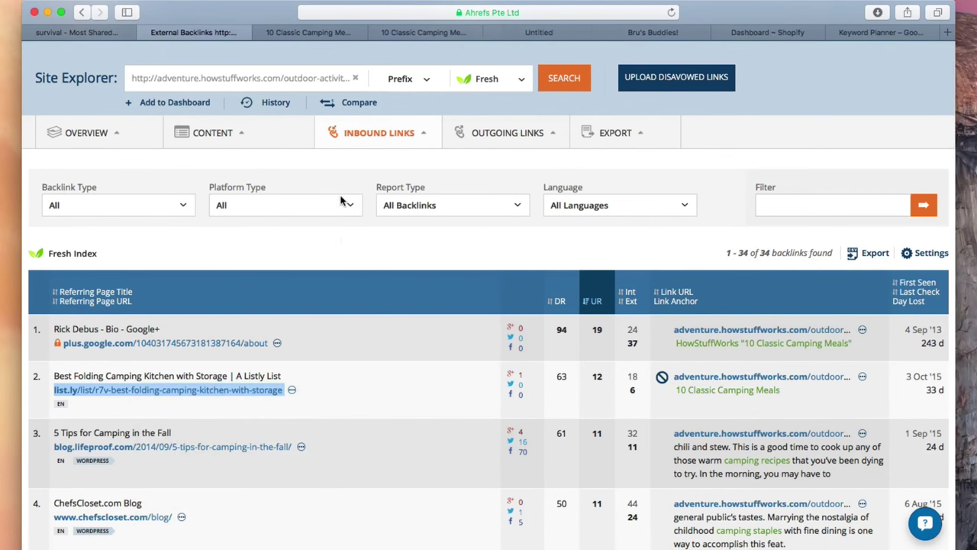
pyautogui.click(168, 389)
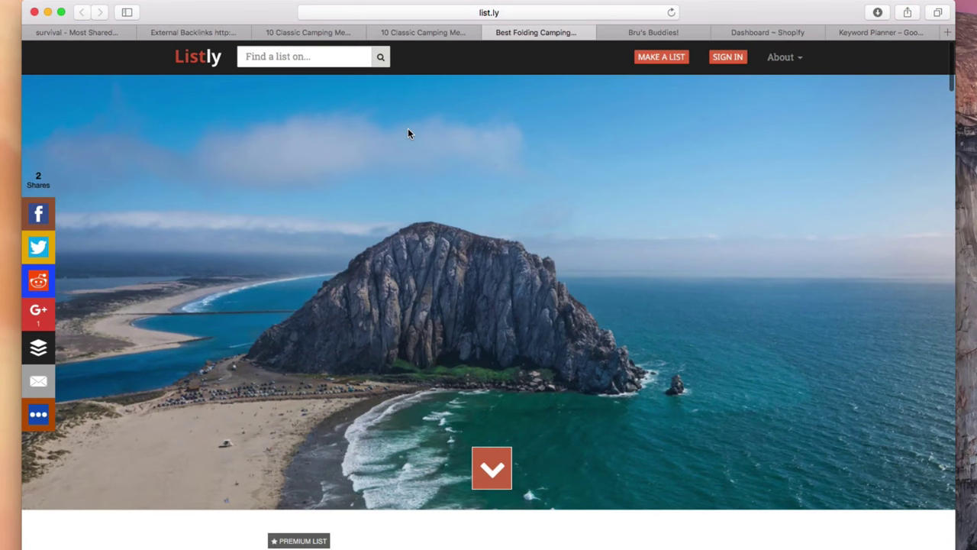
pyautogui.moveTo(419, 119)
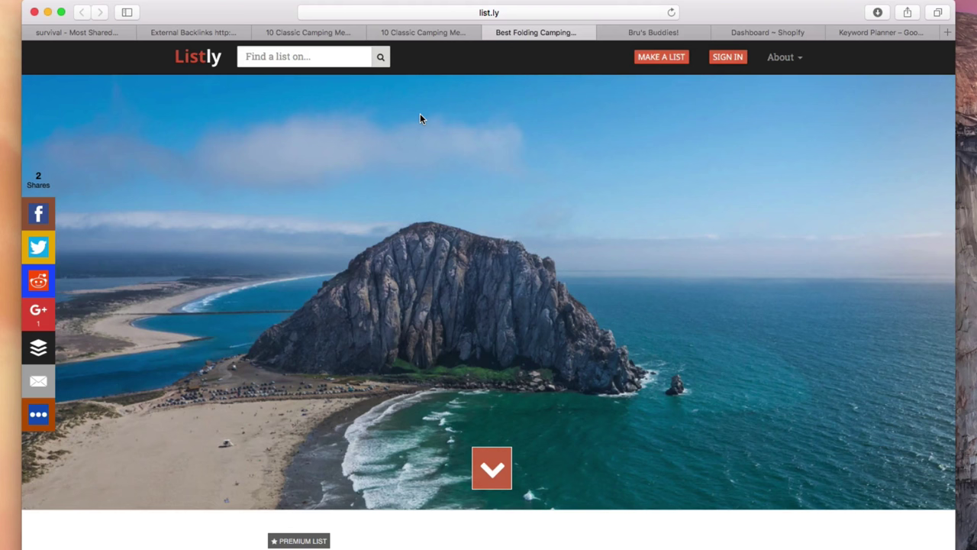
pyautogui.moveTo(339, 143)
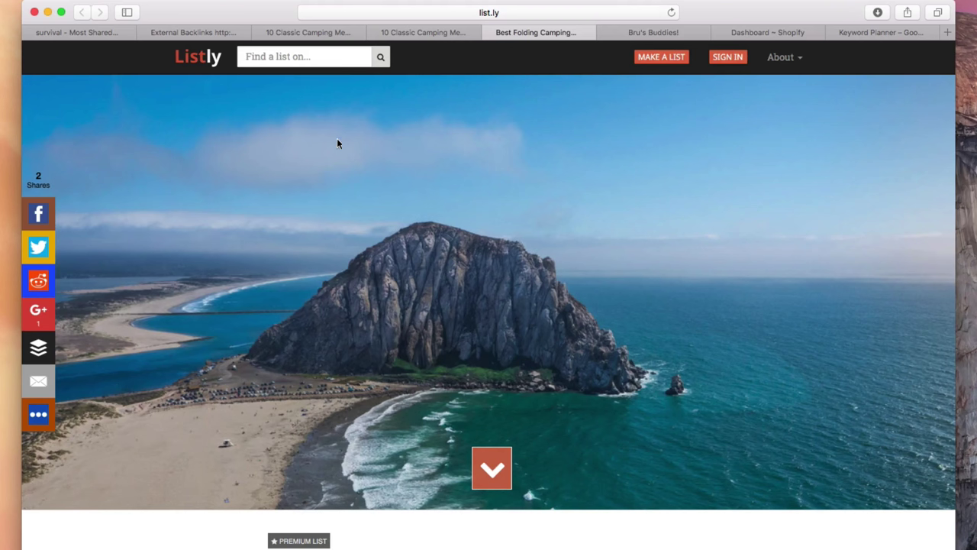
pyautogui.moveTo(381, 124)
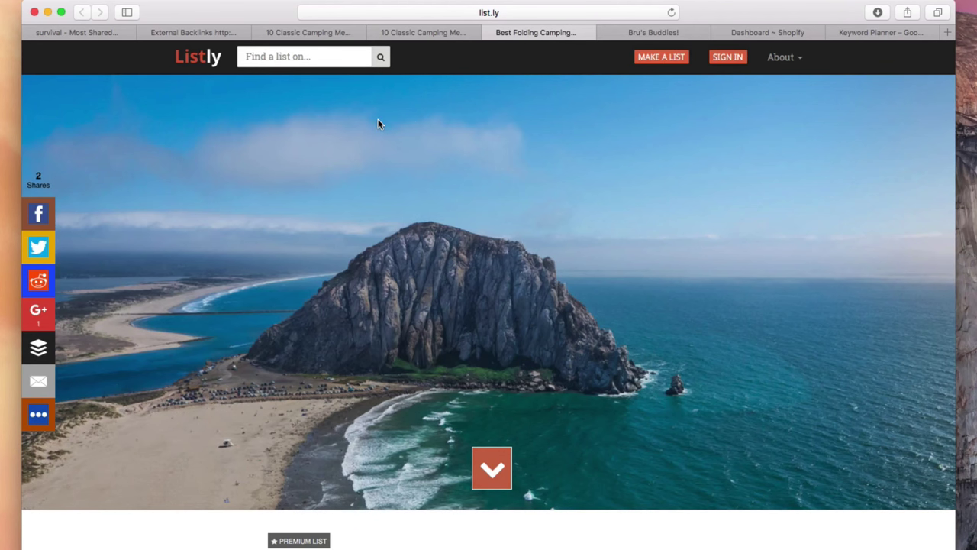
pyautogui.moveTo(405, 54)
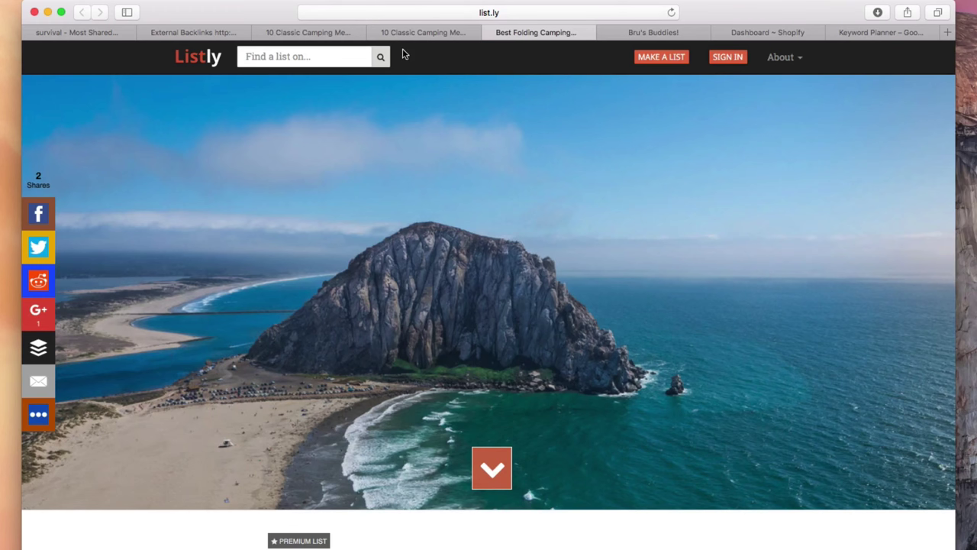
pyautogui.moveTo(436, 253)
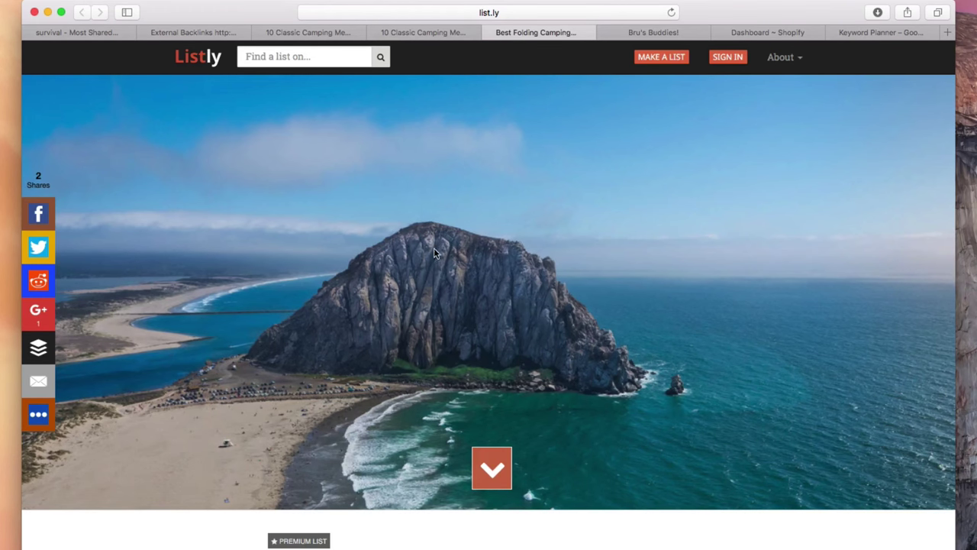
pyautogui.moveTo(440, 250)
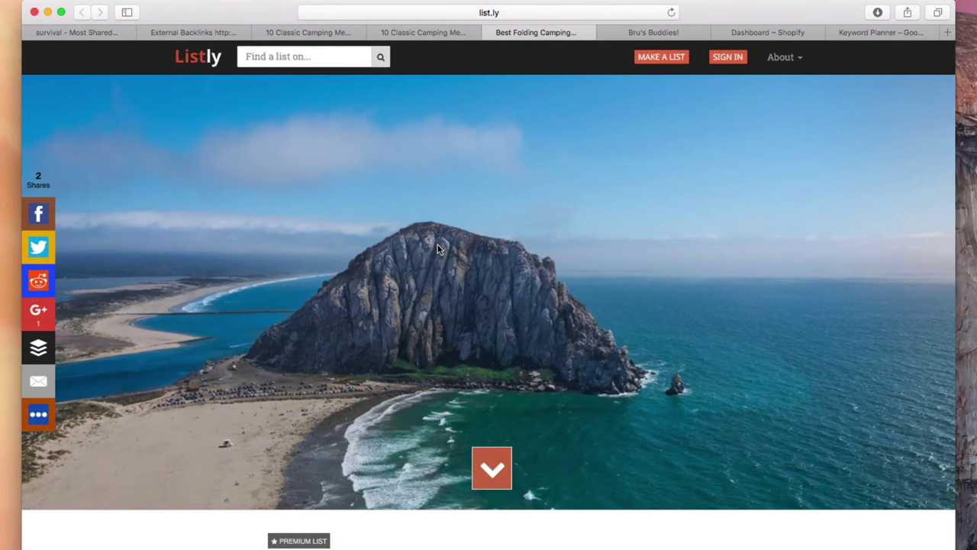
# - Read down the 20-item Listly list, then move to the HowStuffWorks and LifeProof '5 Tips for Camping in the Fall' tabs
pyautogui.scroll(-3)
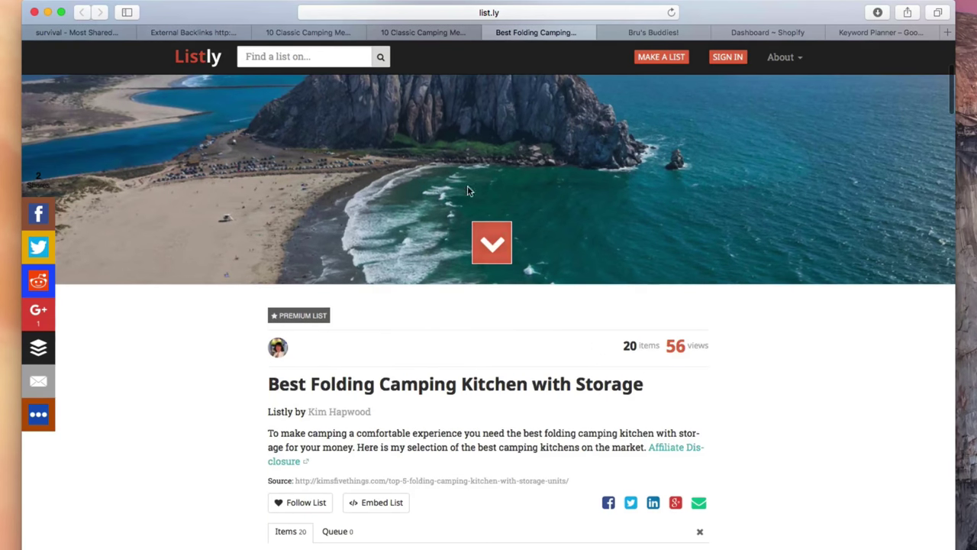
pyautogui.click(309, 32)
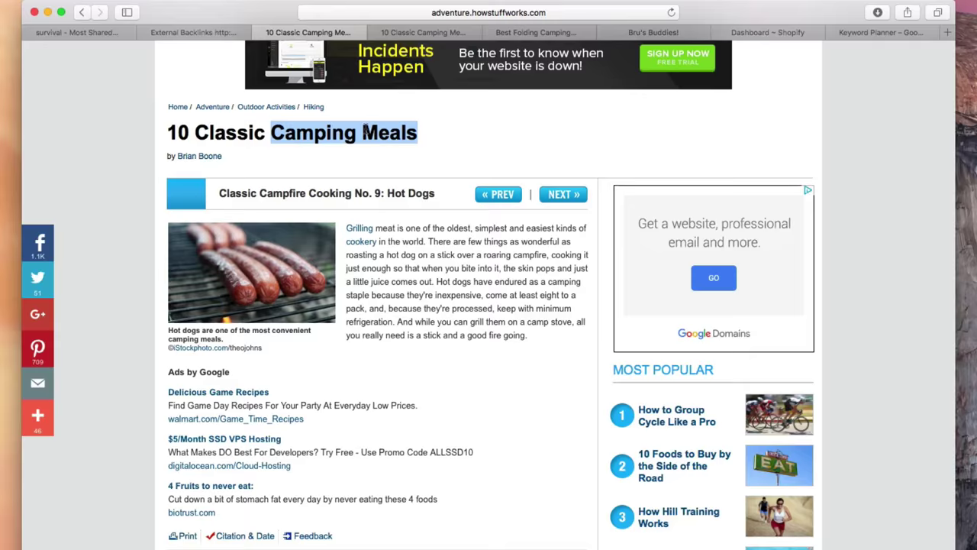
pyautogui.click(192, 32)
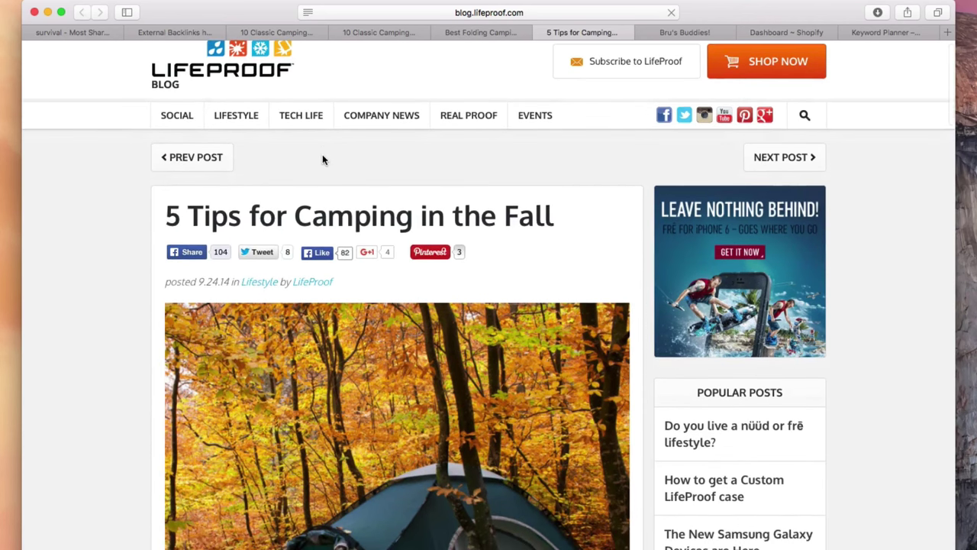
# - Read to the 'Plan for more cooking time' tip and inspect its 'camping recipes' anchor link
pyautogui.scroll(-3)
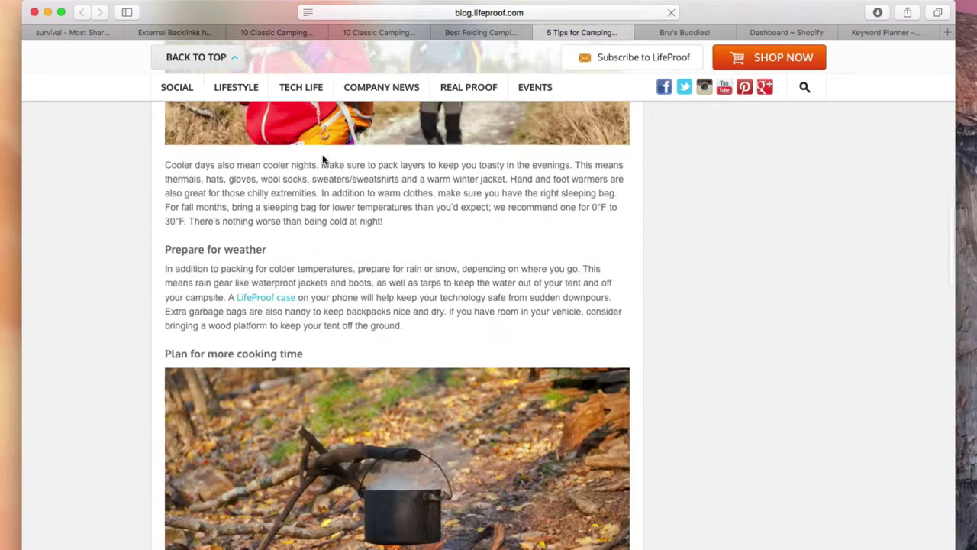
pyautogui.scroll(-3)
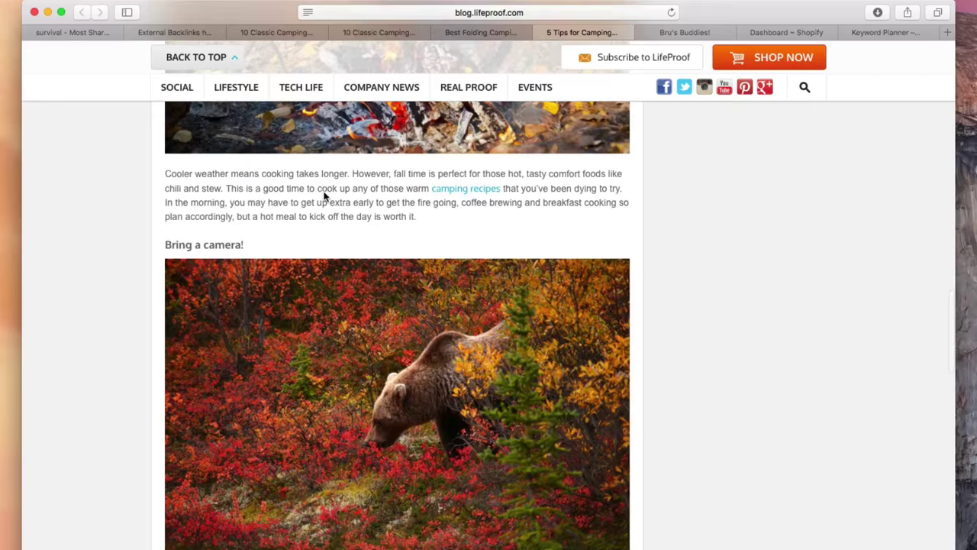
pyautogui.rightClick(455, 190)
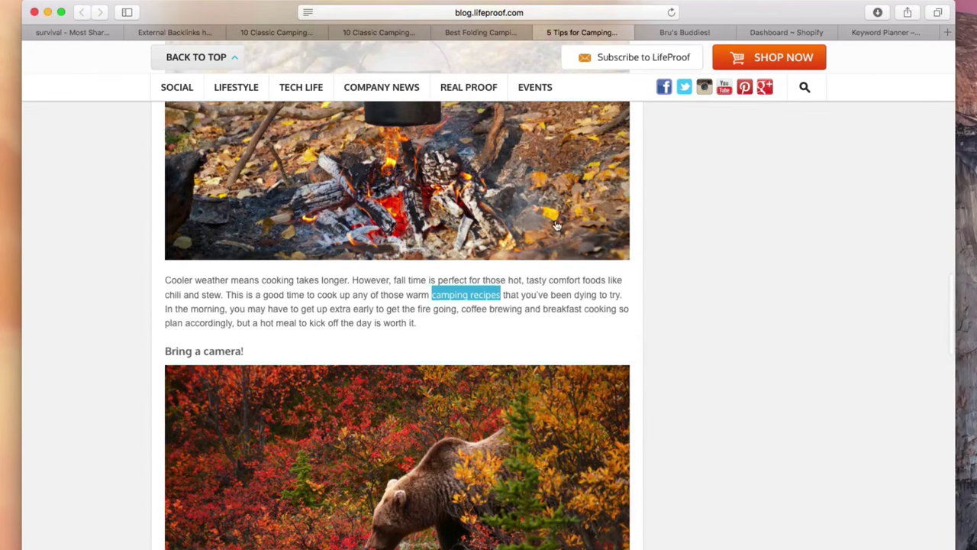
pyautogui.moveTo(480, 302)
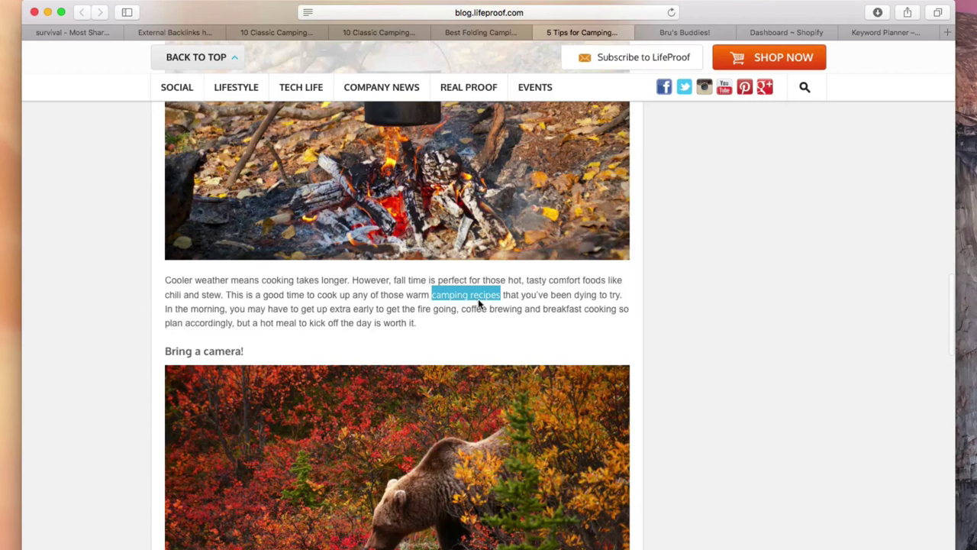
pyautogui.moveTo(525, 297)
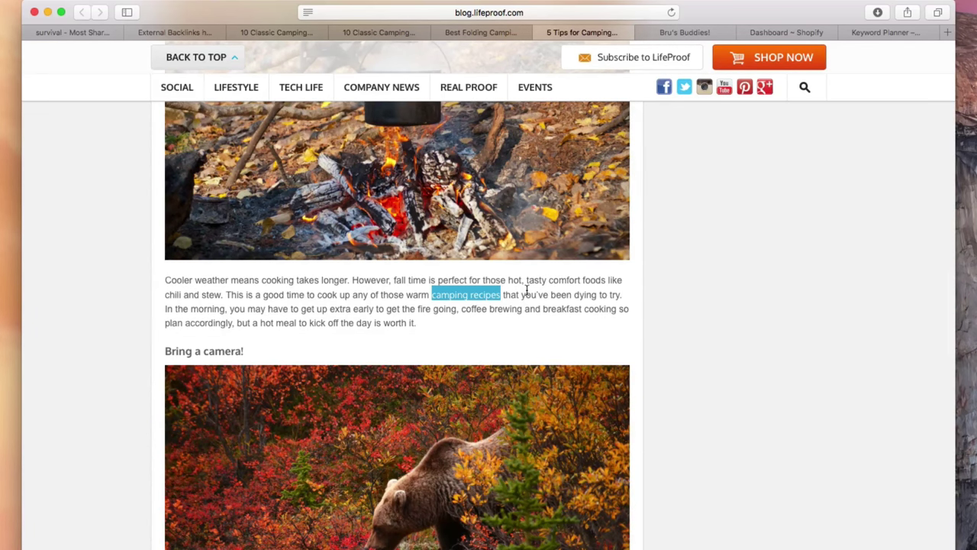
pyautogui.scroll(3)
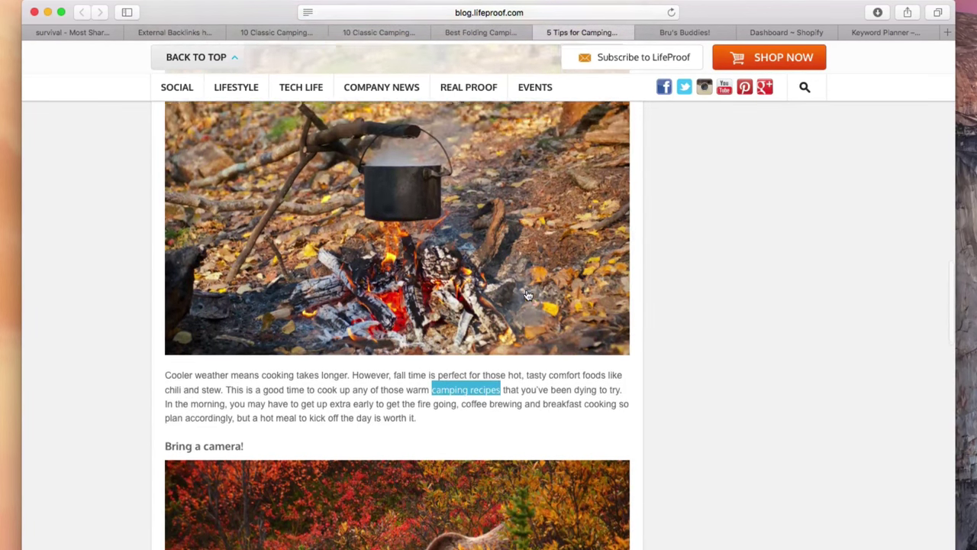
pyautogui.scroll(3)
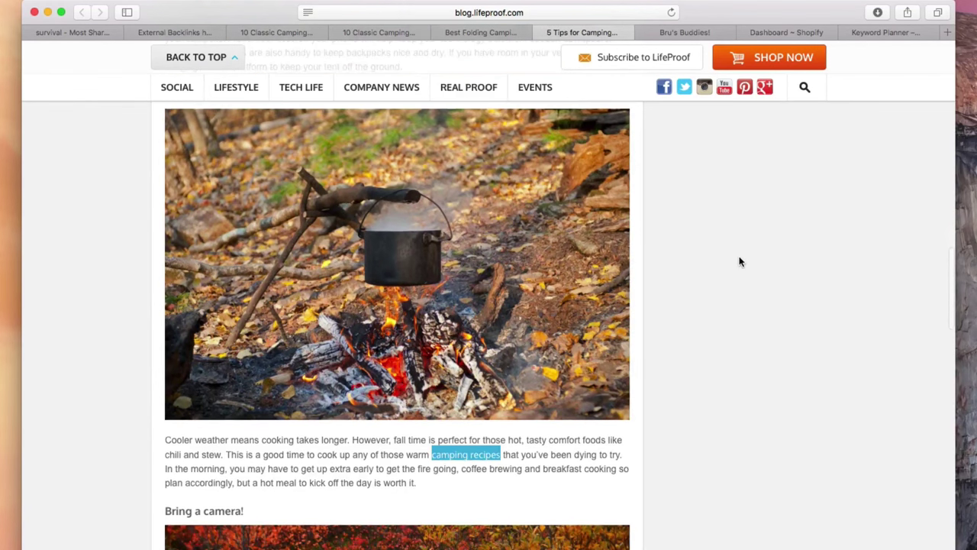
pyautogui.scroll(-3)
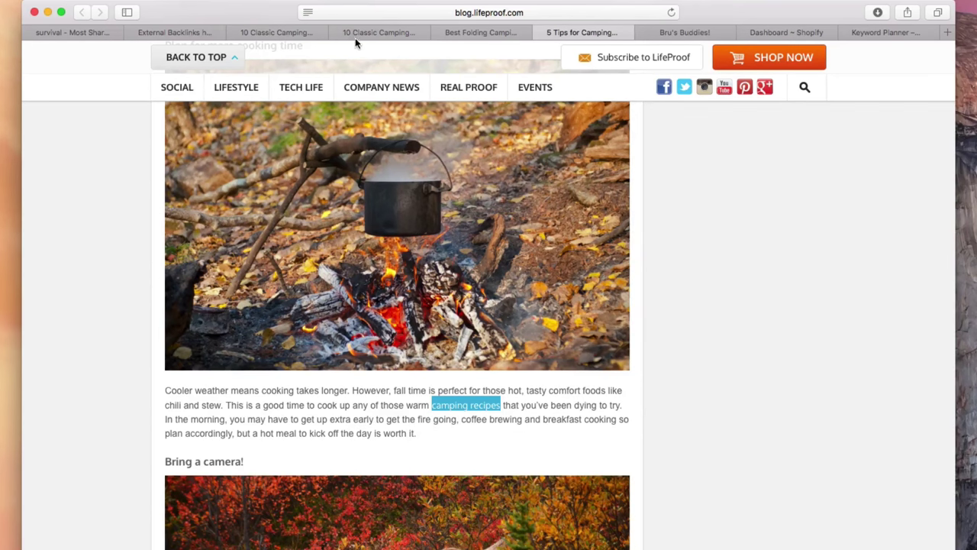
pyautogui.moveTo(377, 32)
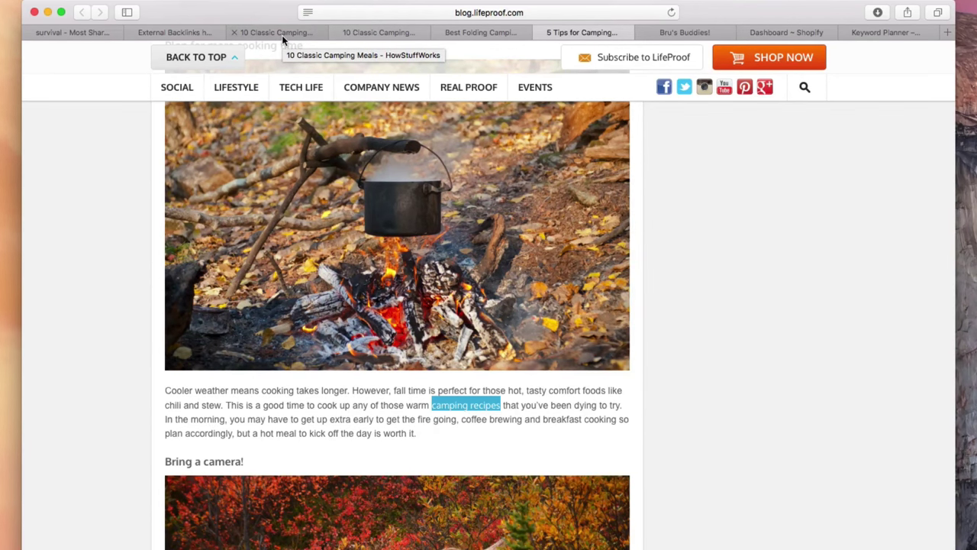
pyautogui.moveTo(333, 52)
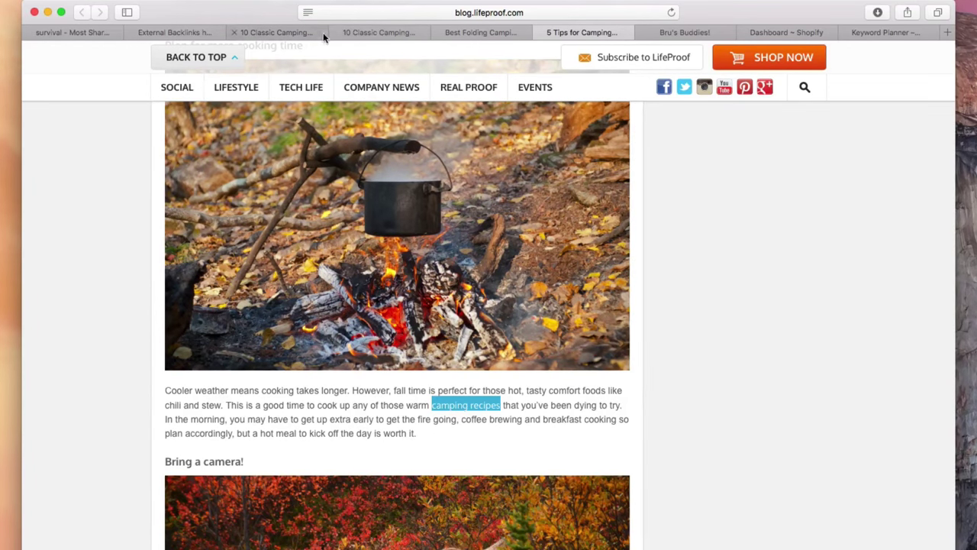
# - Glance at Bru's Buddies Featured Products, then return to the Ahrefs 34-backlink report
pyautogui.click(685, 32)
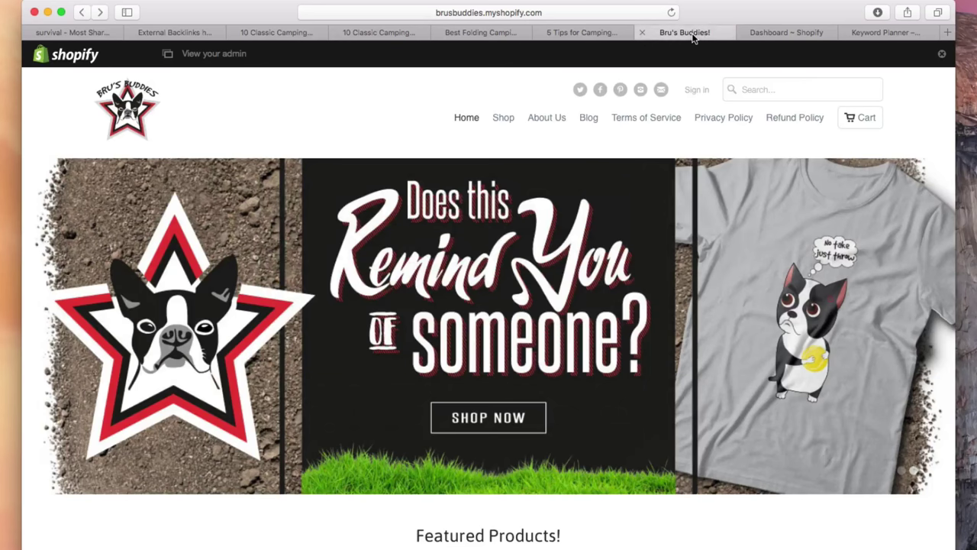
pyautogui.scroll(-3)
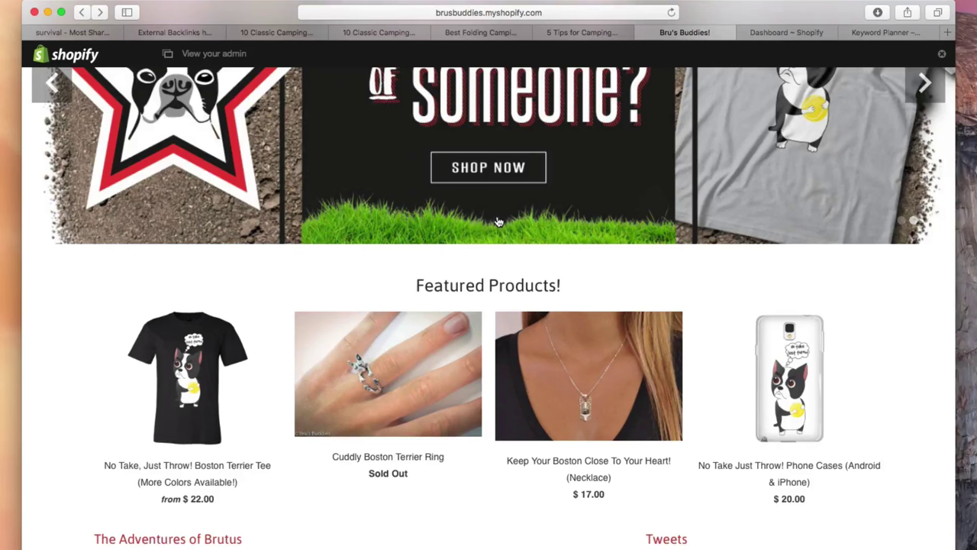
pyautogui.scroll(3)
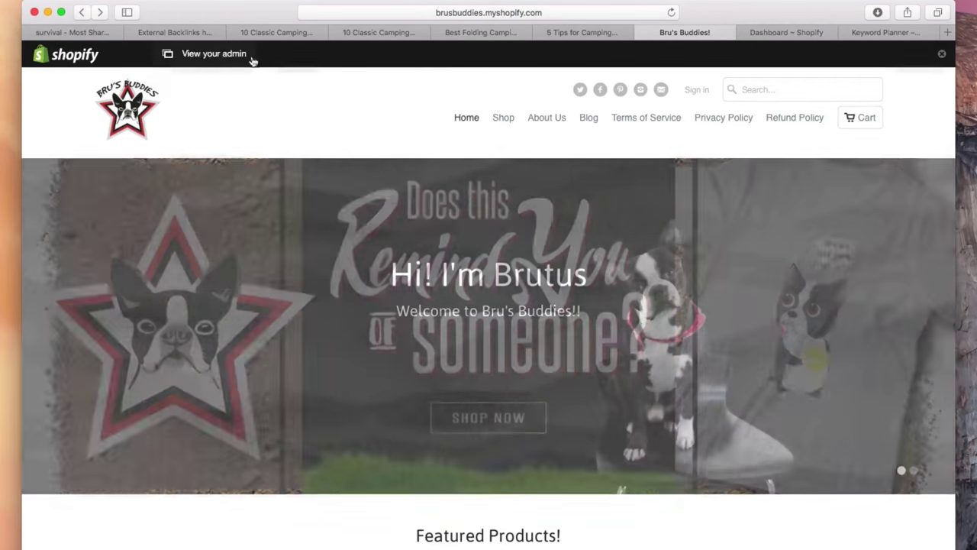
pyautogui.click(174, 32)
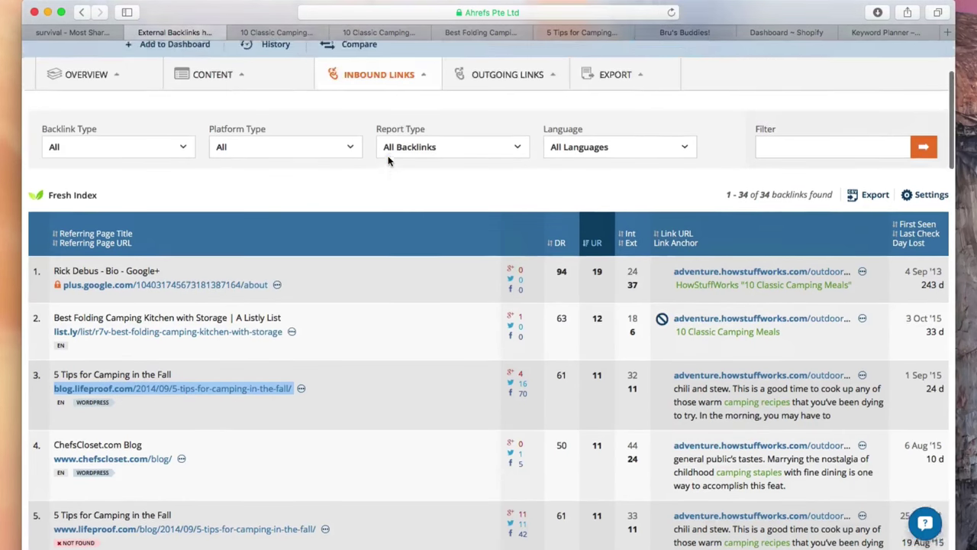
pyautogui.scroll(-3)
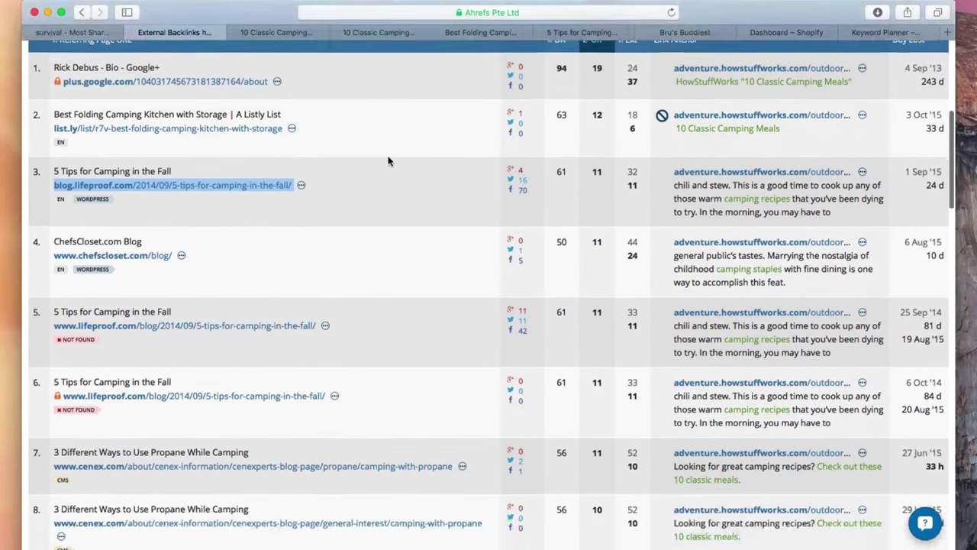
pyautogui.scroll(3)
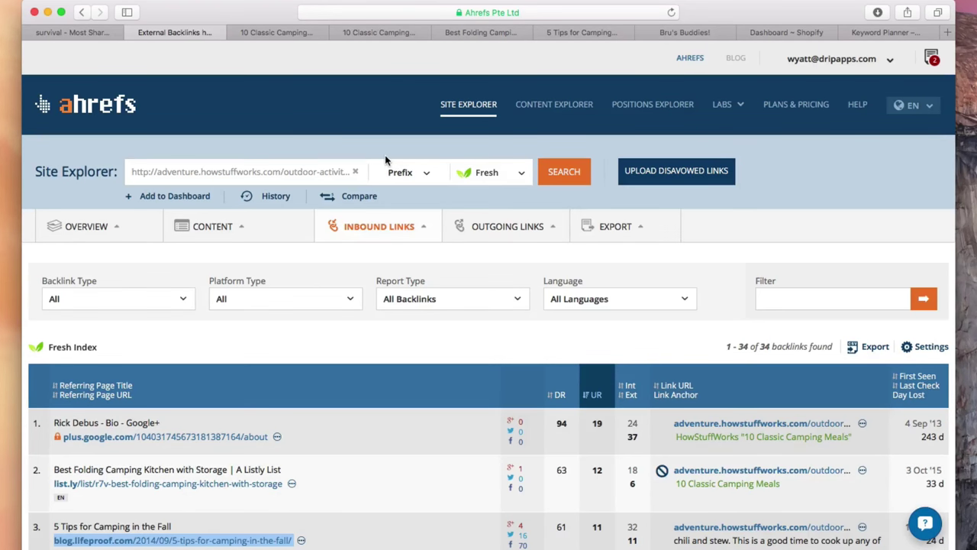
pyautogui.moveTo(348, 149)
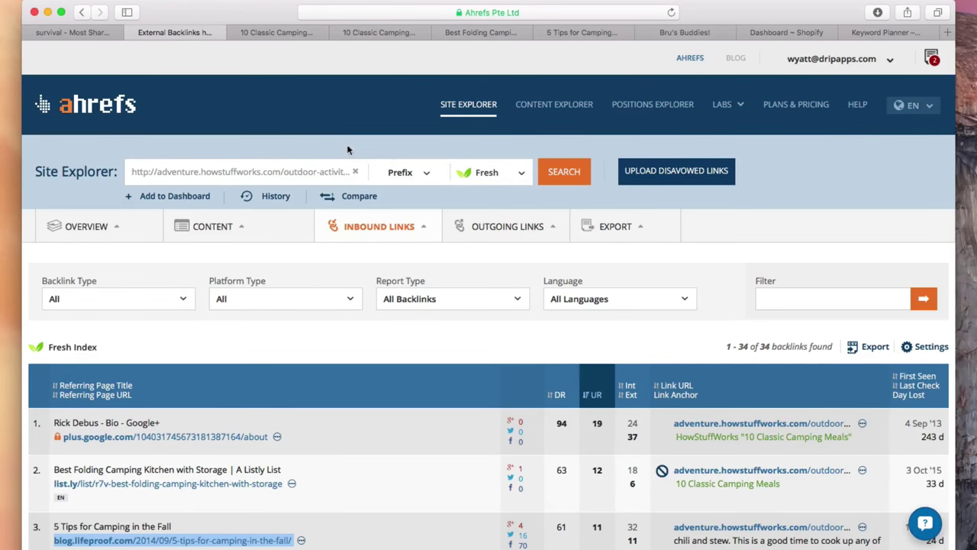
pyautogui.moveTo(327, 95)
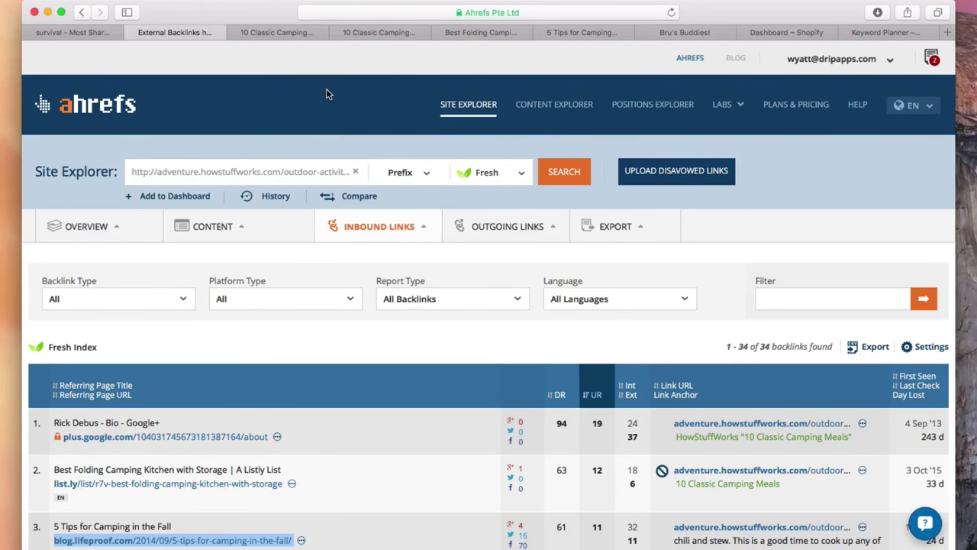